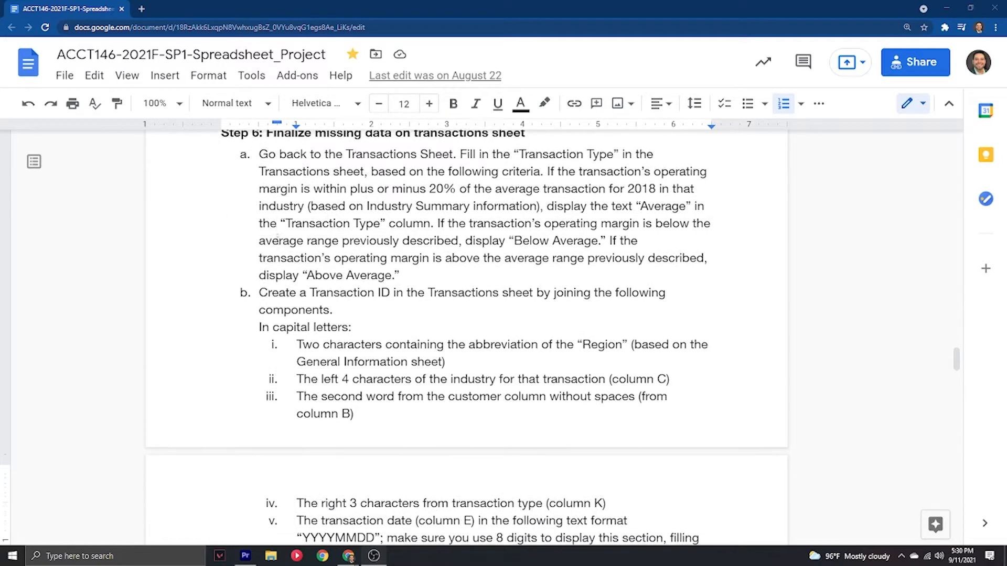
Step: Scroll the project doc down to the Step 6b Transaction ID instructions
scroll("down", 3)
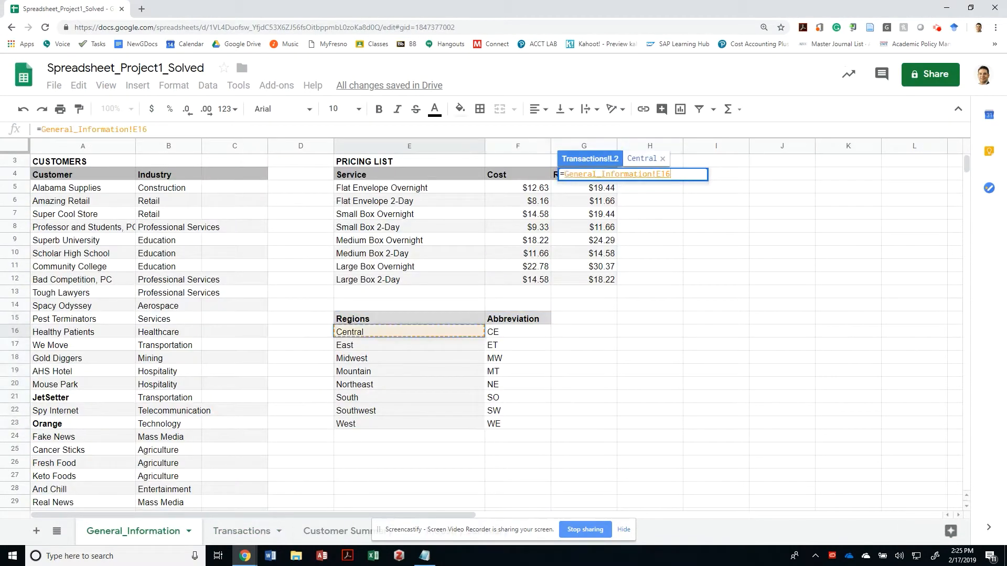
Step: Enter =VLOOKUP(A2, General_Information E15:F23, 2, false) in L2 for the region abbreviation
left_click(241, 530)
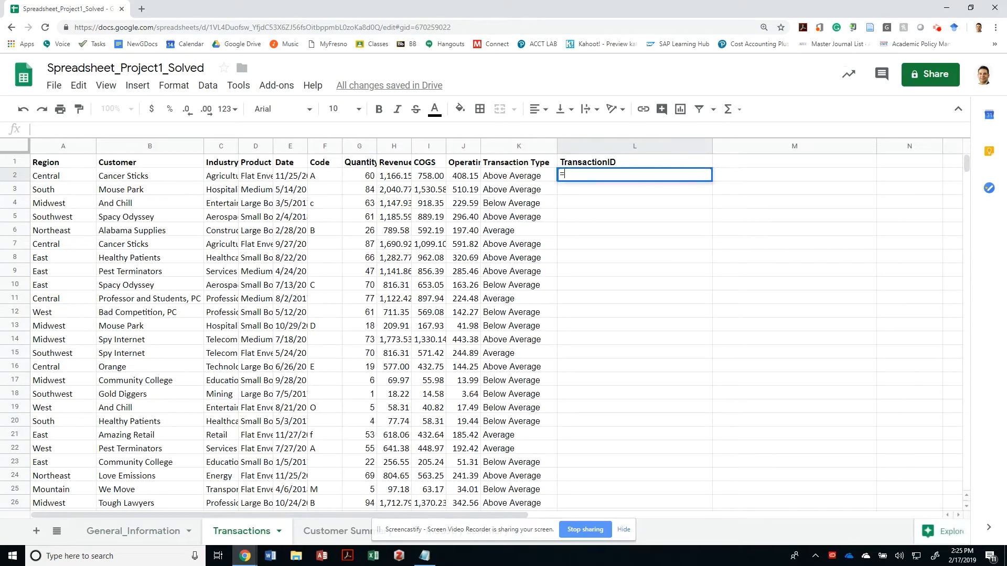
type("VLOOKUP(")
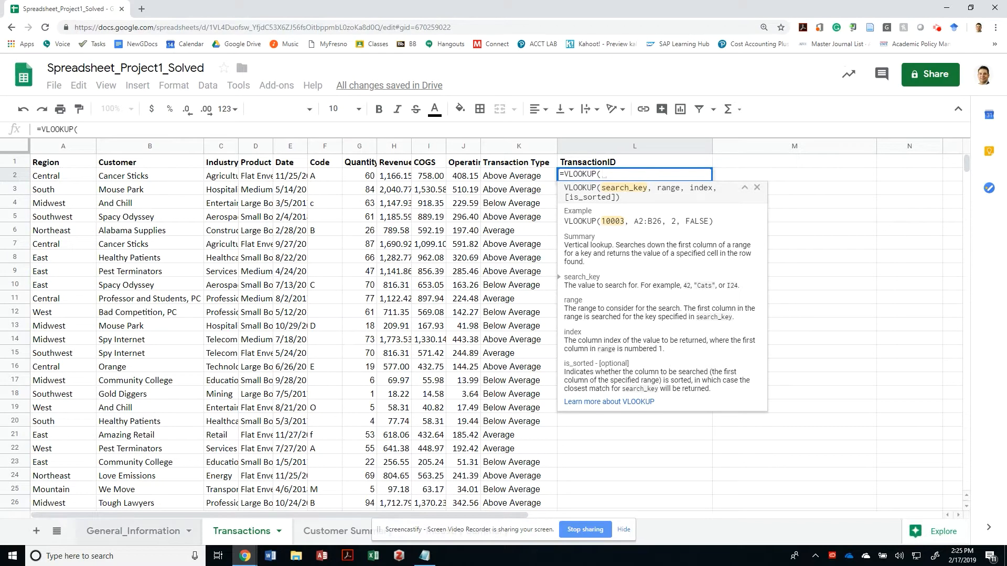
left_click(63, 175)
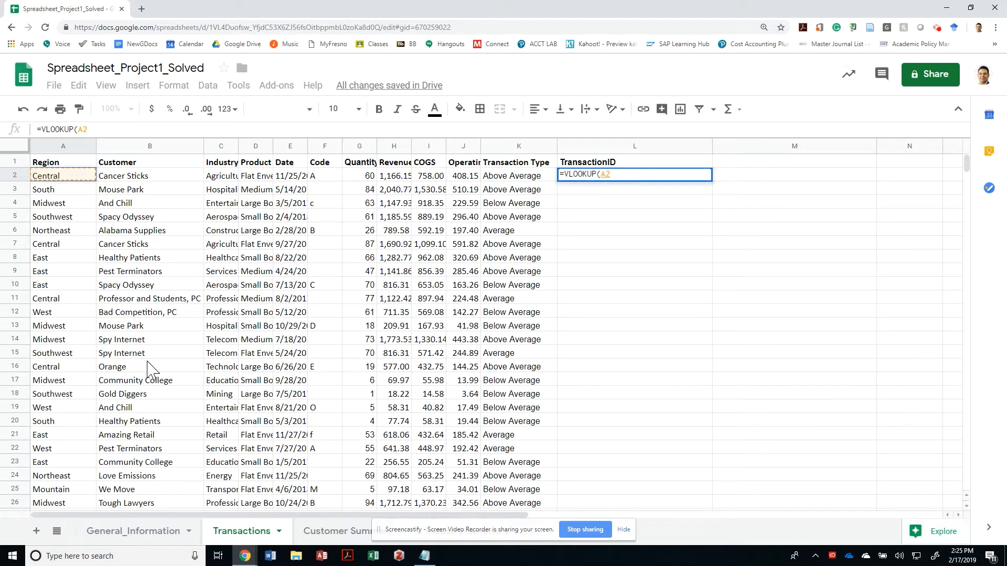
type(",")
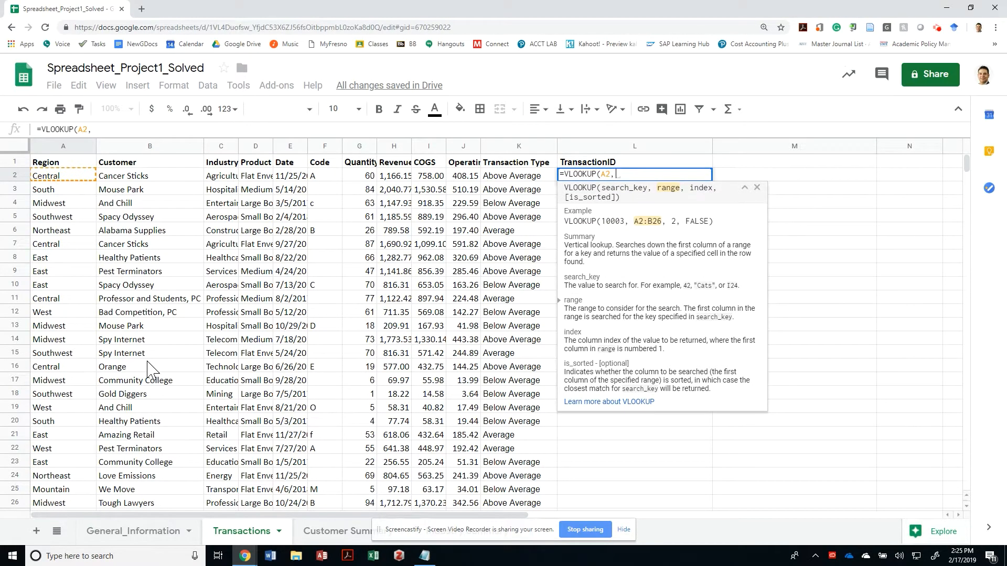
left_click(133, 531)
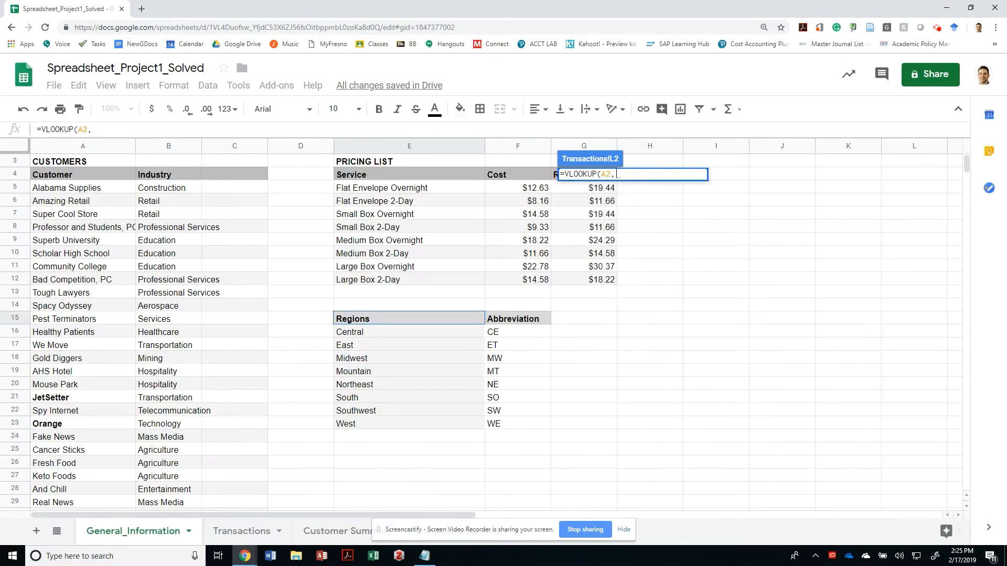
left_click_drag(334, 326, 549, 429)
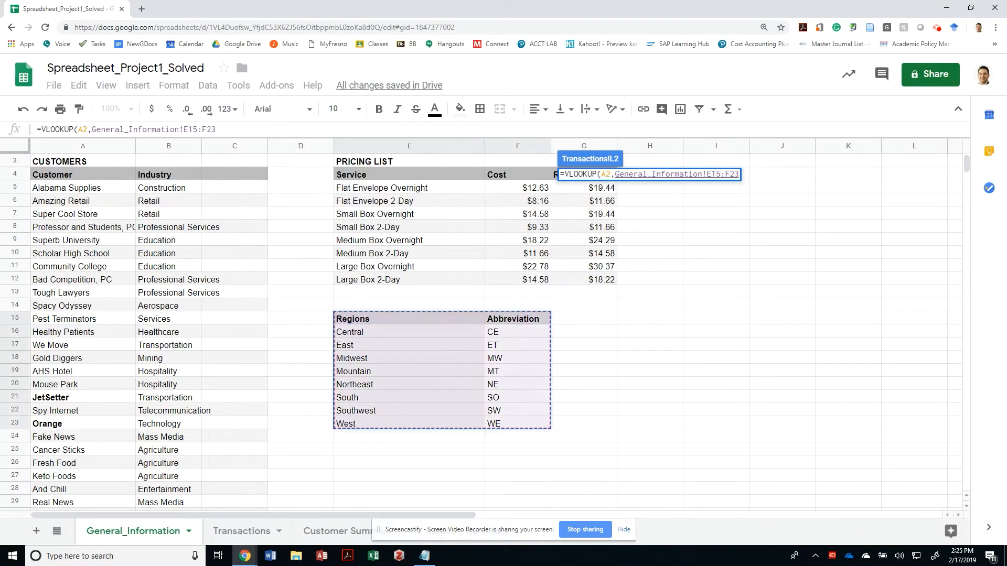
type(",")
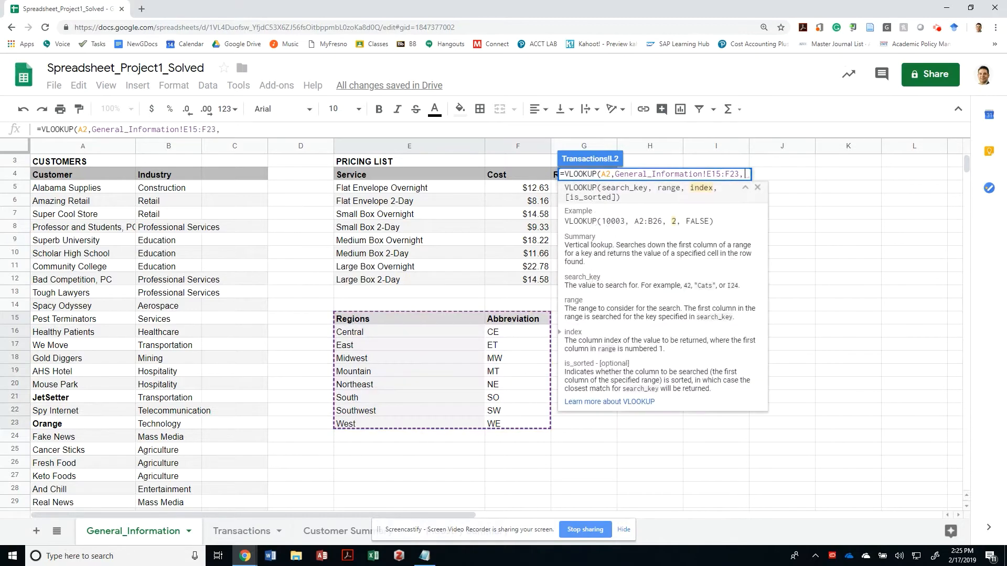
type("2")
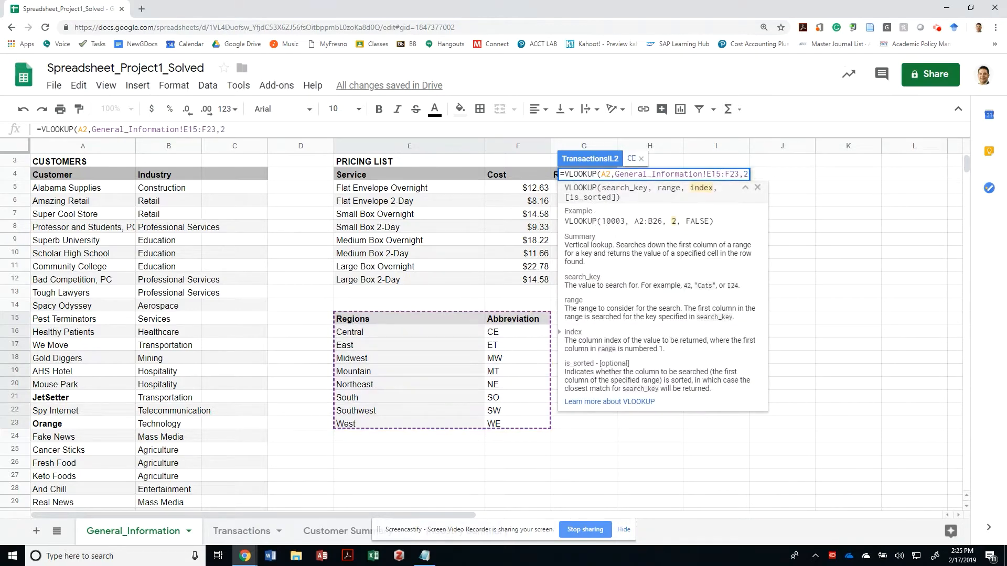
type(",")
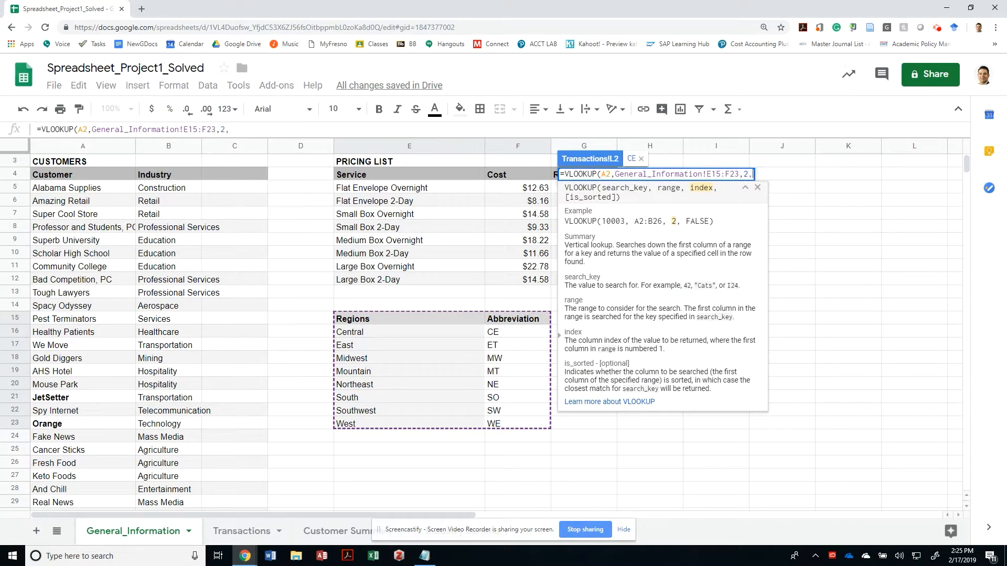
type("false)")
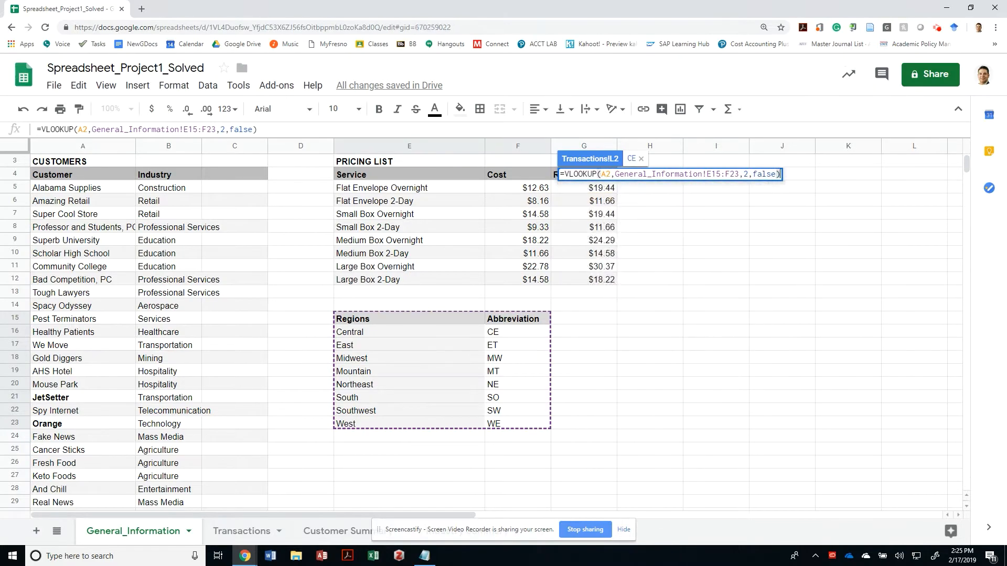
left_click(243, 531)
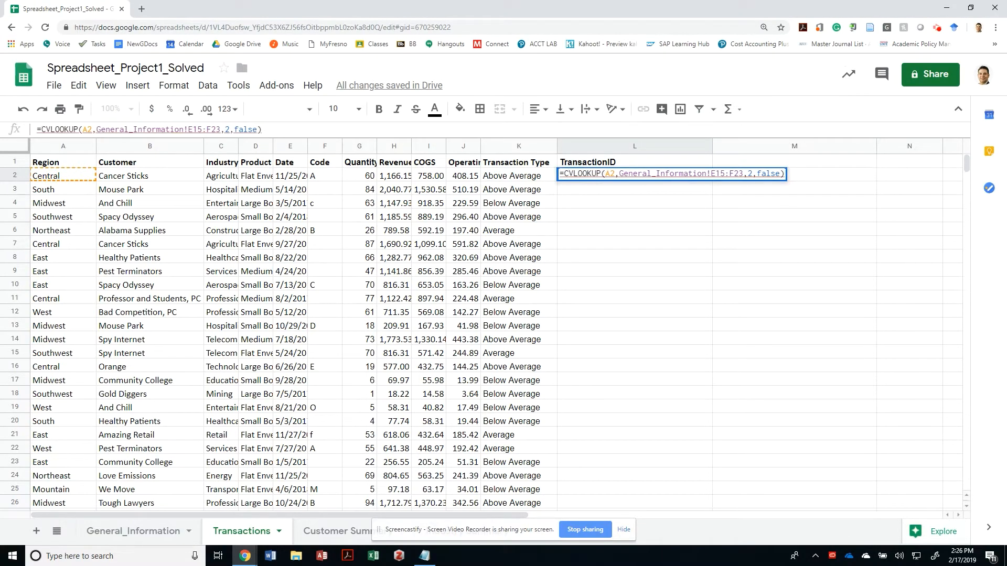
Step: Wrap the L2 formula in CONCATENATE with LEFT(C2,4), giving CEAgri
type("Concatenate(")
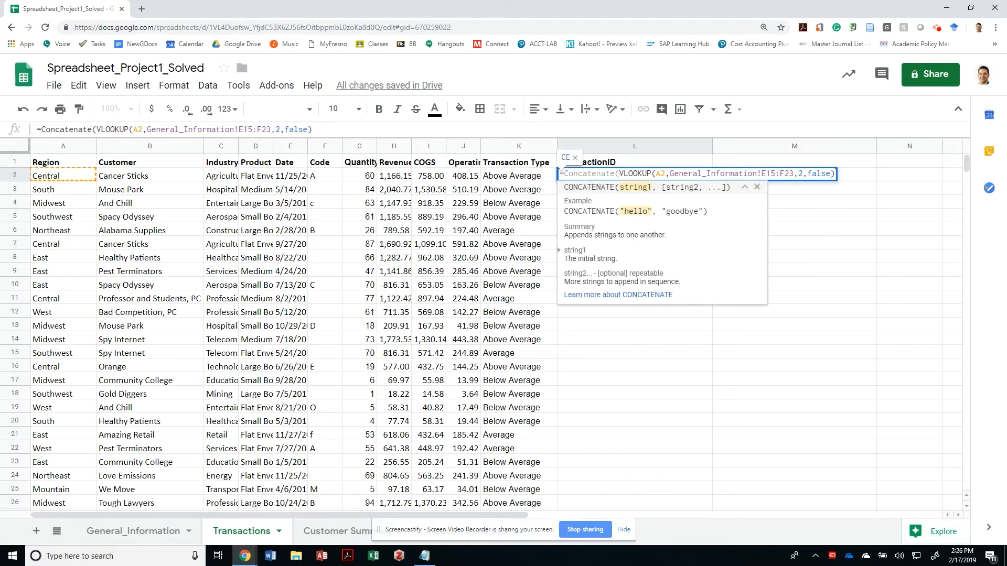
type(",")
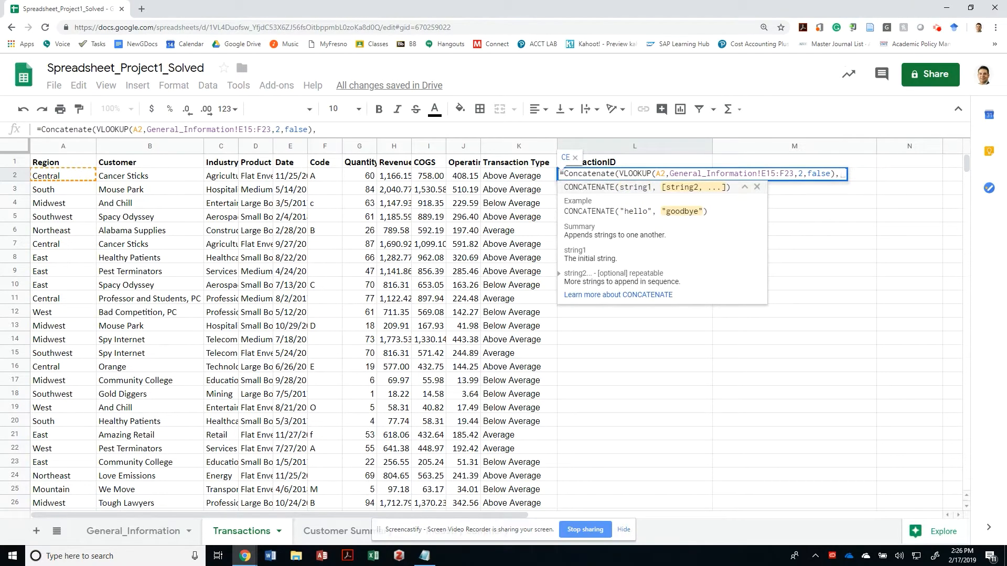
type("left(")
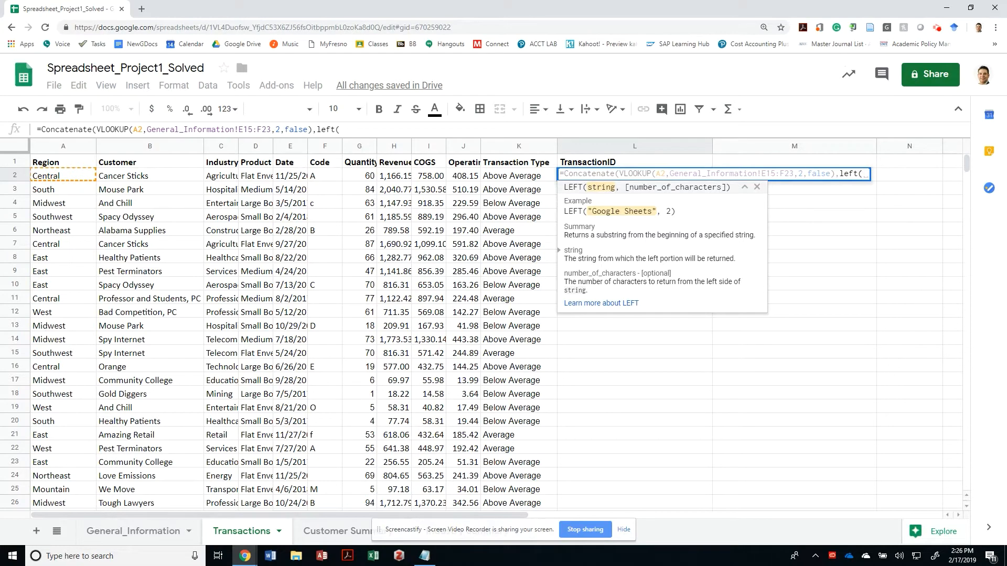
left_click(220, 176)
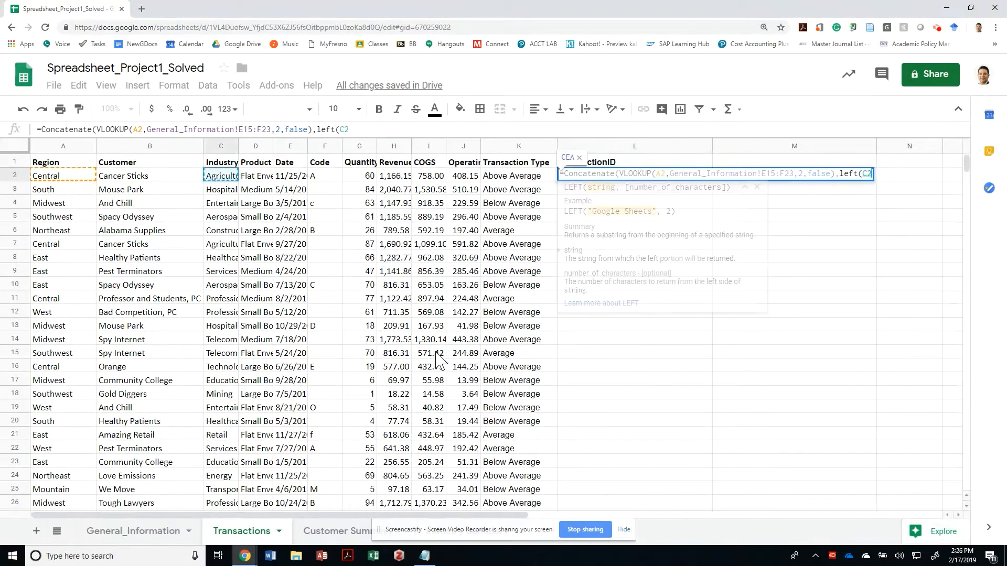
type(",")
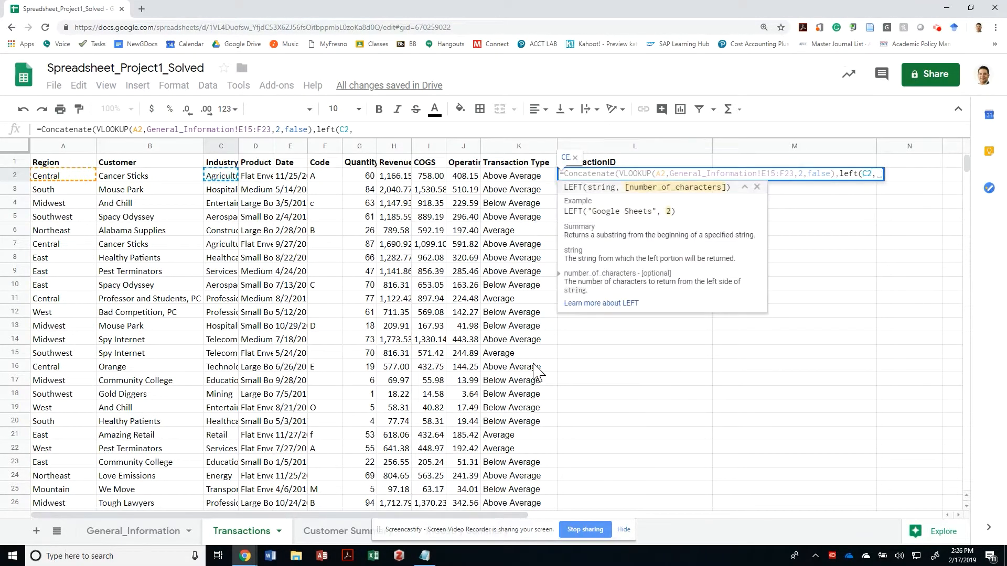
type("4")
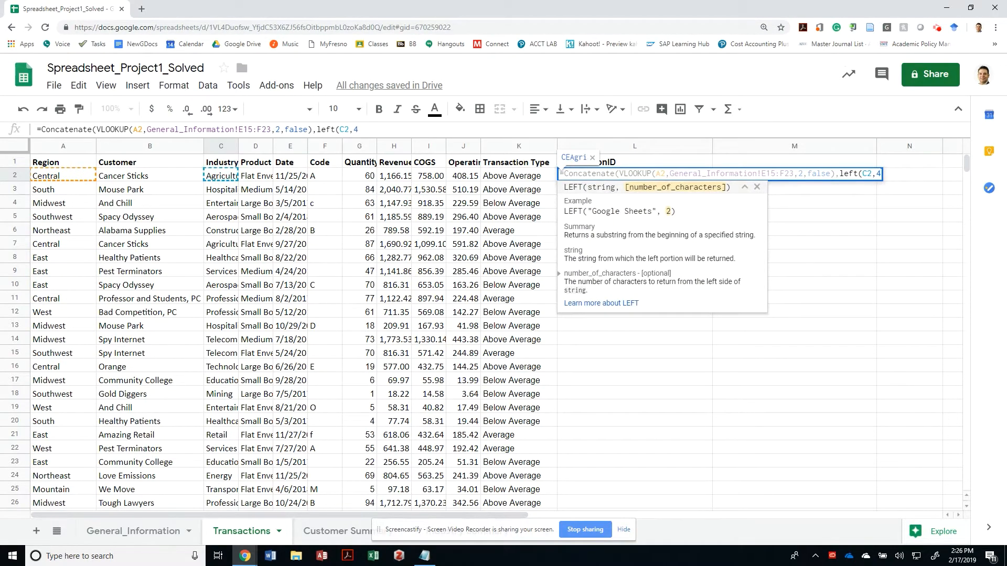
type(")")
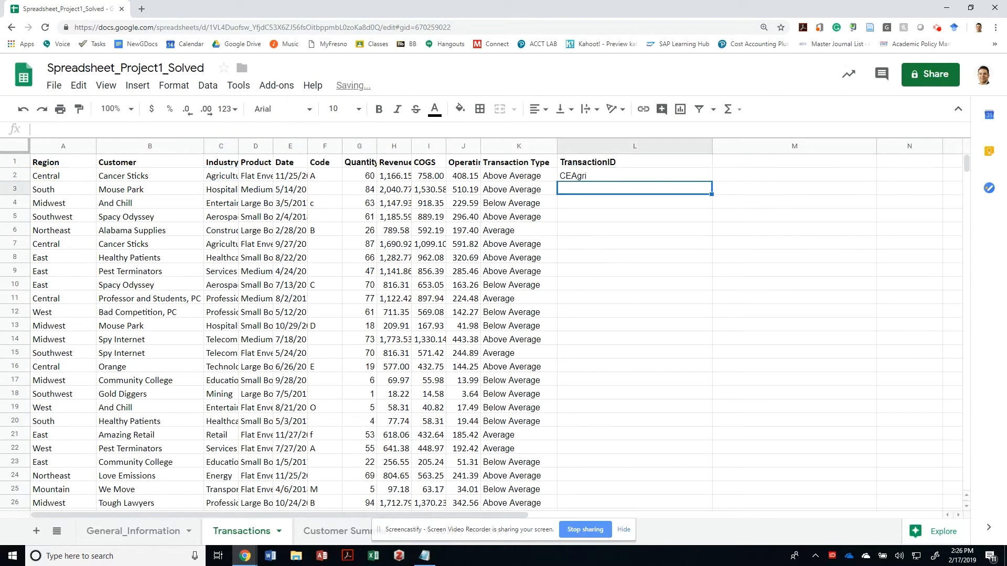
Step: Make the E15:F23 lookup range absolute and fill the L2 formula down column L
left_click(517, 175)
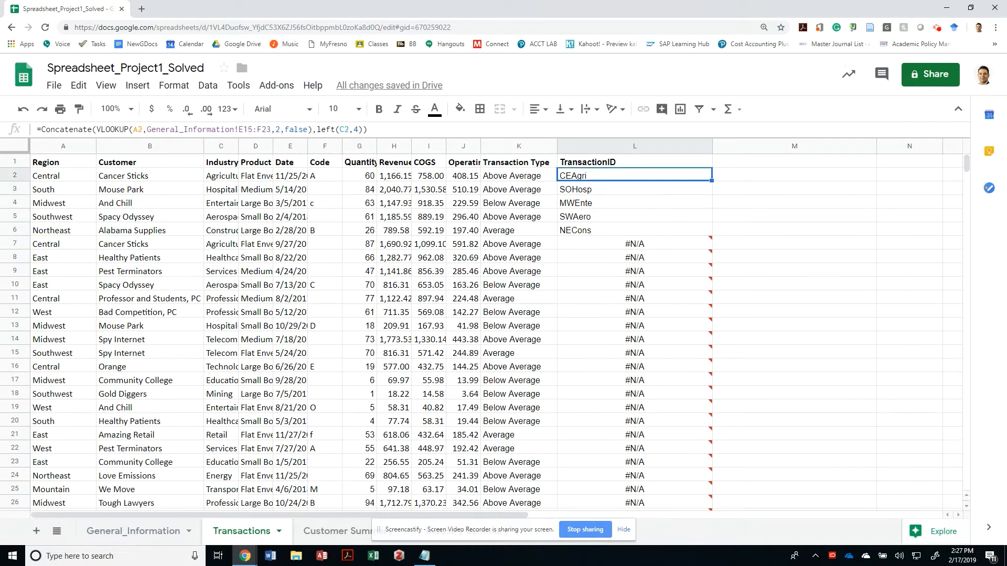
double_click(633, 175)
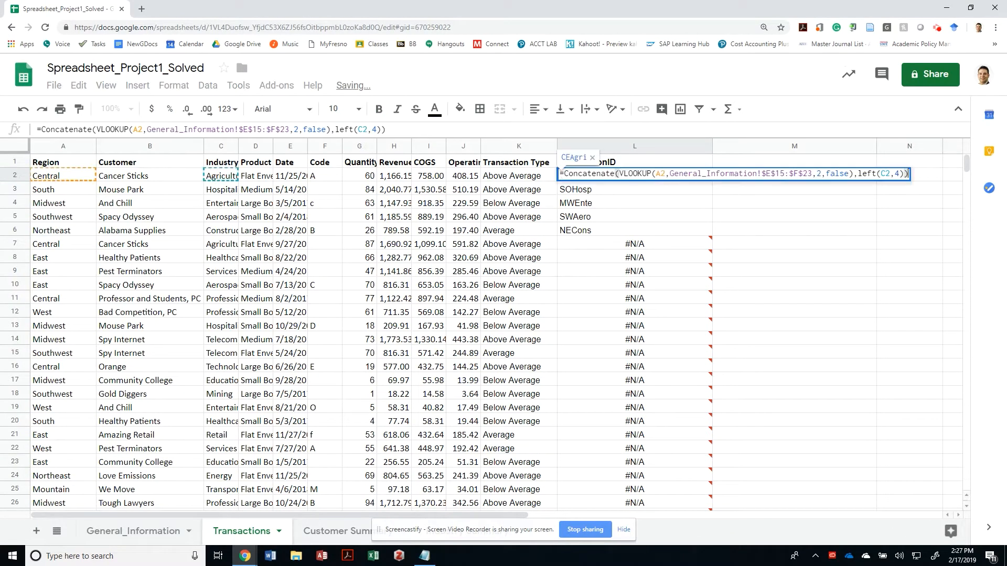
key("enter")
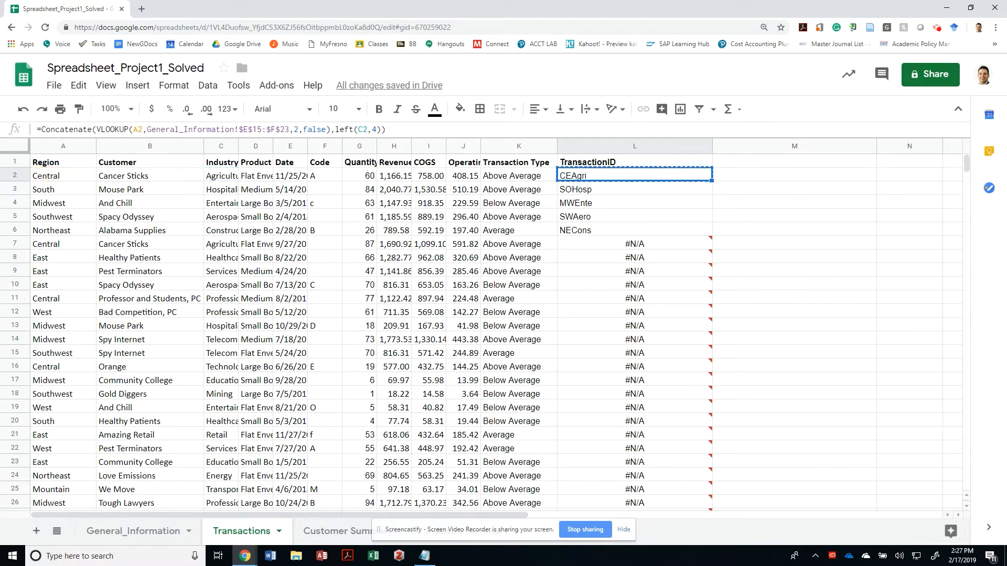
scroll("down", 3)
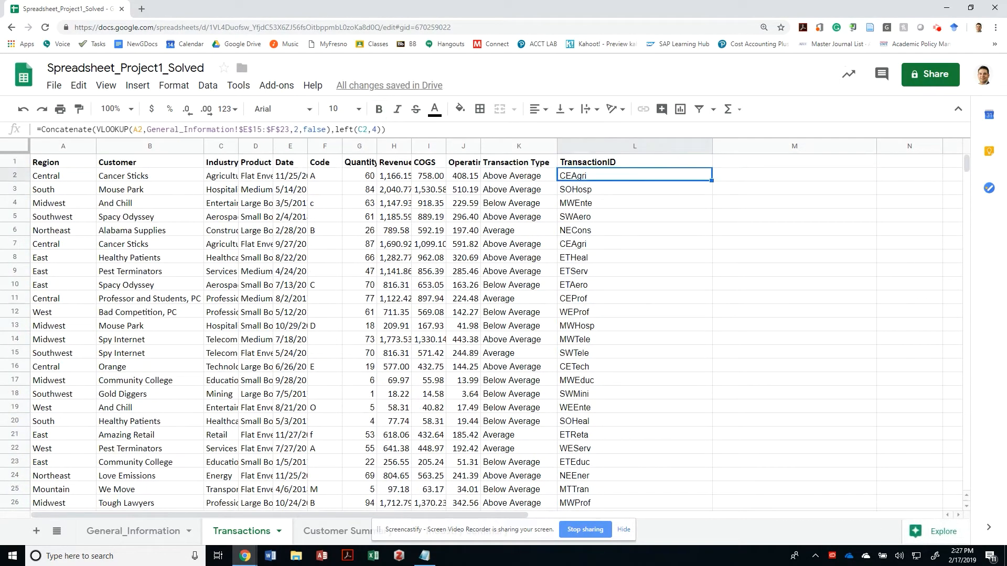
Step: Inspect row 2's Quantity and the customer names Cancer Sticks and Mouse Park
key("alt+tab")
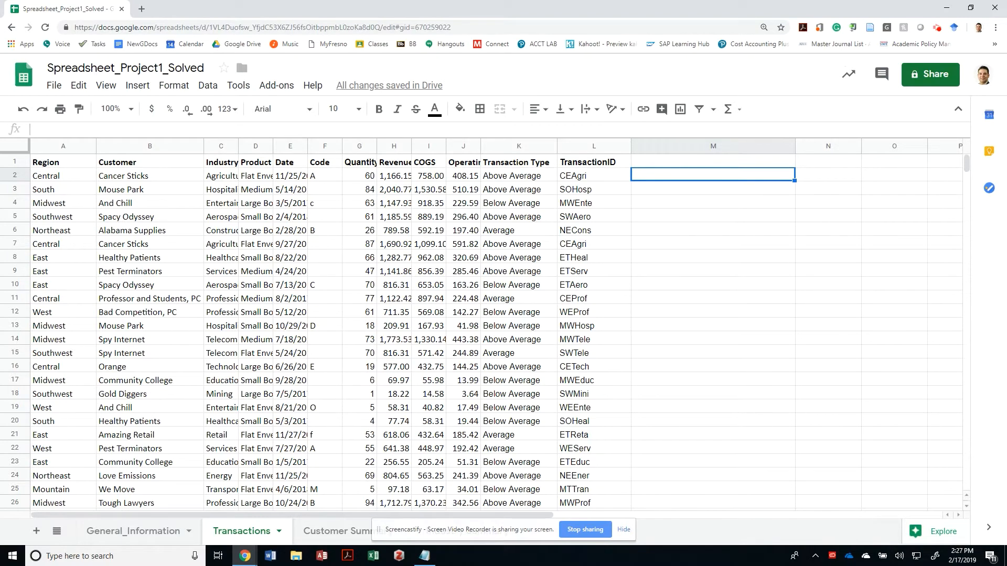
left_click(360, 176)
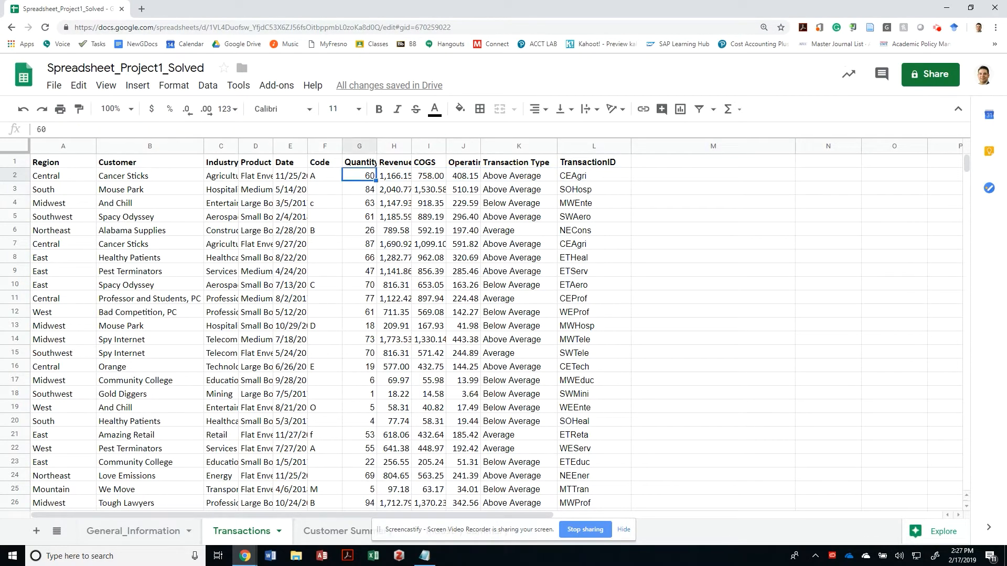
left_click(150, 175)
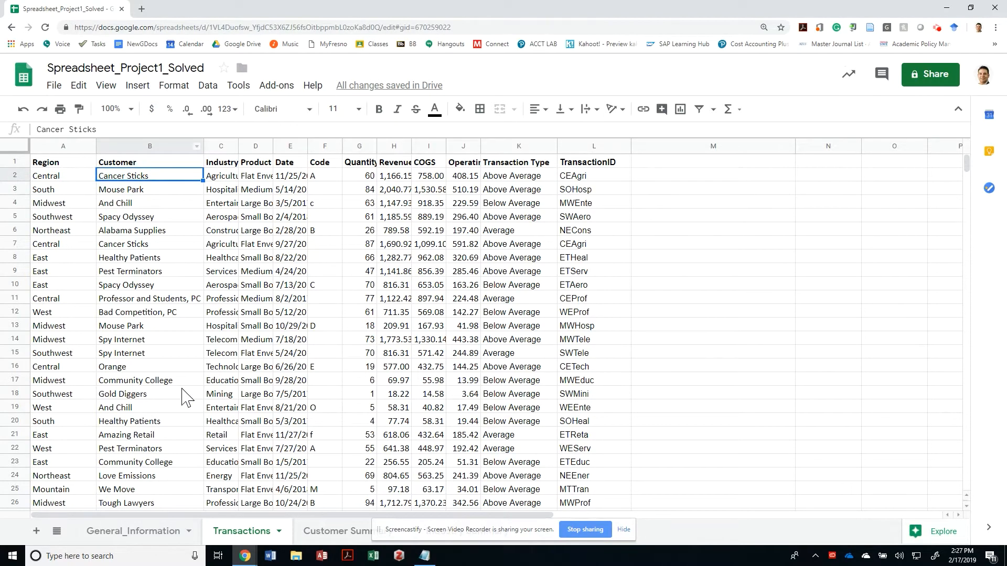
mouse_move(260, 364)
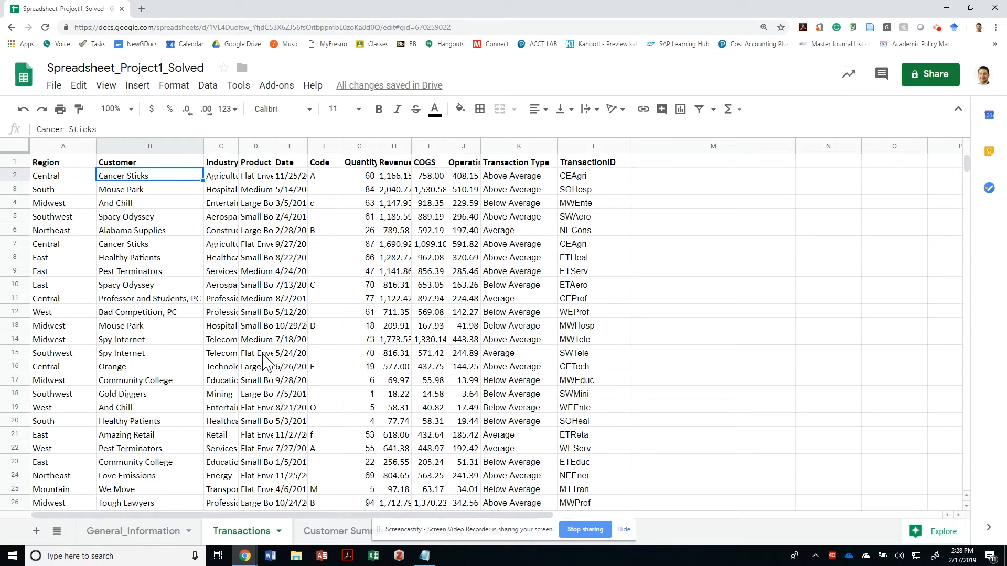
left_click(150, 188)
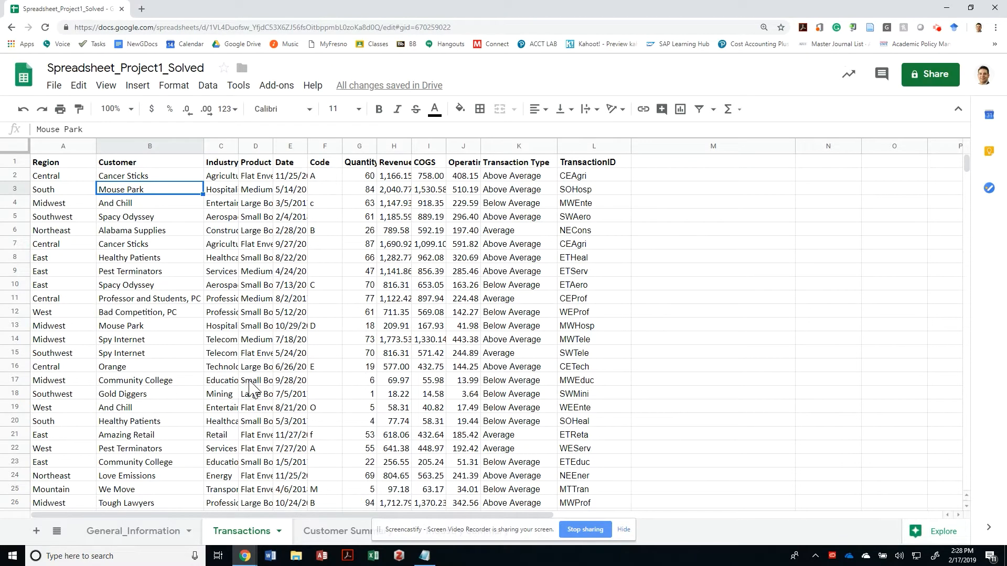
mouse_move(303, 536)
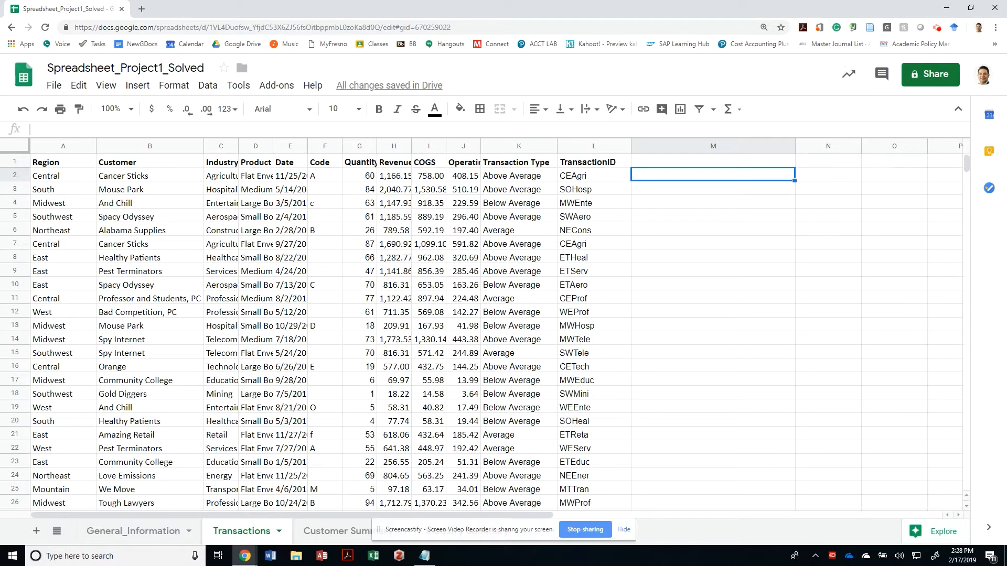
Step: Enter =SUBSTITUTE(B2," ",REPT(" ",99)) in M2 to widen each space to 99
type("=")
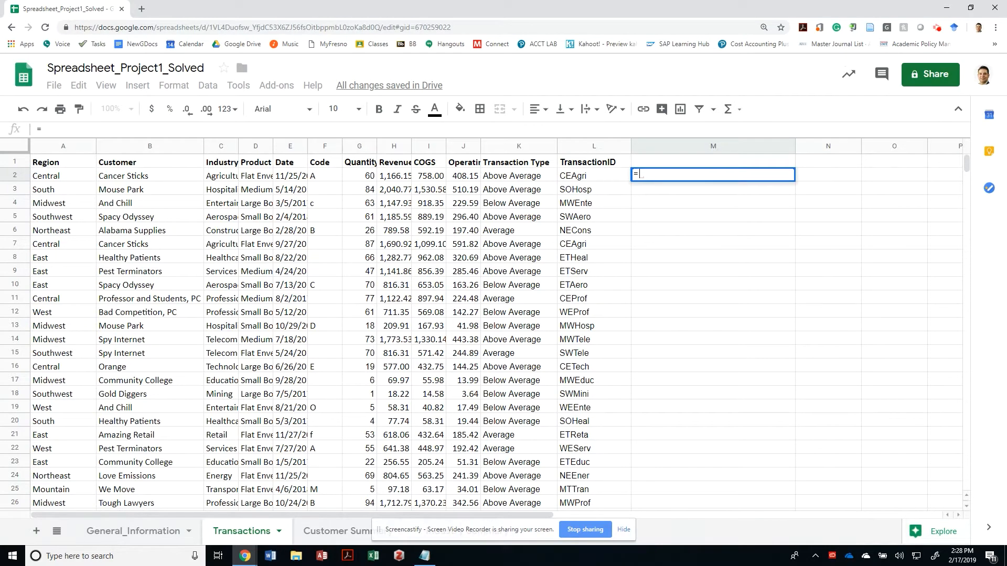
type("SUBSTITUTE(")
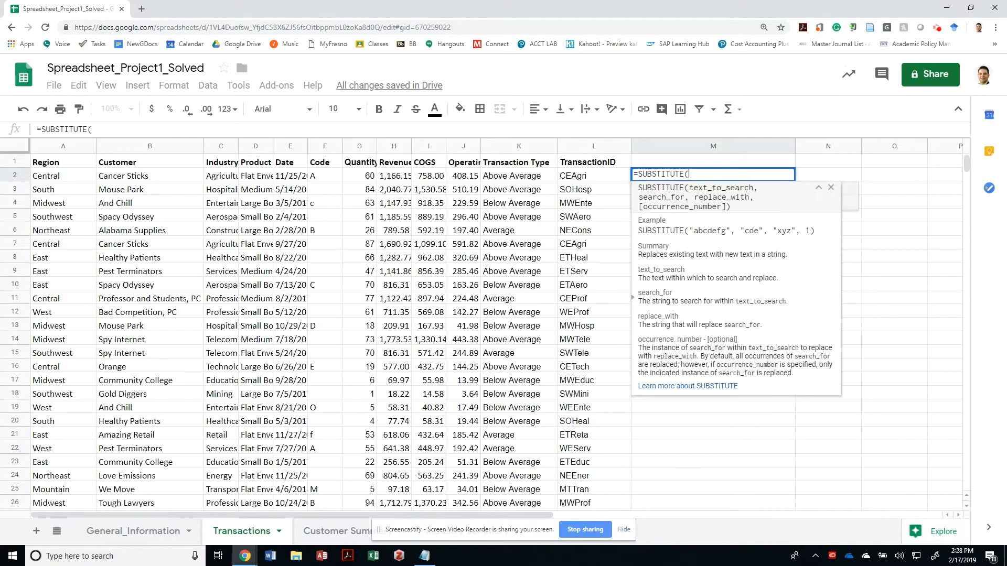
left_click(517, 175)
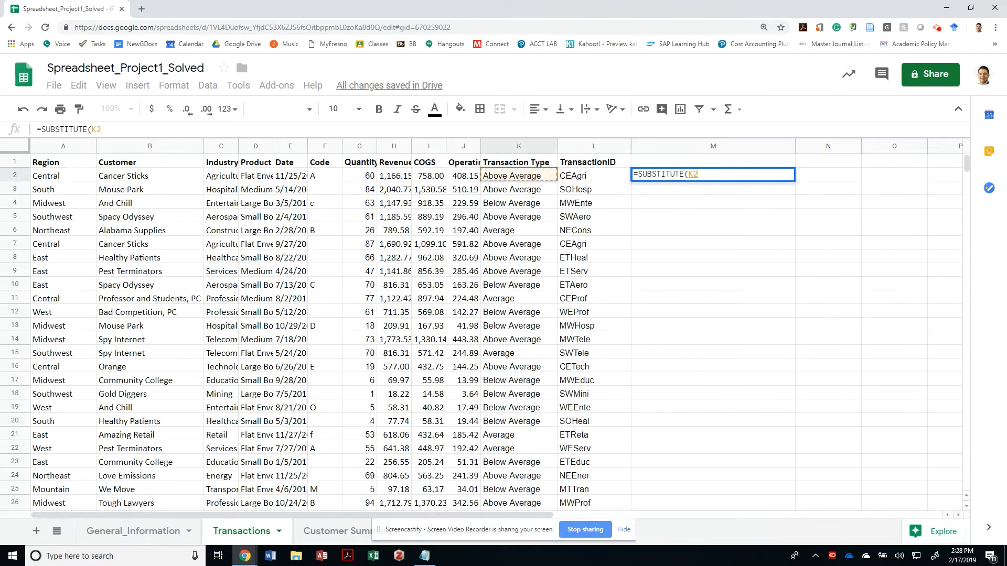
left_click(149, 176)
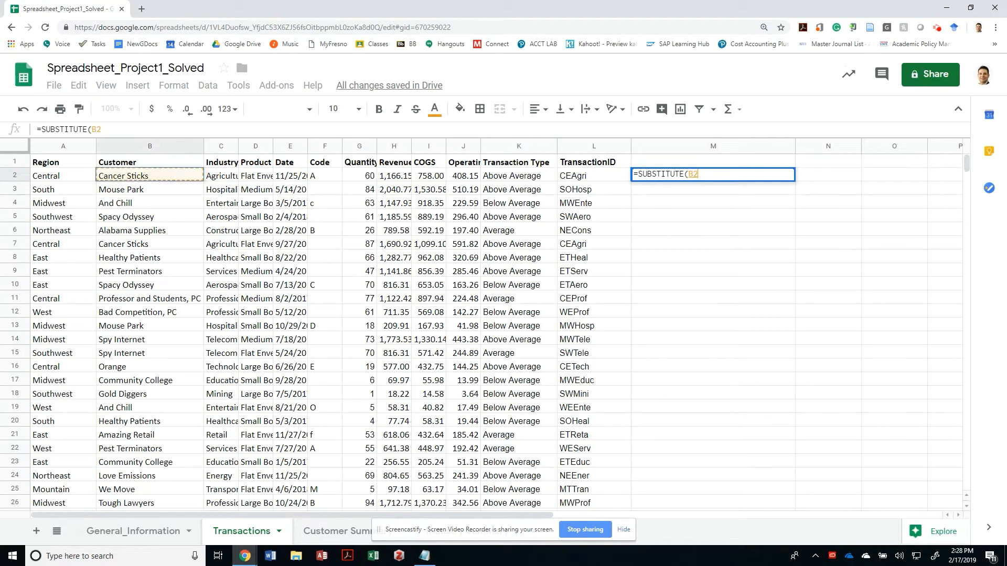
type(",")
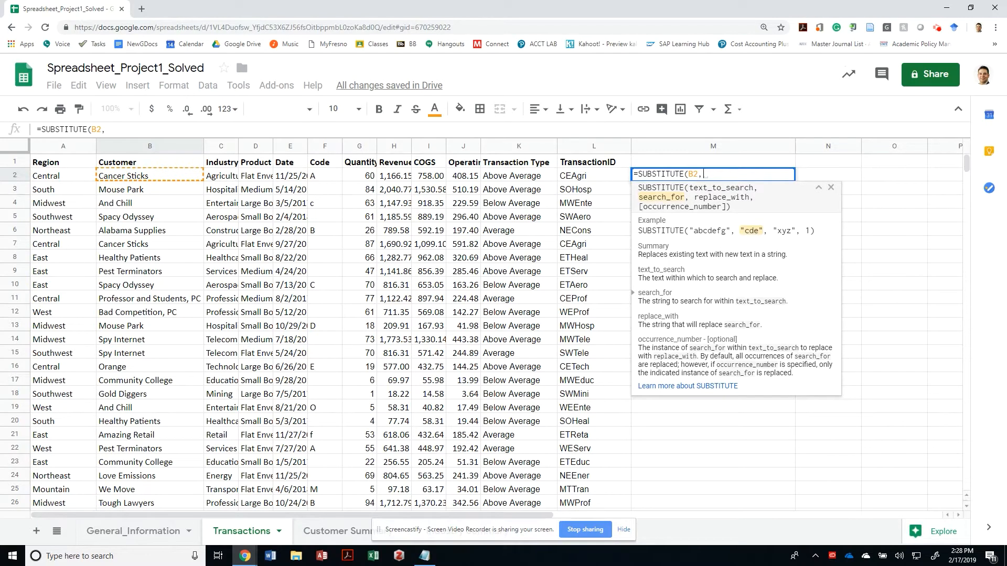
type("\" \"")
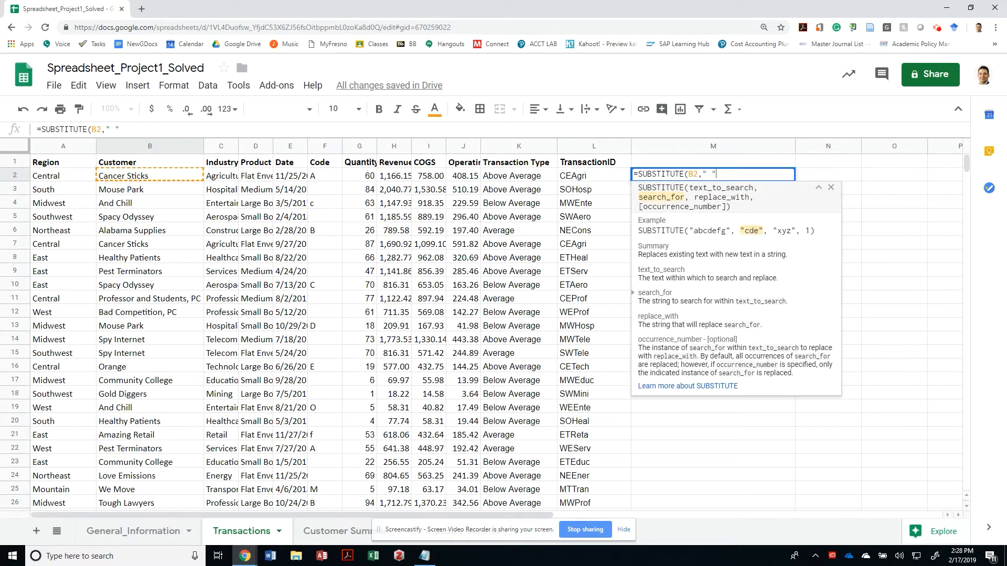
type(",\"")
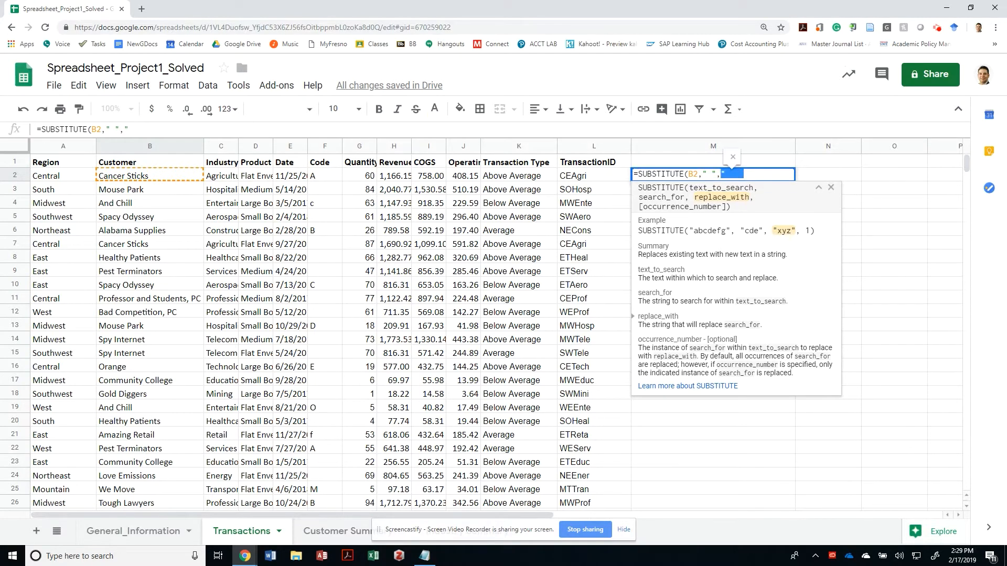
type("rept")
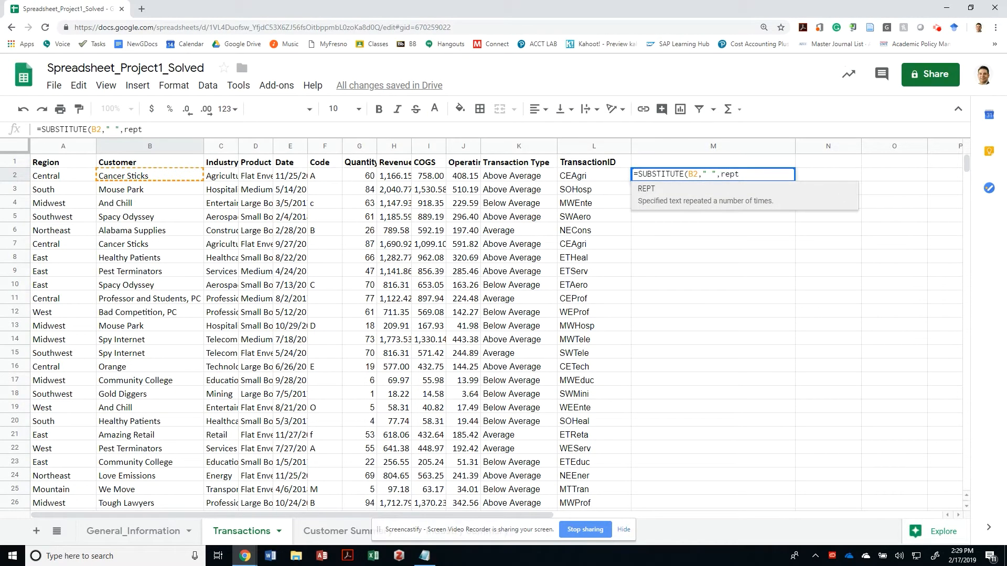
type("(\" \",")
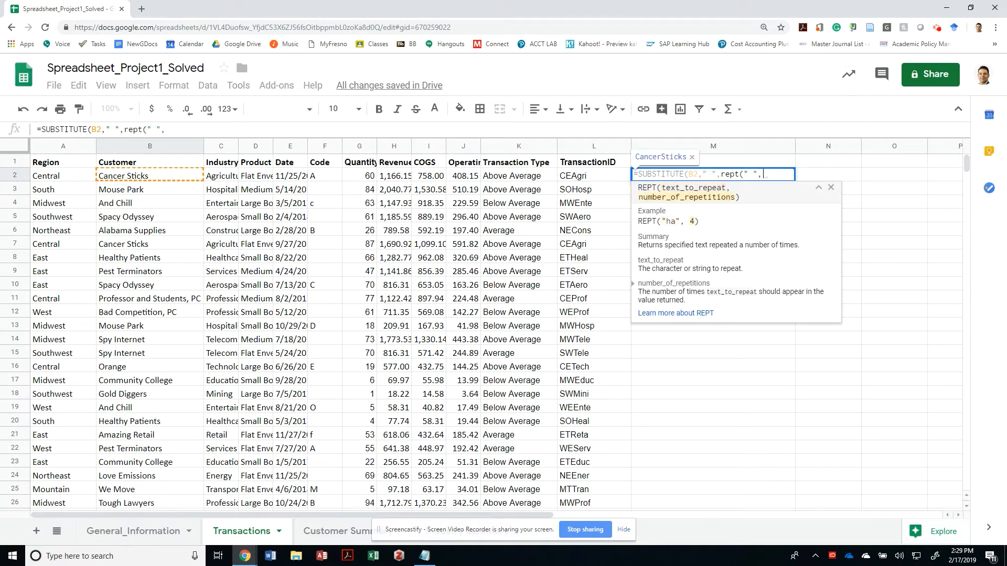
type("99")
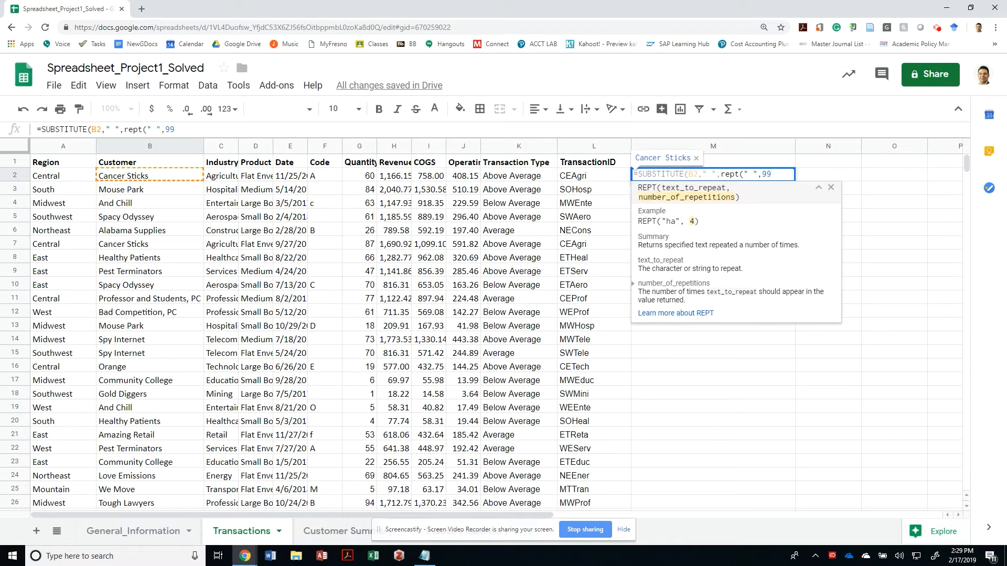
type(")")
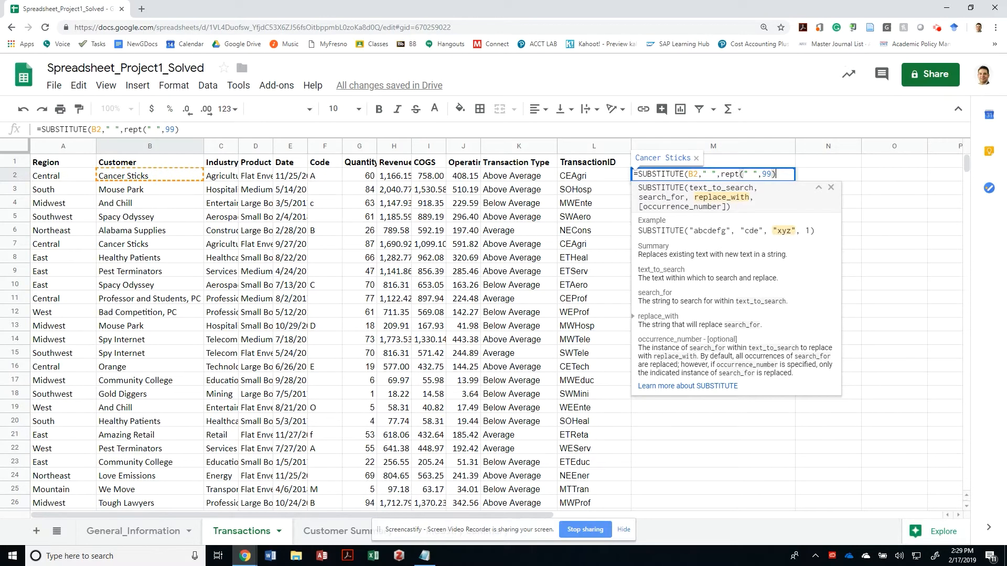
key("Enter")
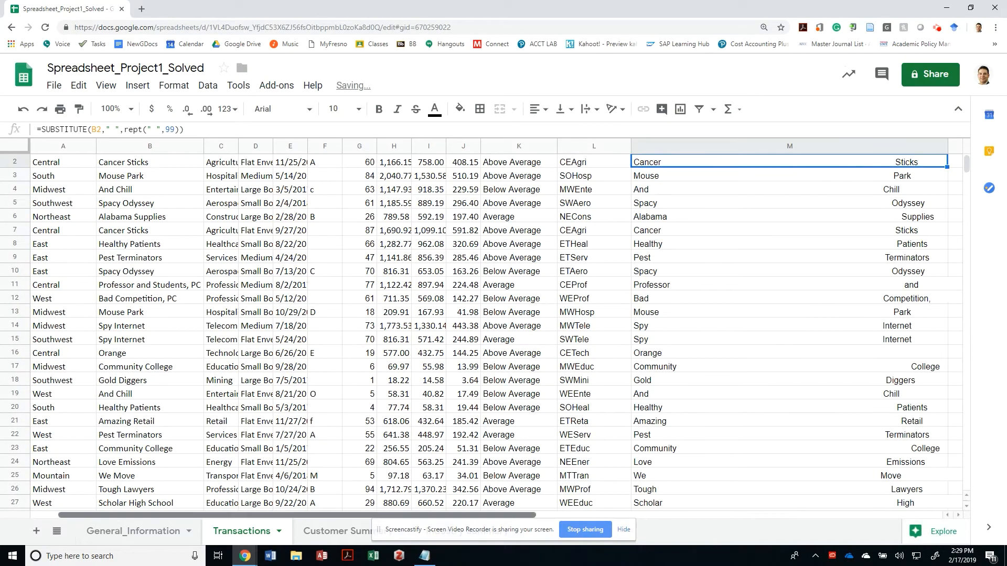
Step: Scroll through column M to check the filled-down widened customer names
scroll("right", 3)
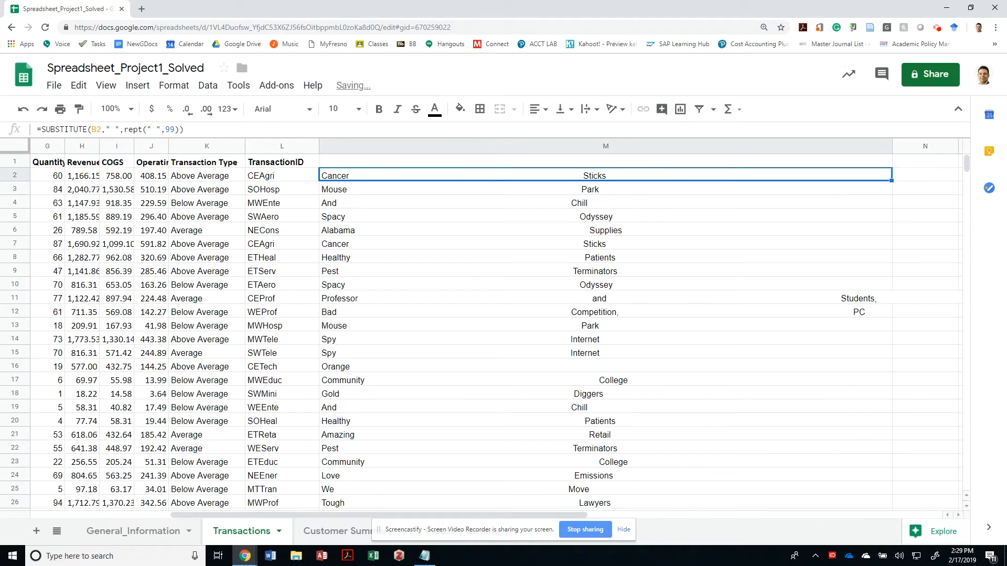
scroll("down", 3)
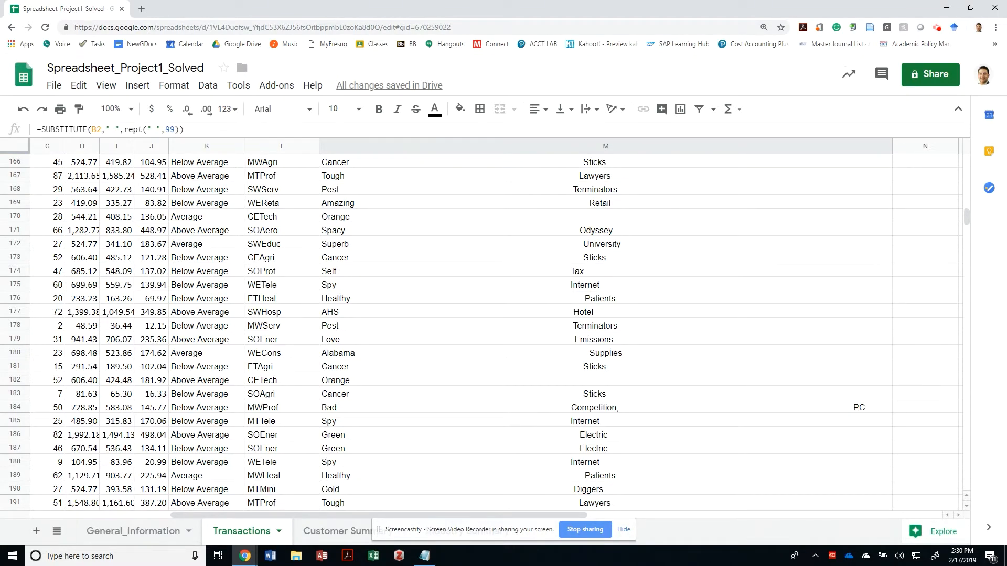
scroll("up", 3)
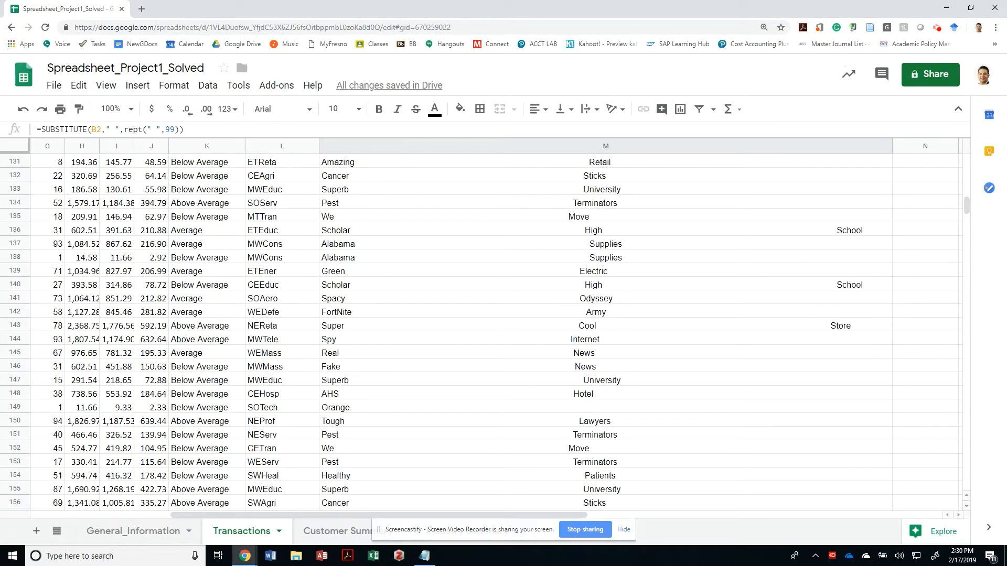
scroll("down", 3)
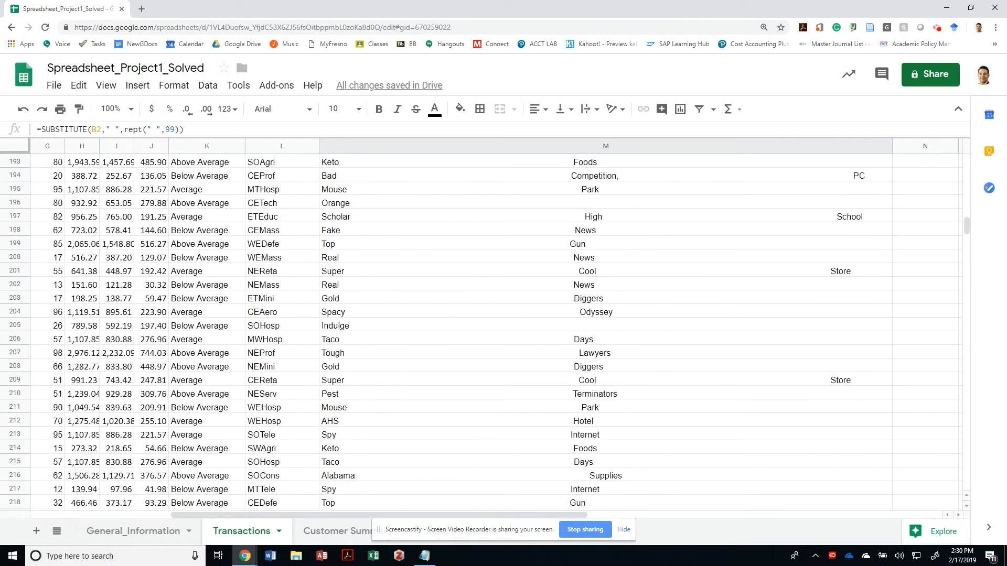
scroll("down", 3)
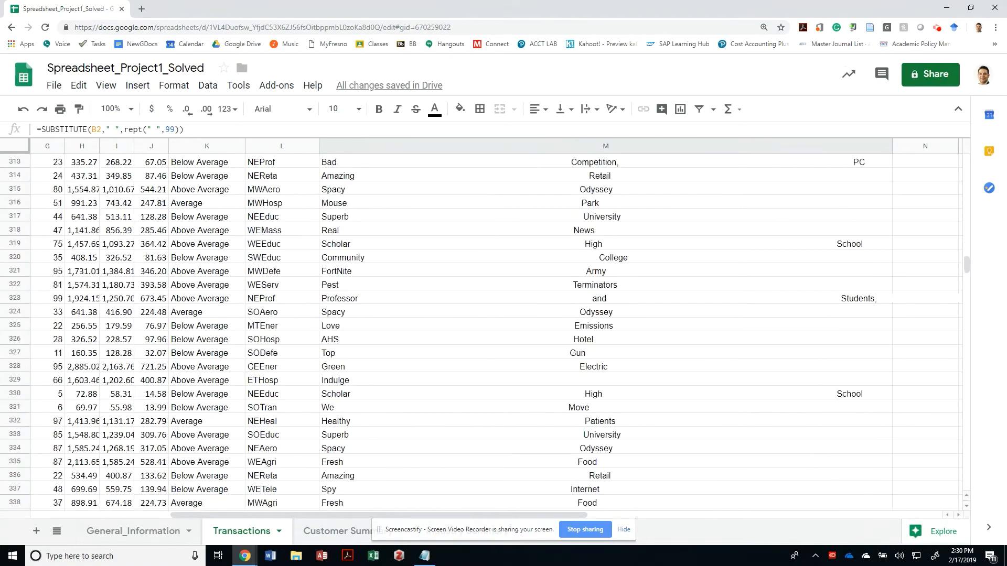
scroll("down", 3)
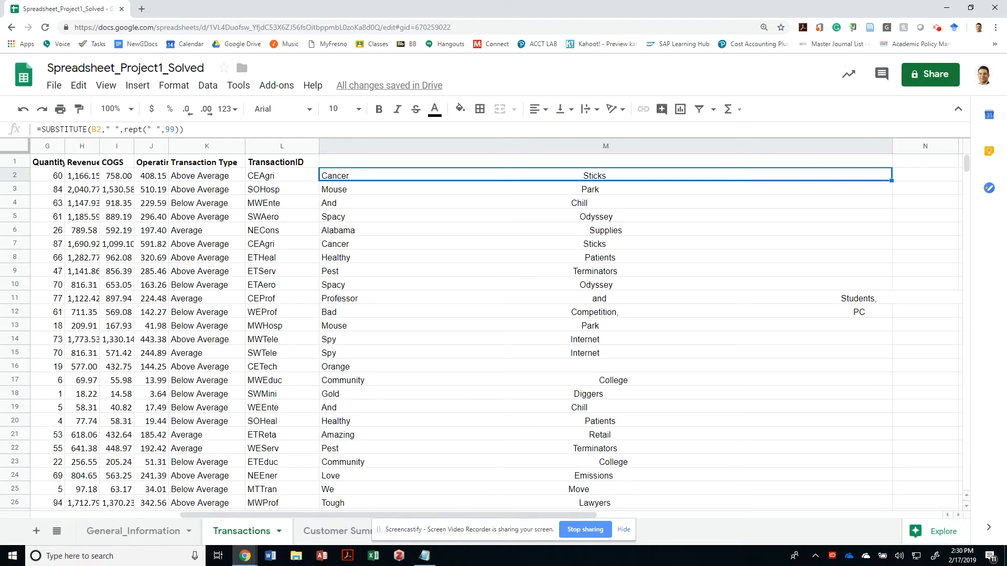
scroll("down", 3)
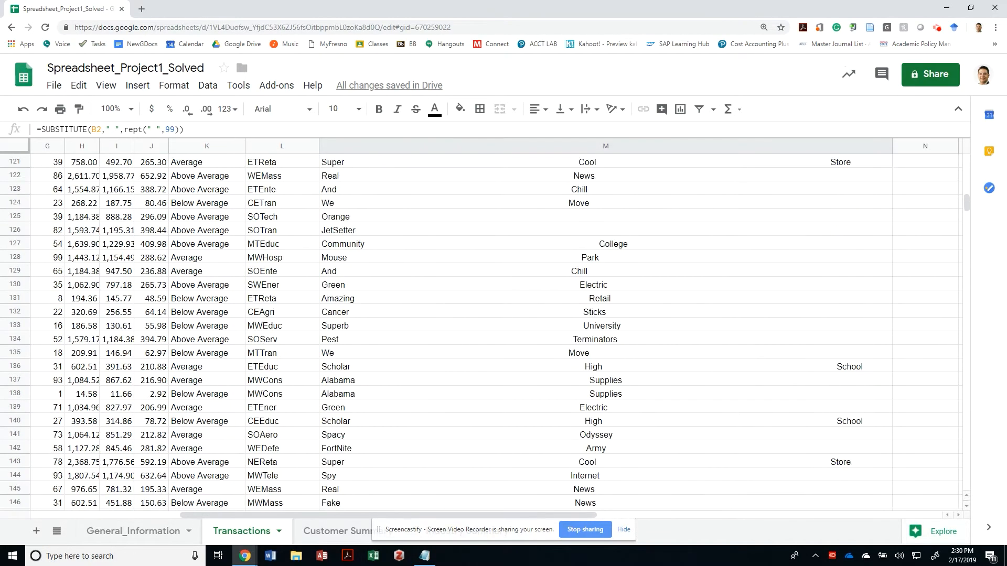
scroll("down", 3)
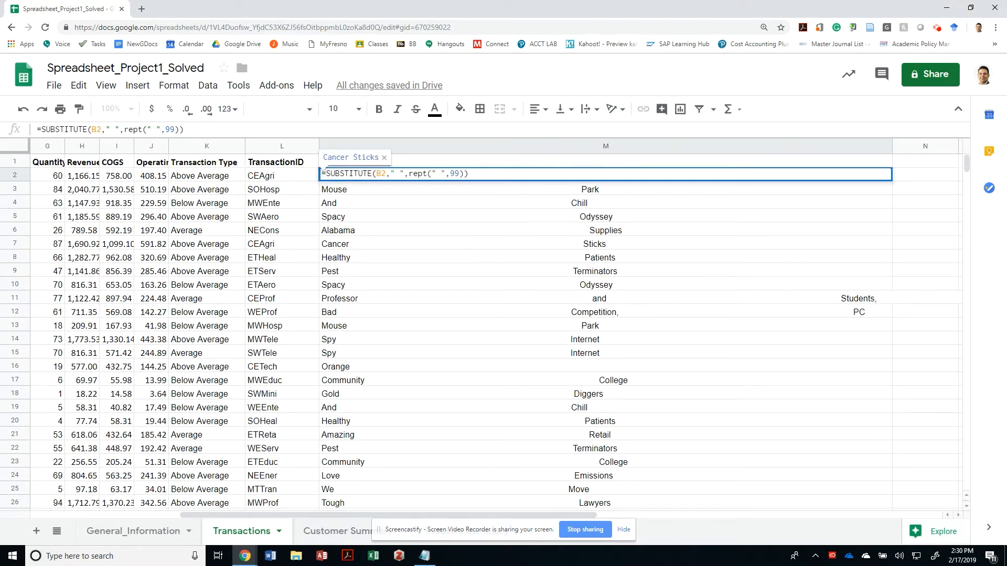
Step: Wrap the M2 formula in MID(...,100,99) to extract the padded second word
type("mid(")
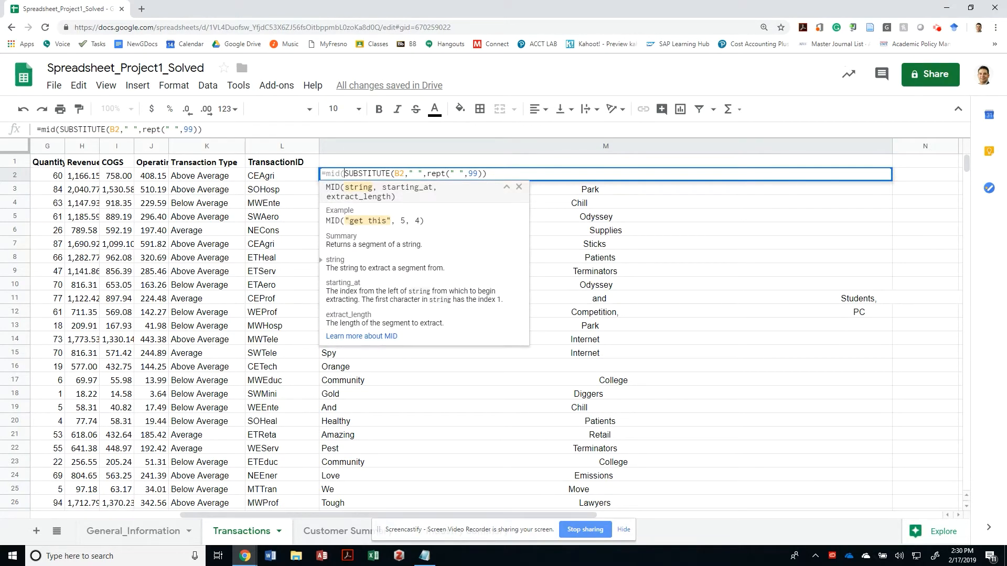
type(",")
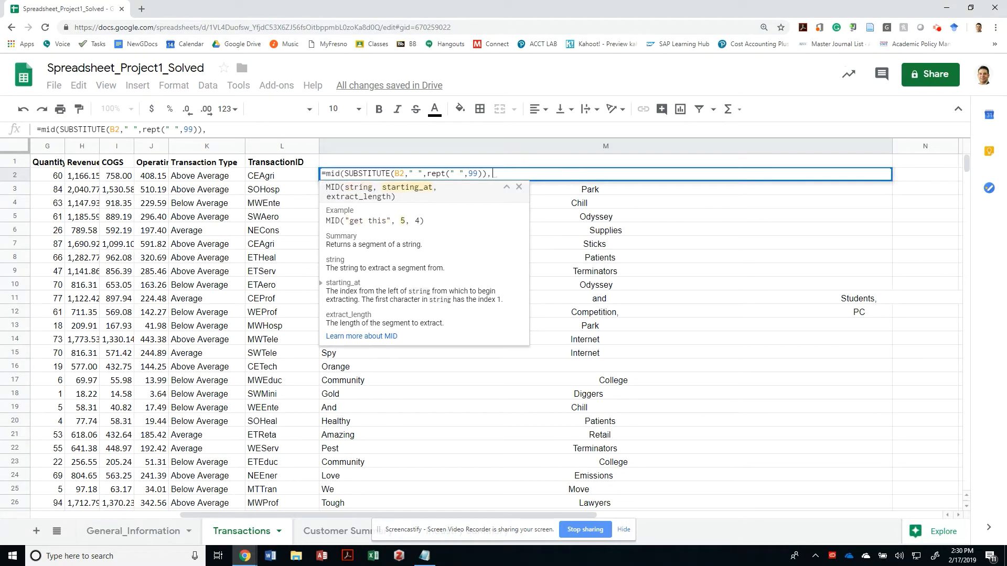
type("100")
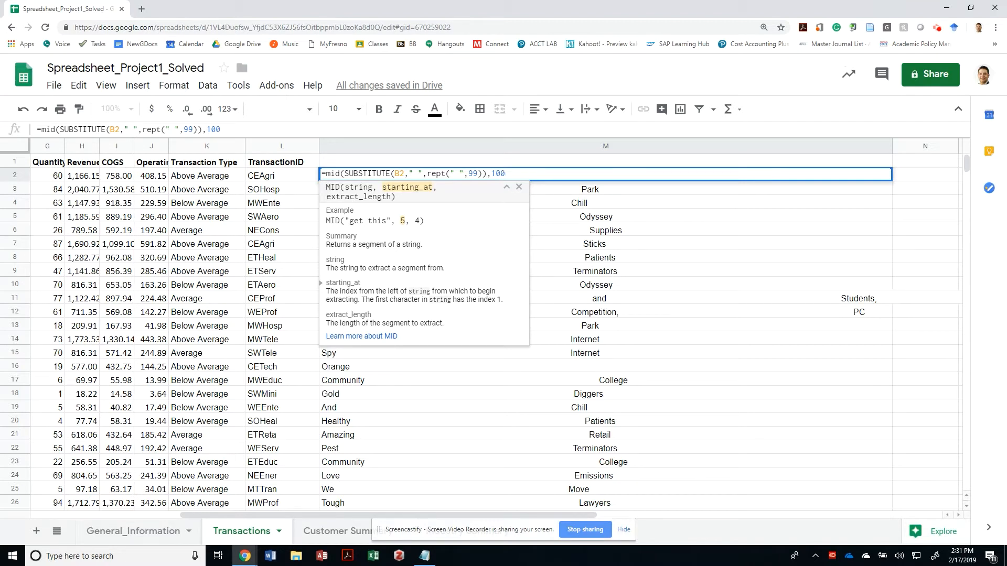
type(",")
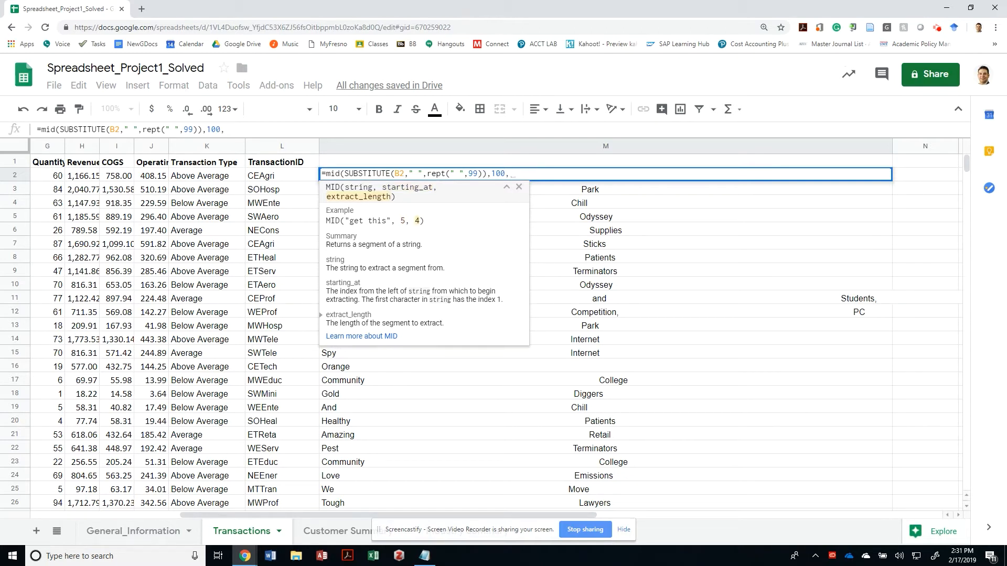
type("99")
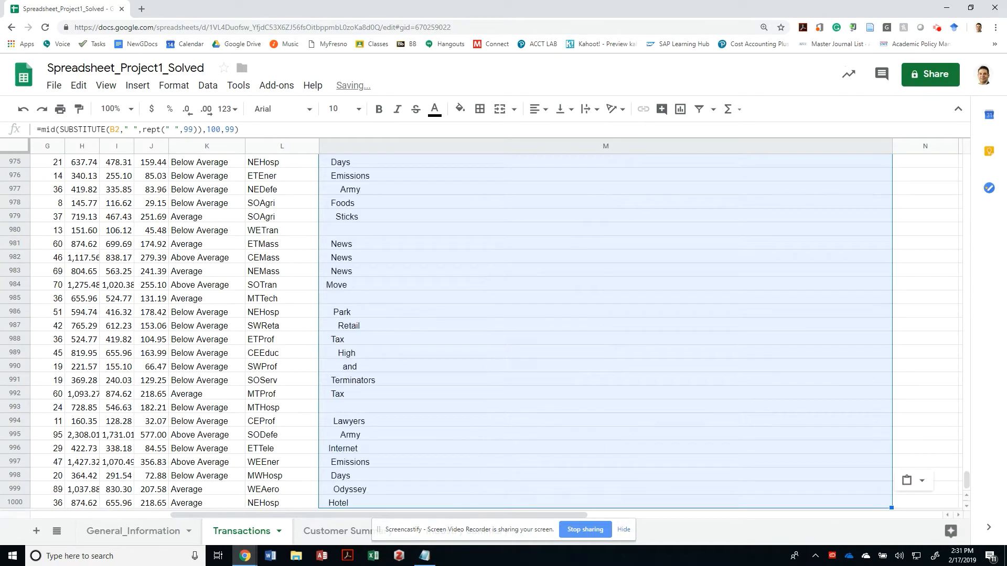
Step: Wrap the M2 formula in TRIM and verify blanks for one-word names like JetSetter
scroll("up", 3)
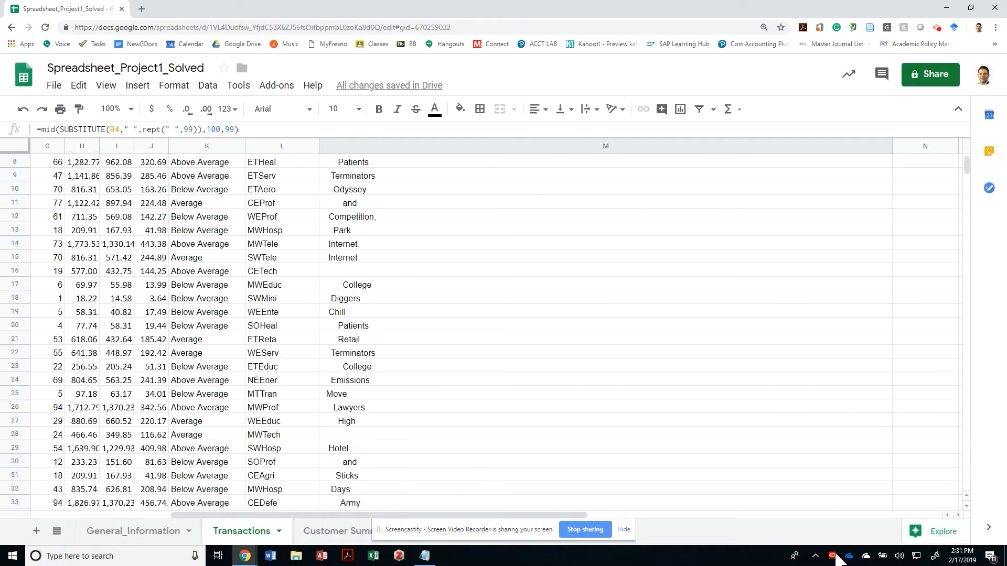
scroll("down", 3)
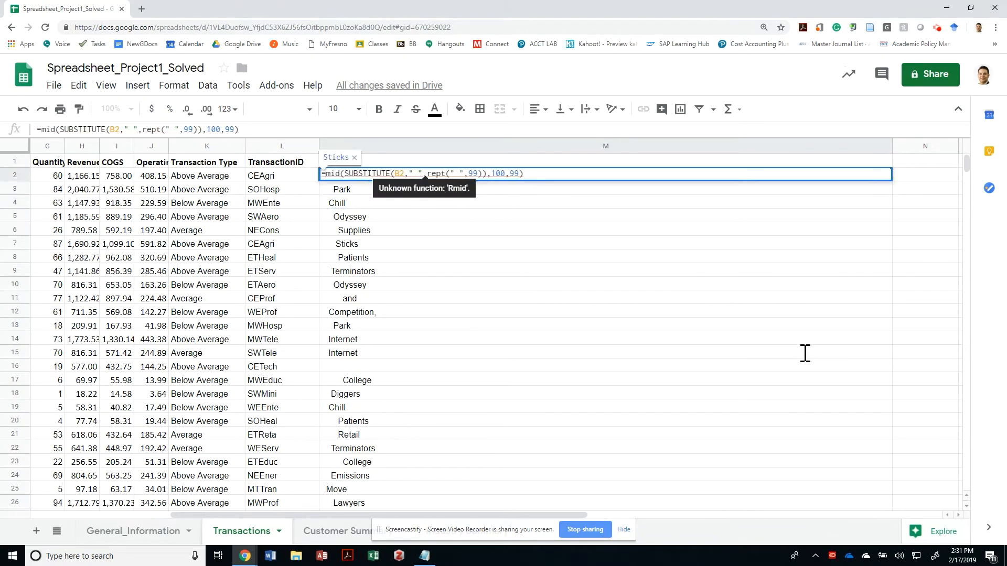
type("trim(")
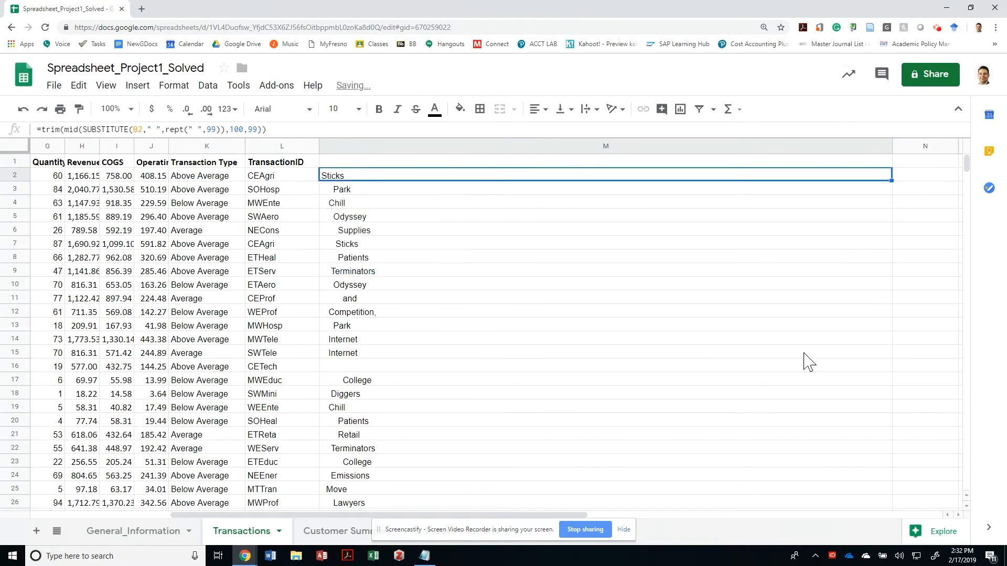
scroll("down", 3)
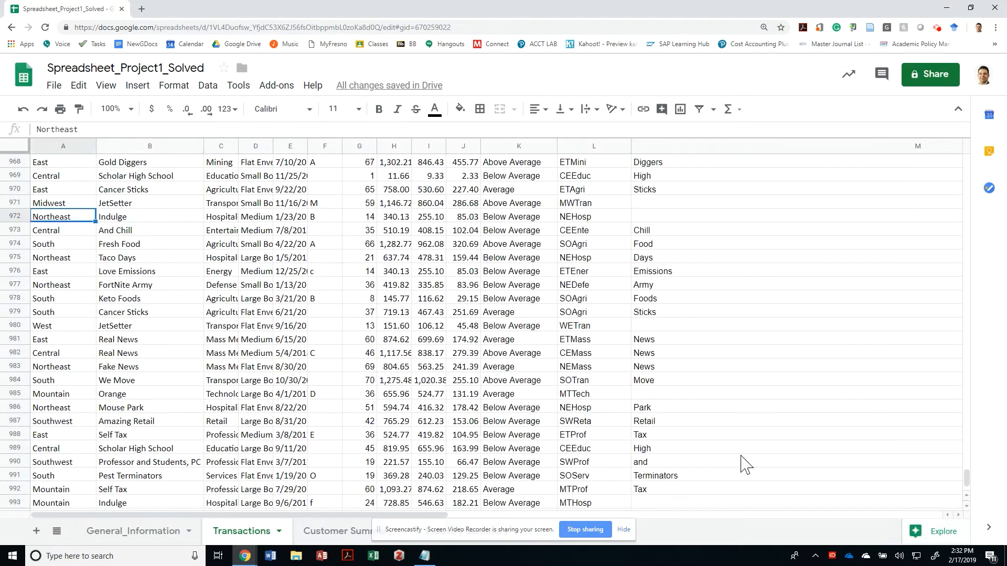
left_click(359, 217)
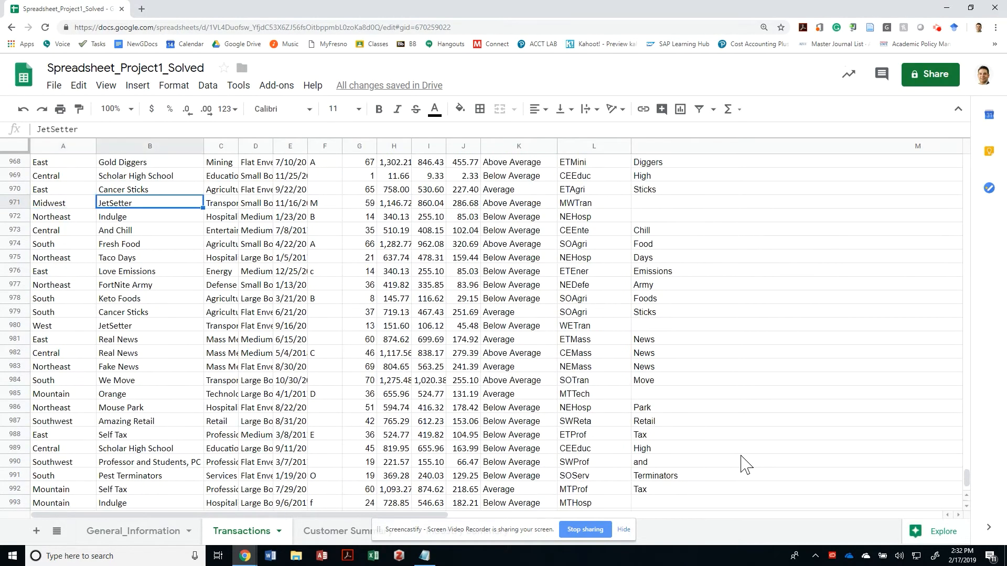
left_click(463, 217)
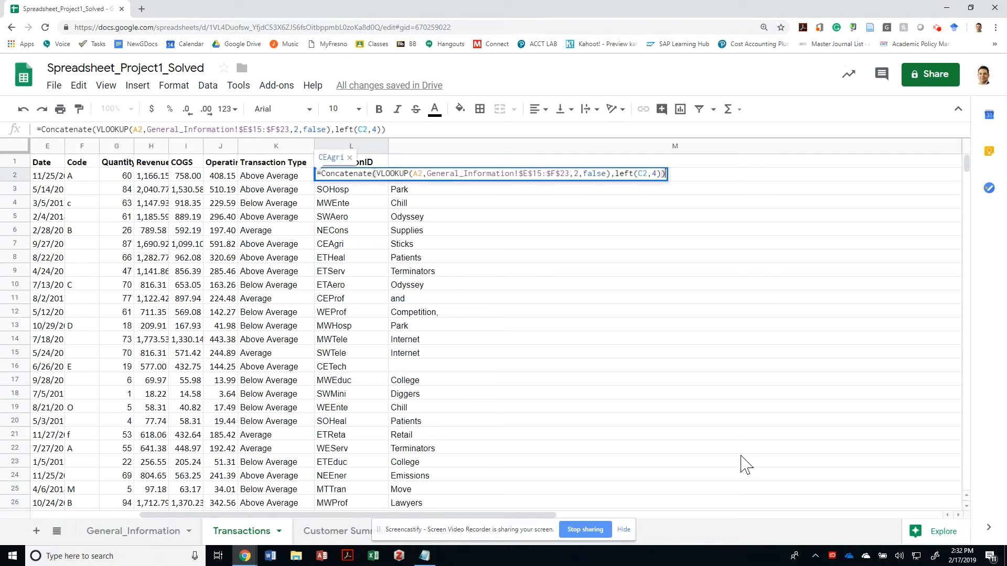
Step: Add trim(mid(SUBSTITUTE(B2," ",rept(" ",99)),100,99)) to the L2 CONCATENATE
type("=trim(mid(SUBSTITUTE(B2,\" \",rept(\" \",99)),100,99))")
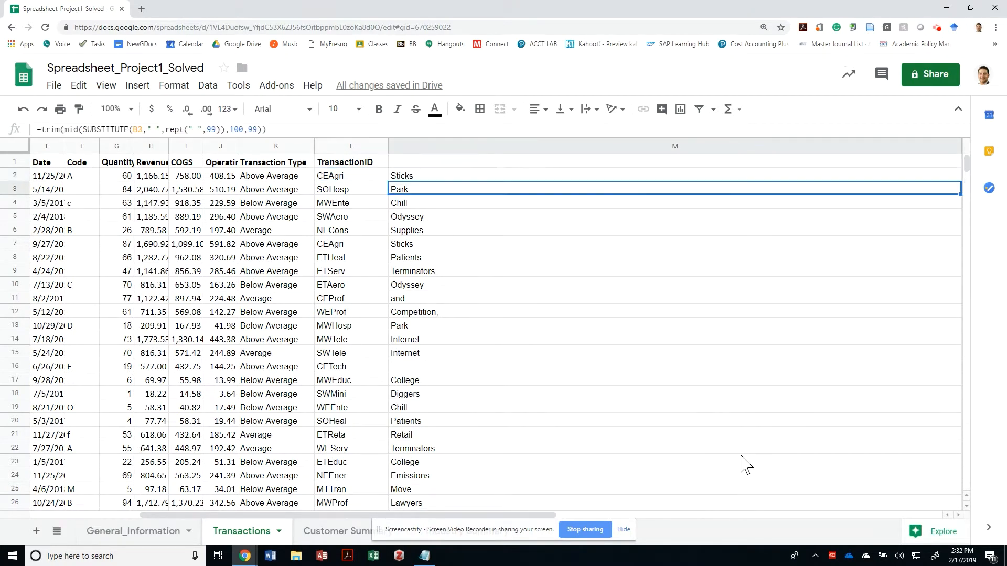
left_click(351, 175)
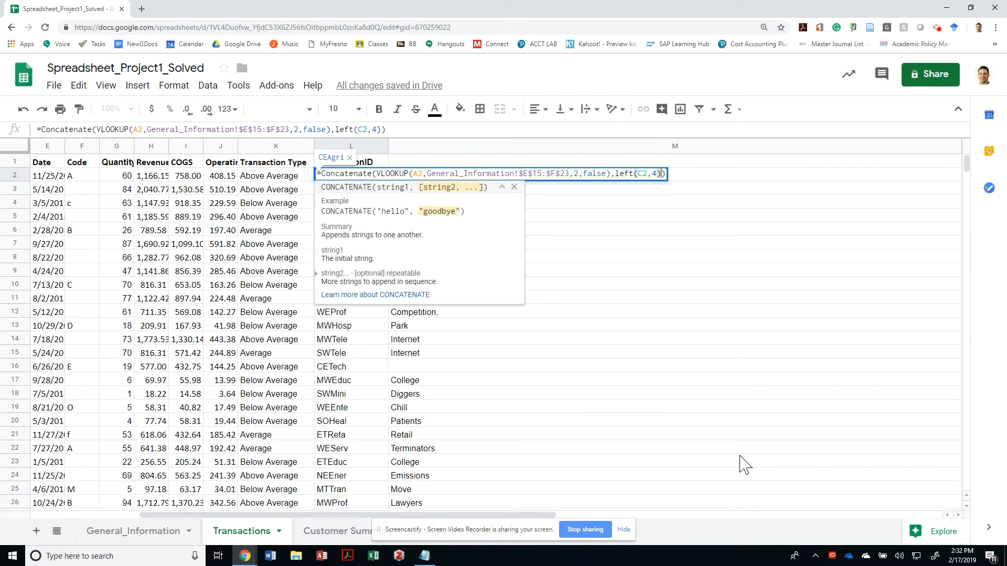
type(",")
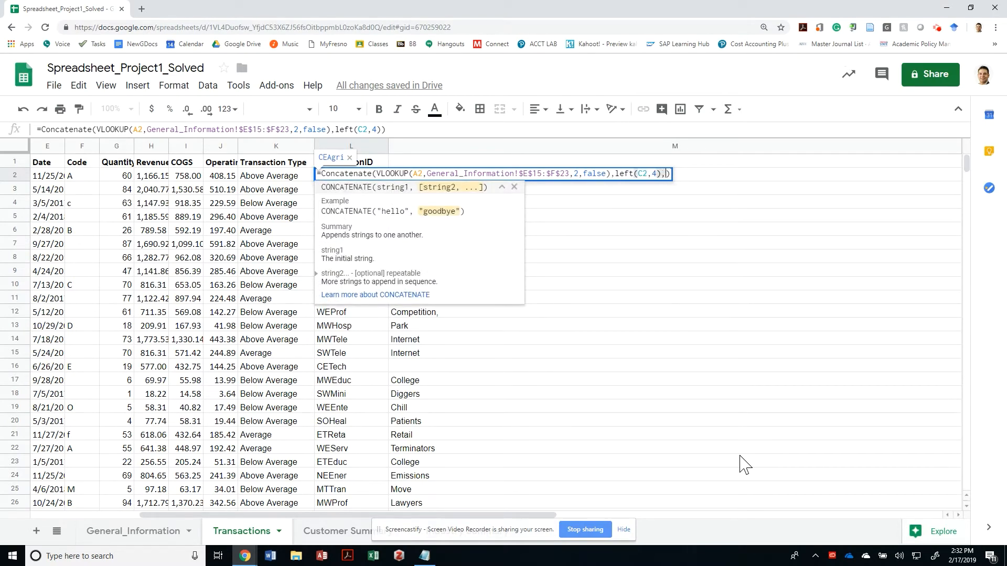
type("trim(mid(SUBSTITUTE(B2,\" \",rept(\" \",99)),100,99))")
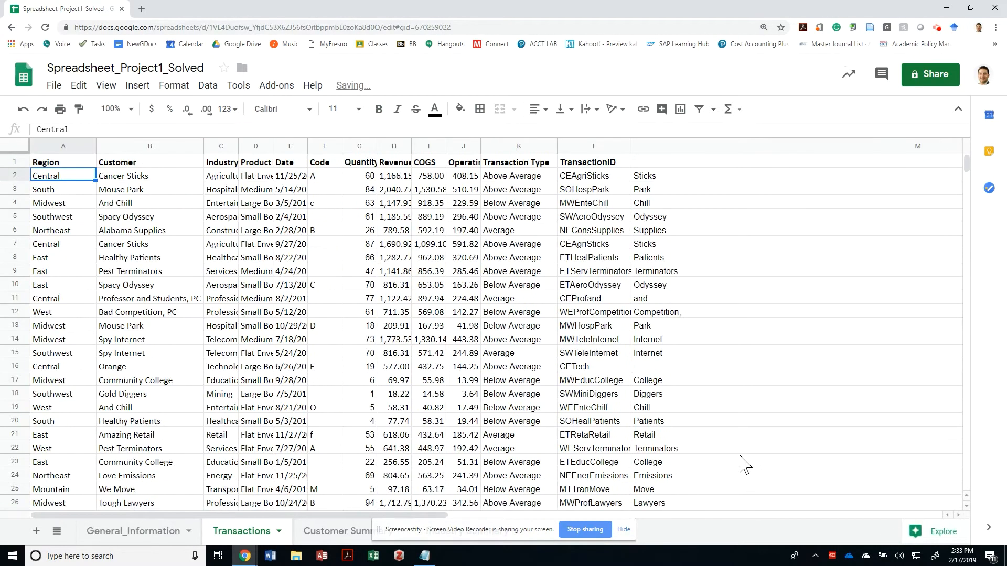
Step: Check the new IDs against customer names like Mouse Park and And Chill
left_click(150, 189)
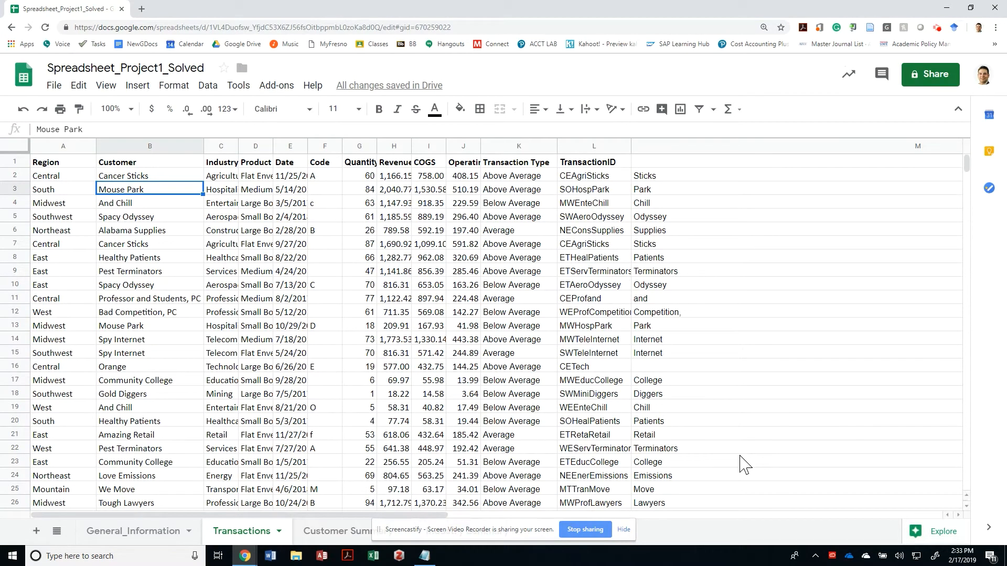
left_click(149, 203)
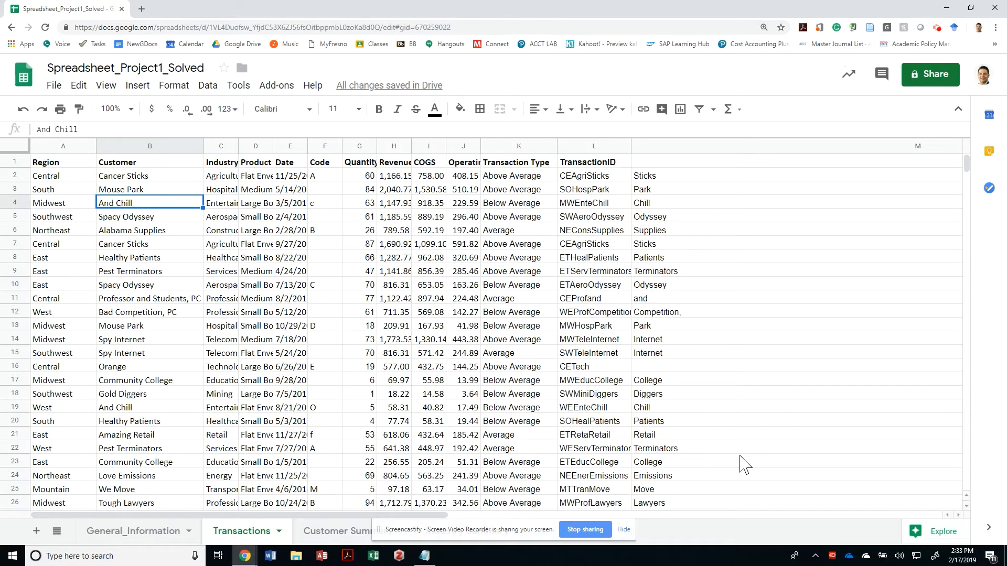
left_click(592, 203)
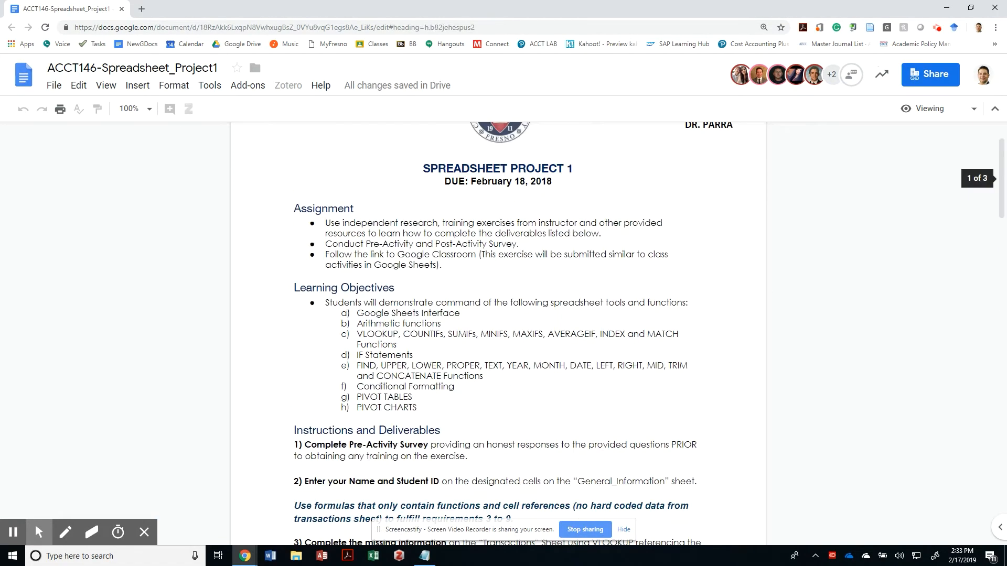
scroll("down", 3)
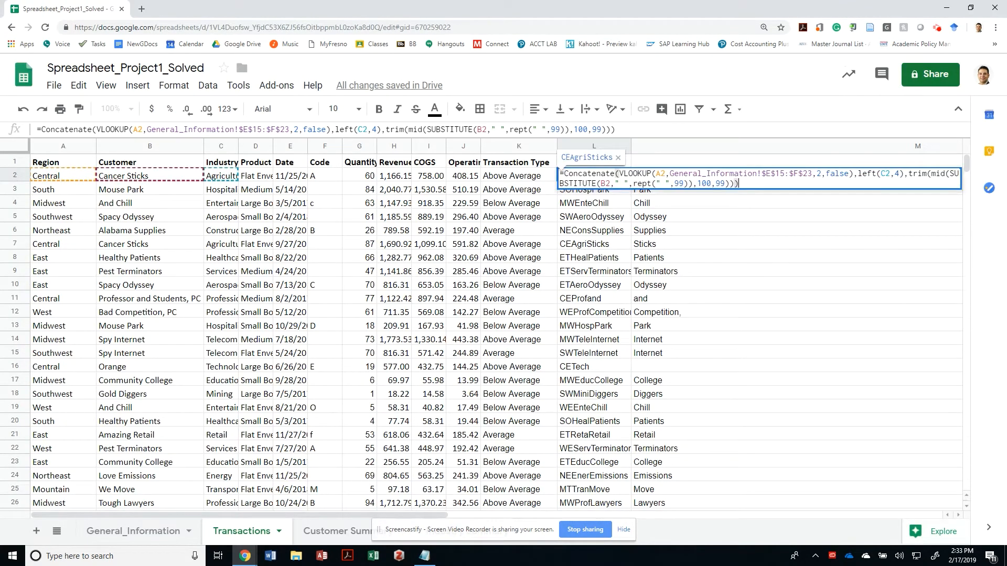
Step: Append right(K2,3) to the L2 formula, giving CEAgriSticksage
type(",")
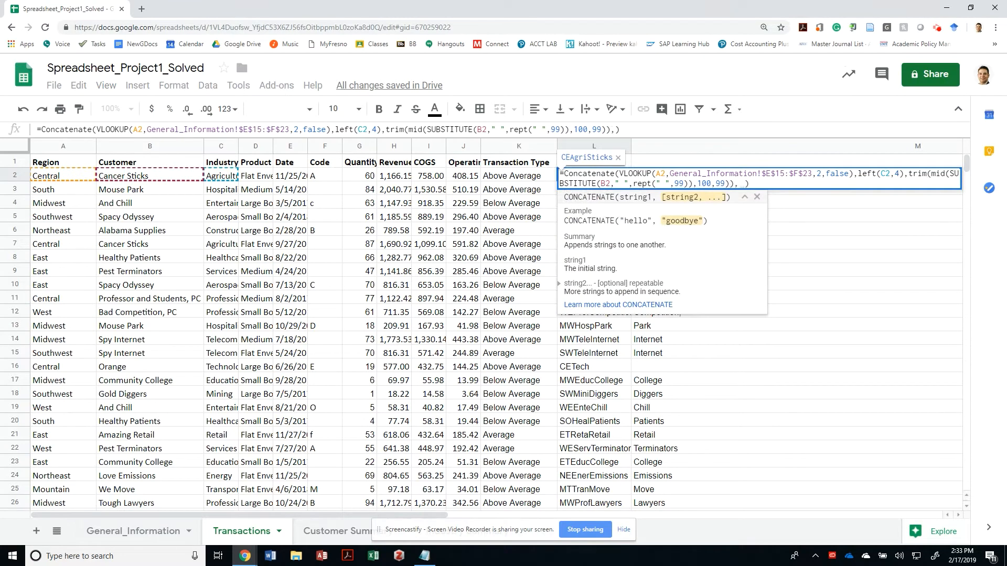
type("right")
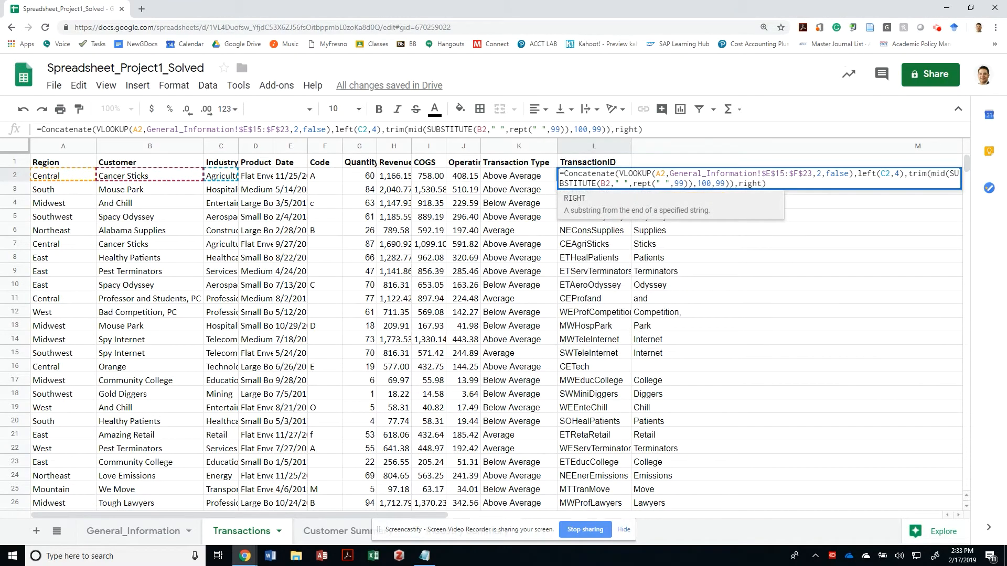
type("(")
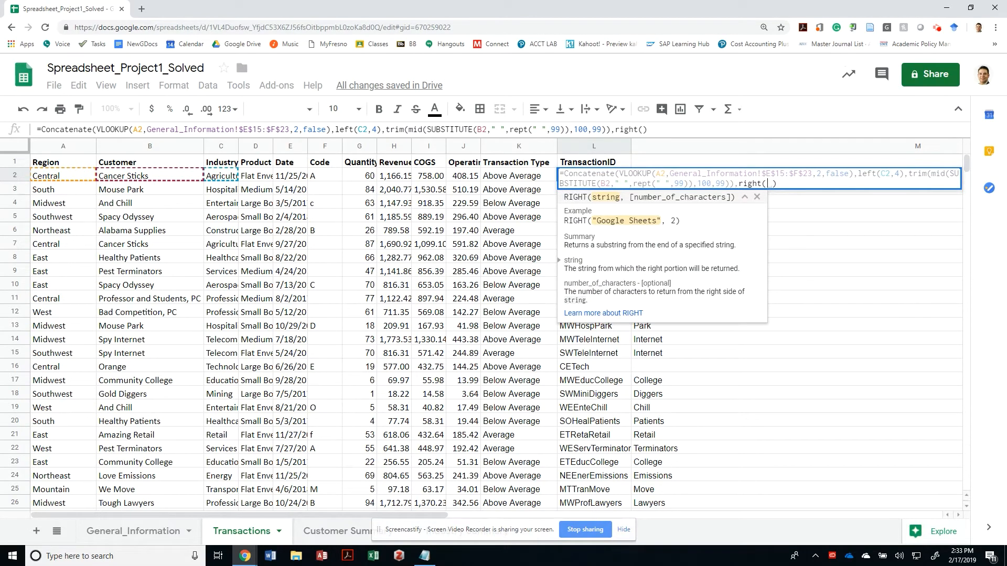
left_click(518, 175)
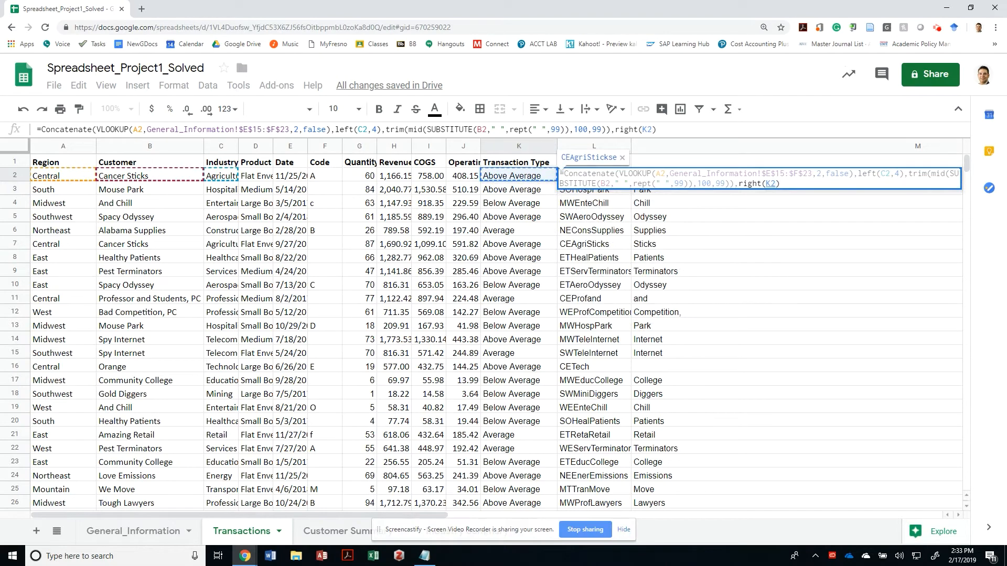
type(",")
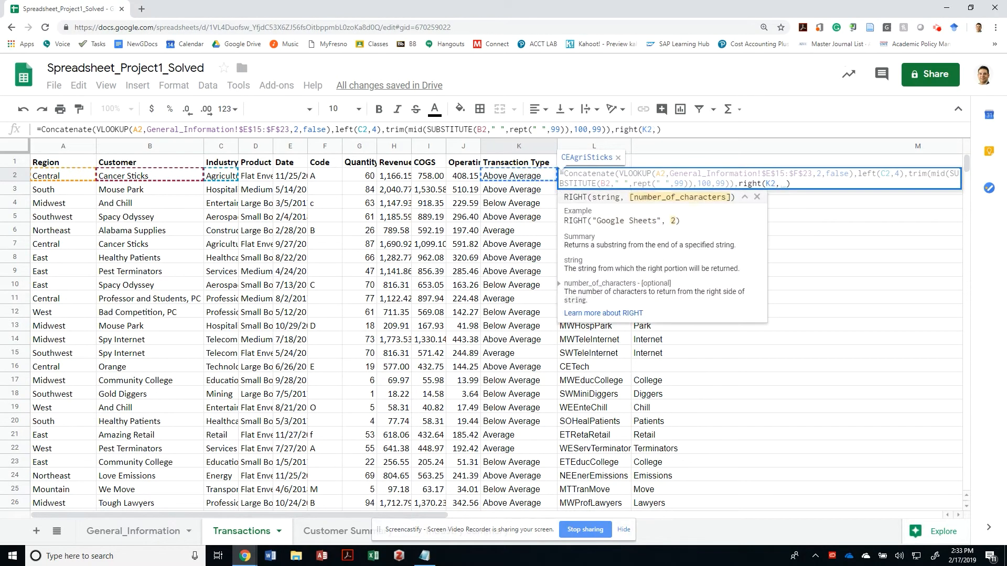
type("3")
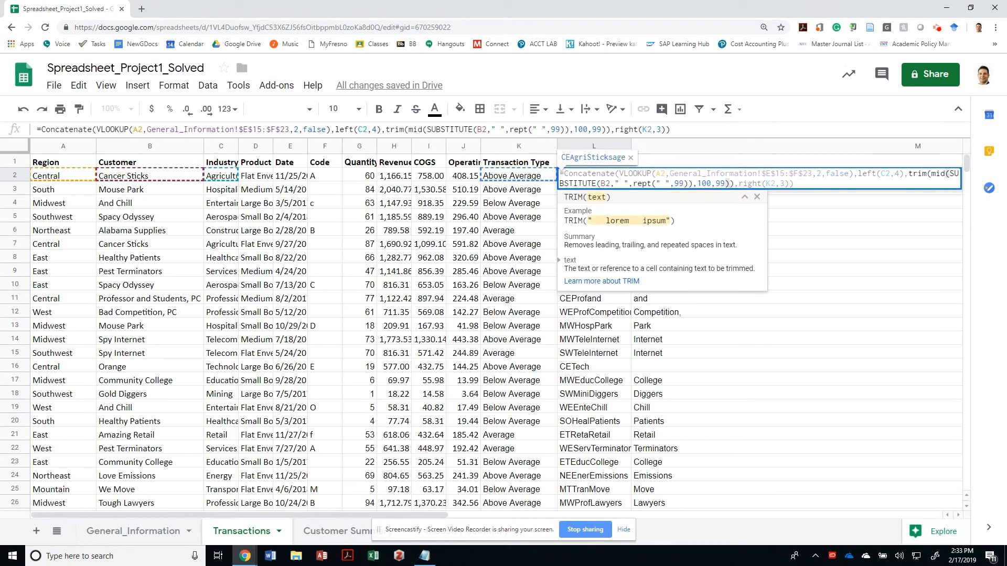
key("enter")
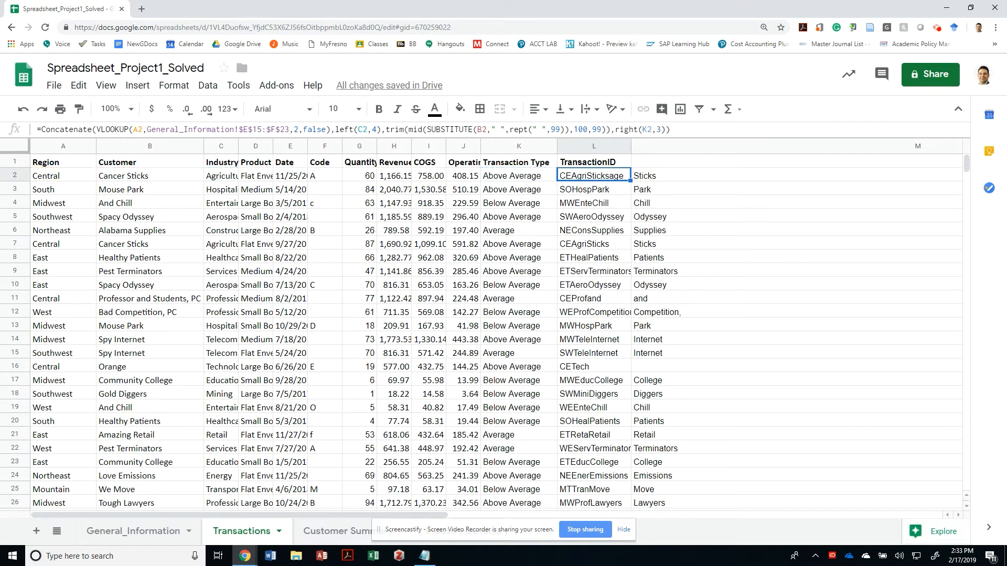
Step: Fill the formula down column L and review the Transaction Type and instructions
left_click(593, 189)
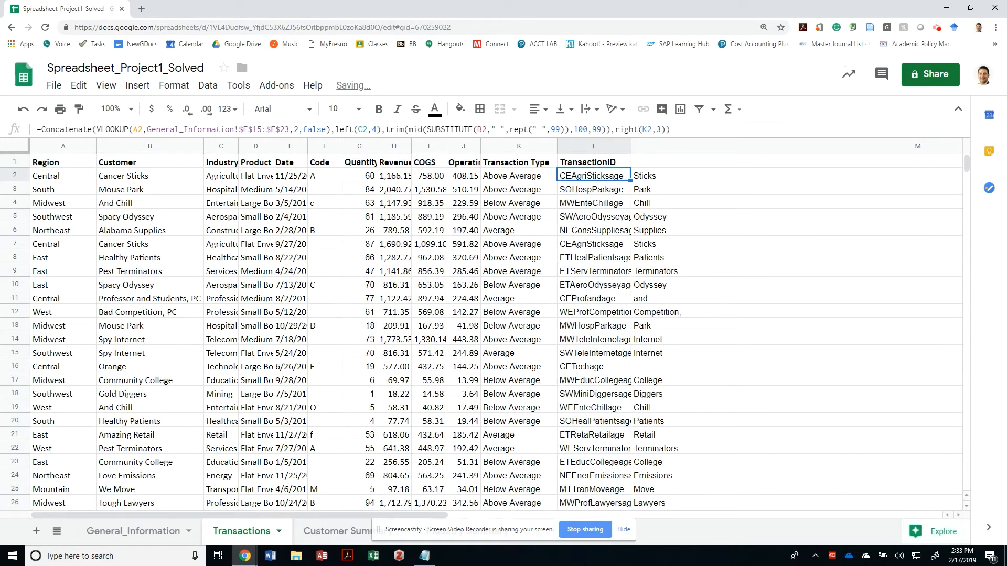
left_click(592, 189)
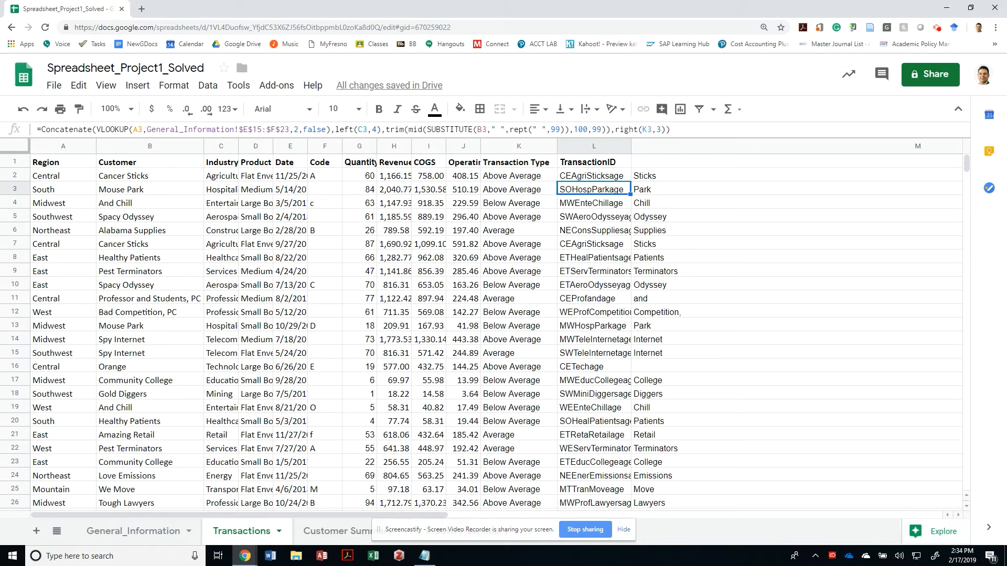
left_click(518, 175)
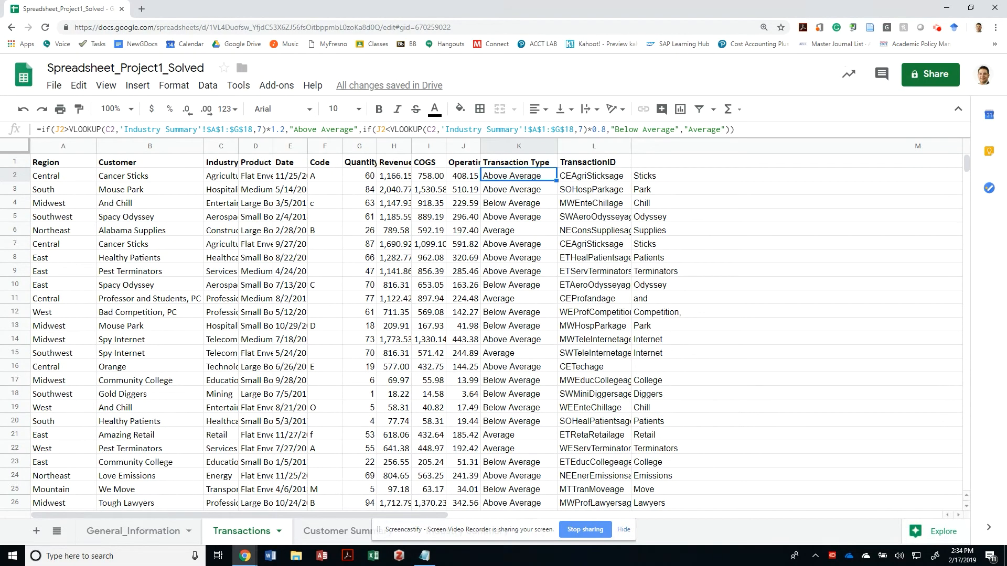
left_click(592, 175)
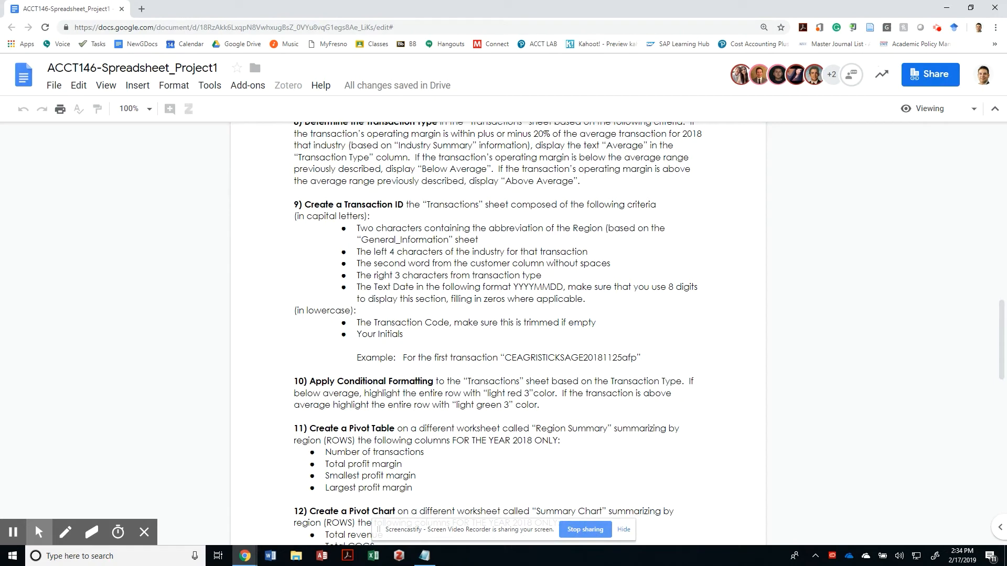
double_click(532, 287)
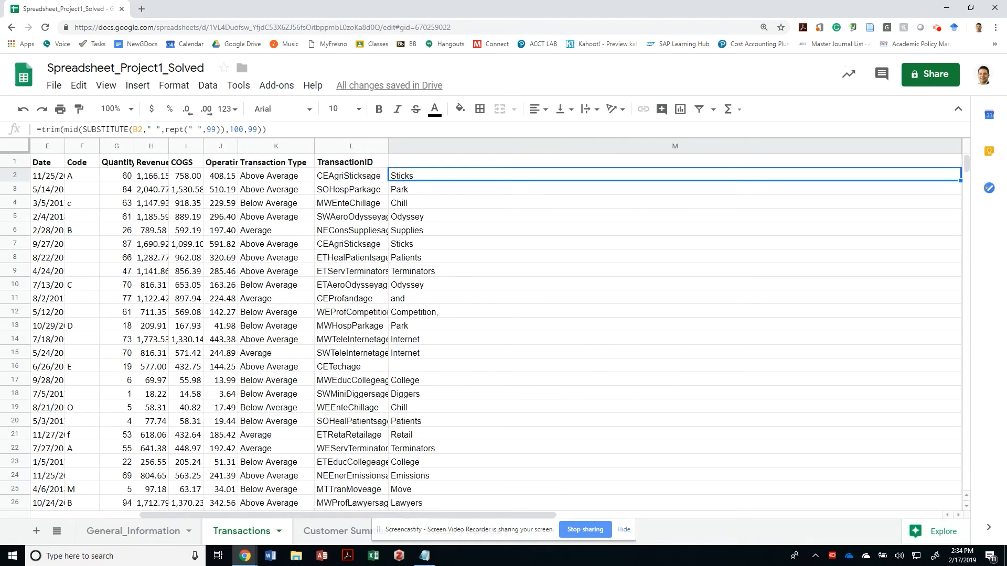
Step: Enter =year(E2)&month(E2)&day(E2) in M2 and fill the date code down the column
type("20118")
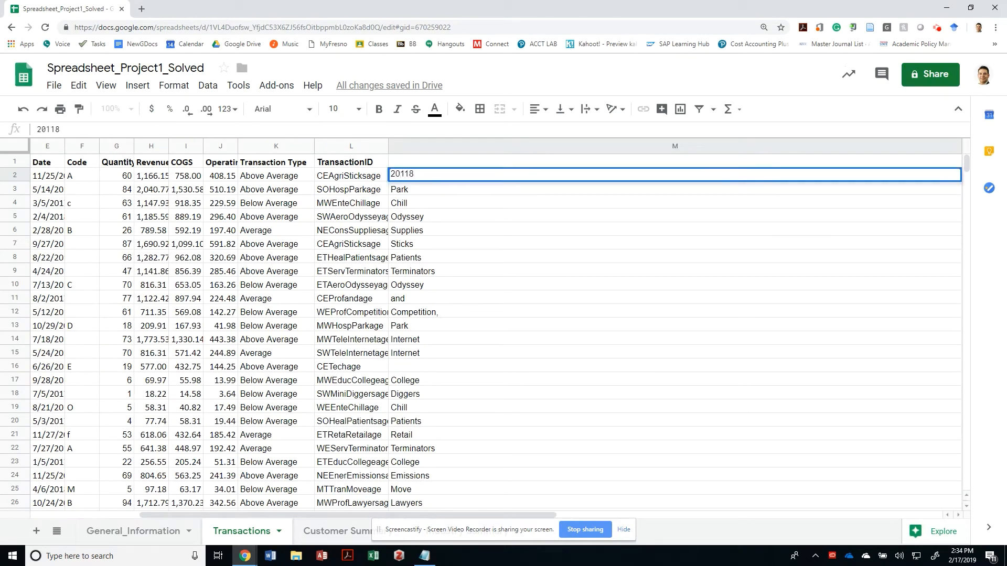
type("Sticks")
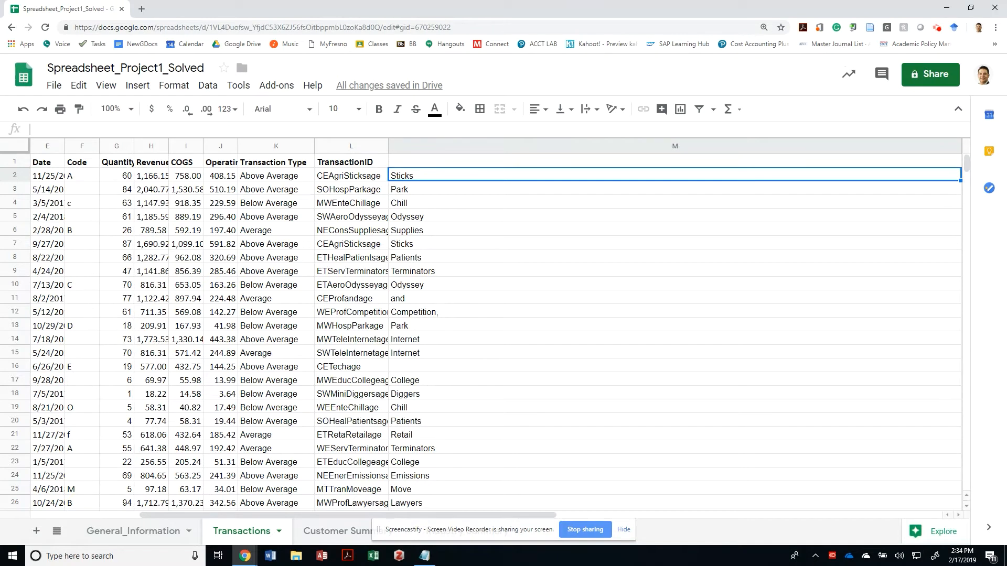
type("=")
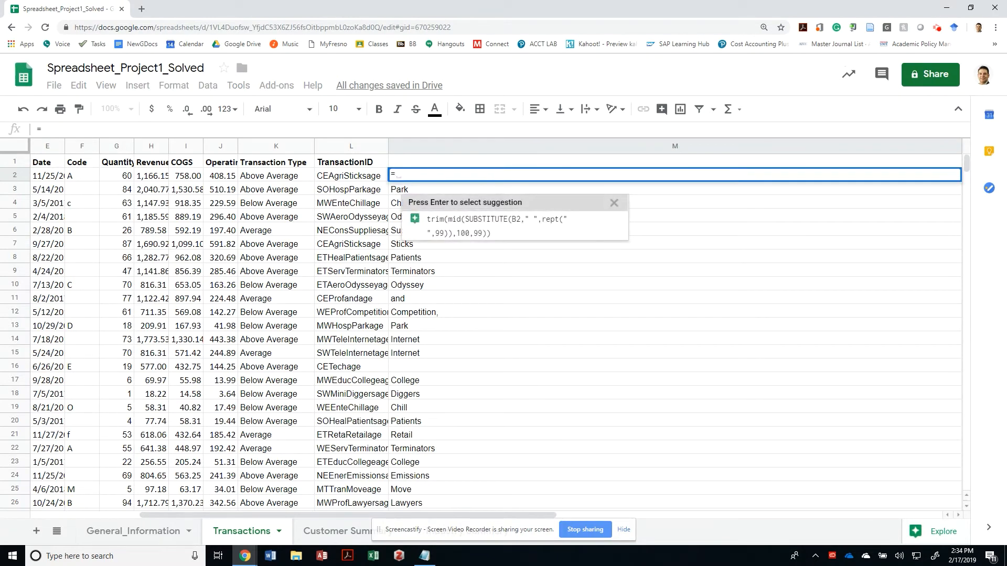
type("year(J2")
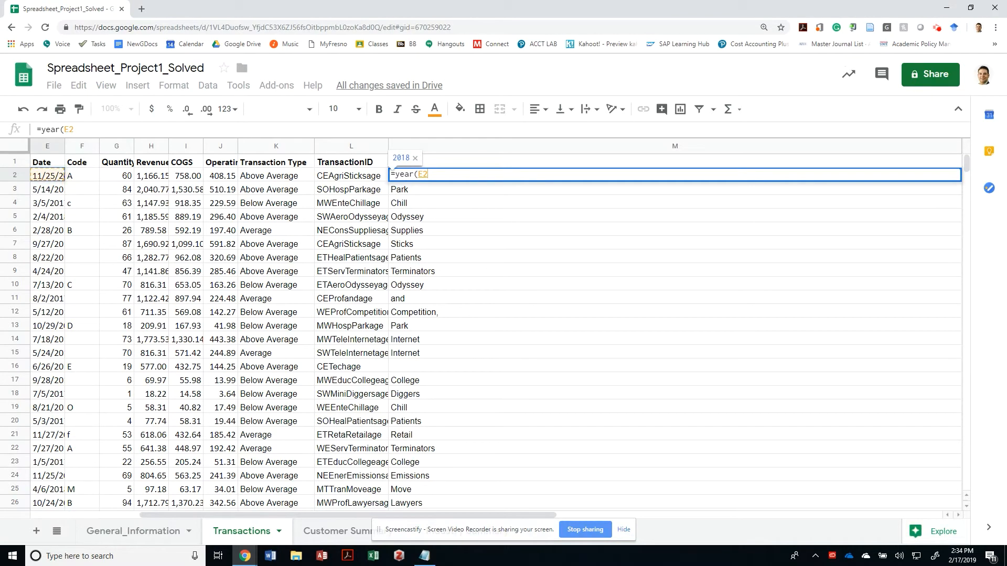
type(") &")
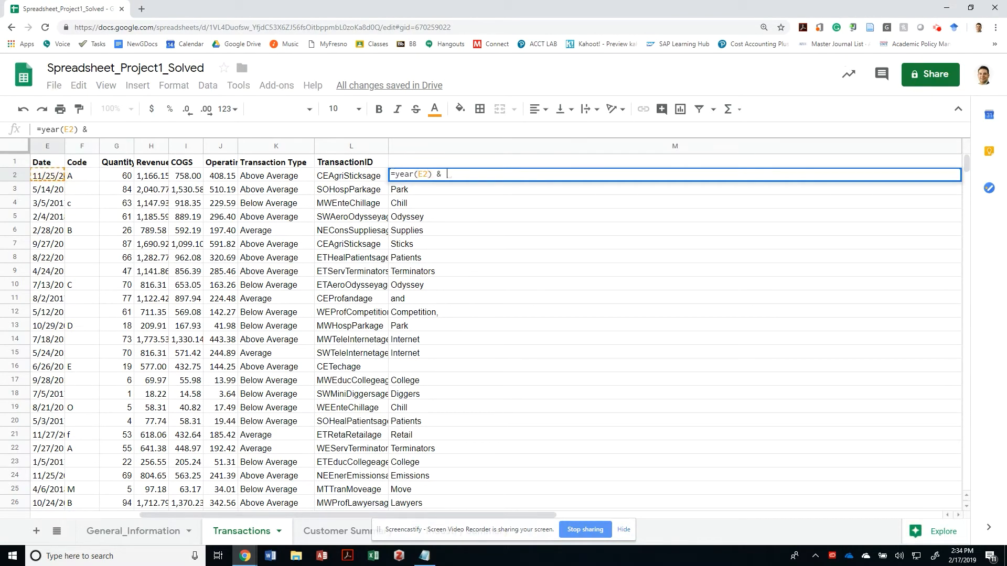
type("month")
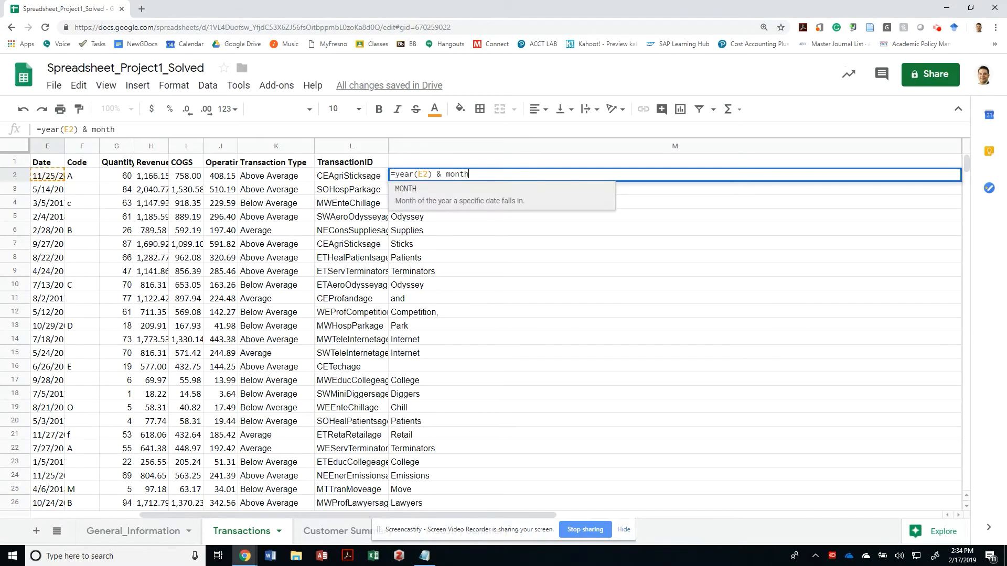
type("(F2")
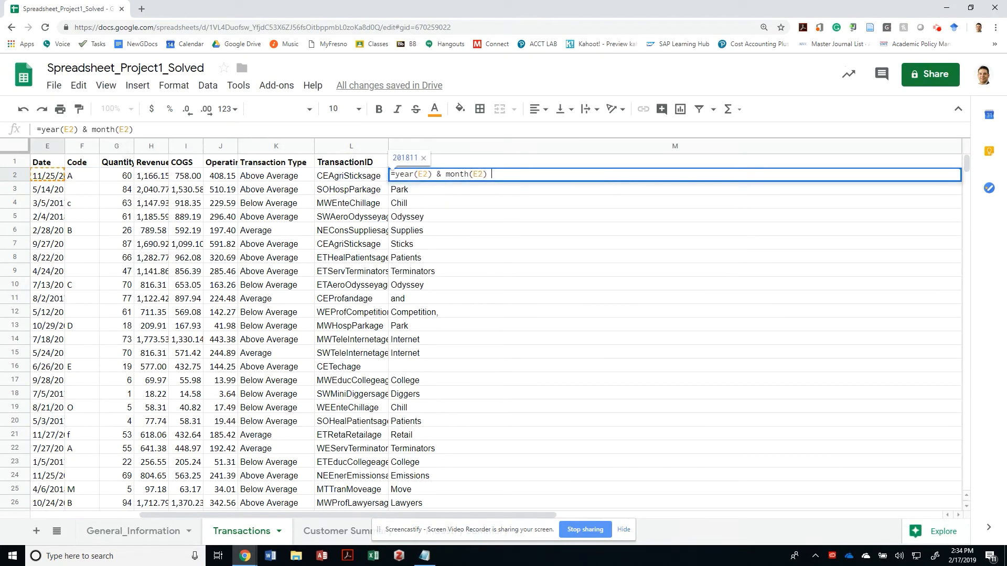
left_click(351, 175)
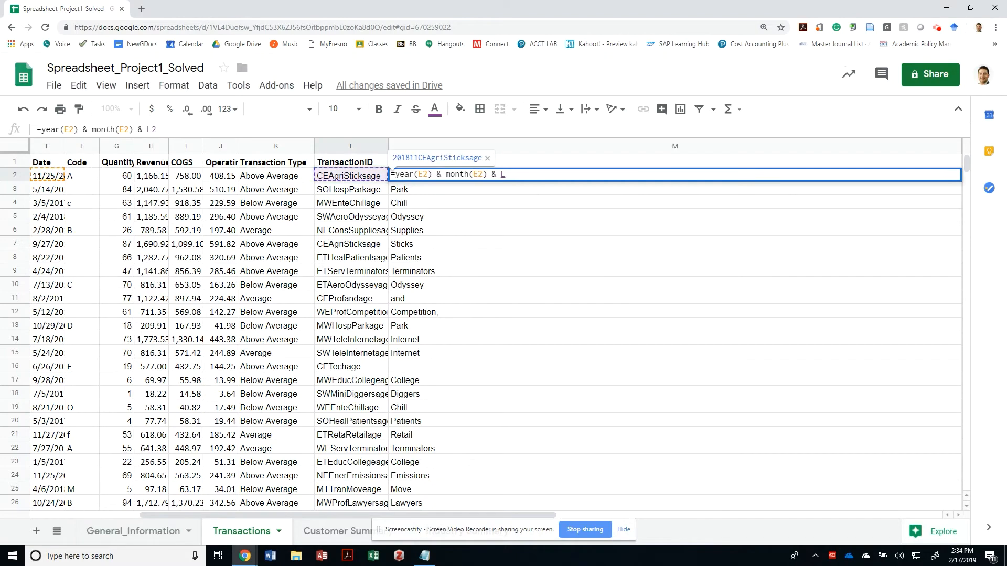
type("day(e")
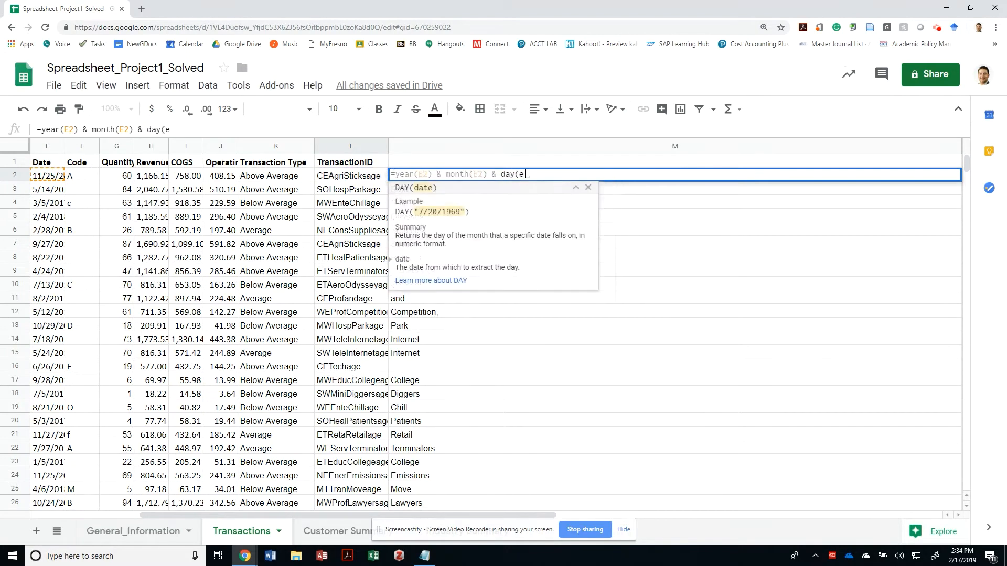
key("enter")
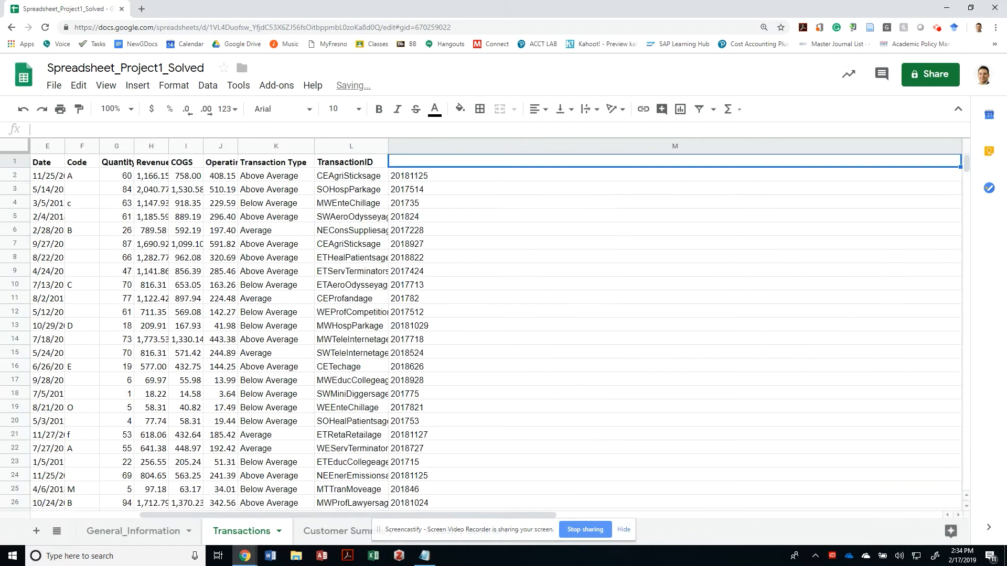
Step: Check the copied row 3 date formula, then select M2 to rewrite it
left_click(674, 175)
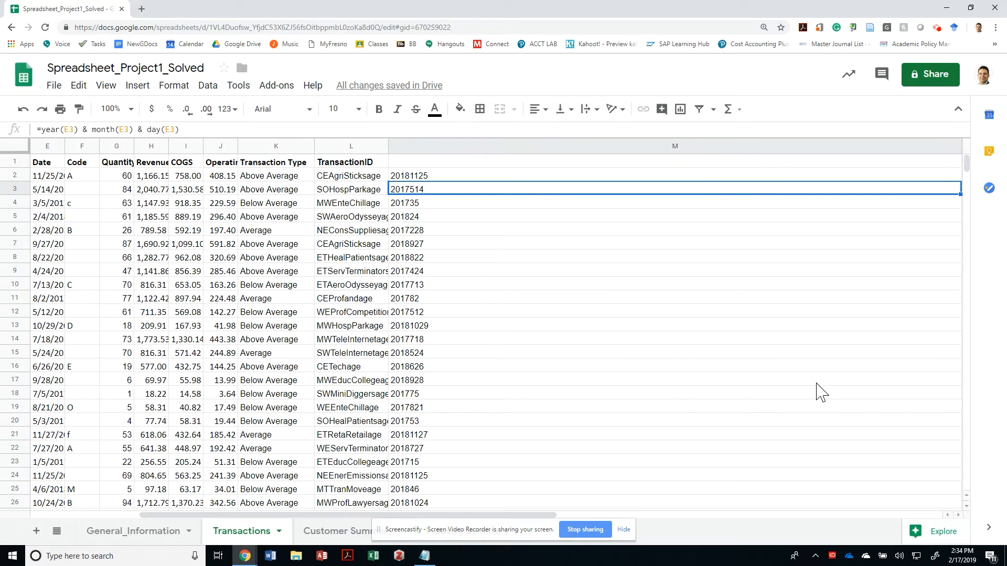
mouse_move(842, 440)
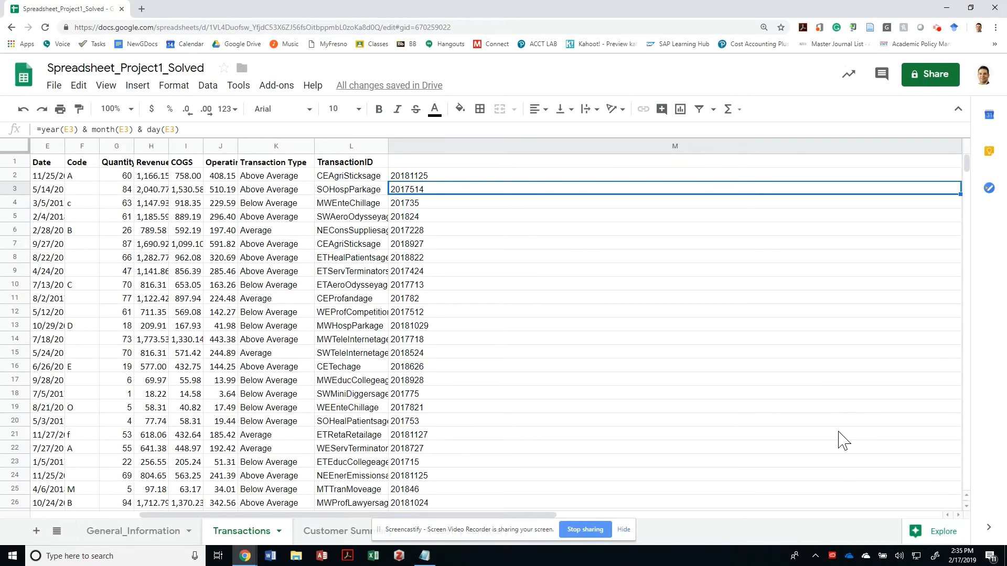
mouse_move(857, 409)
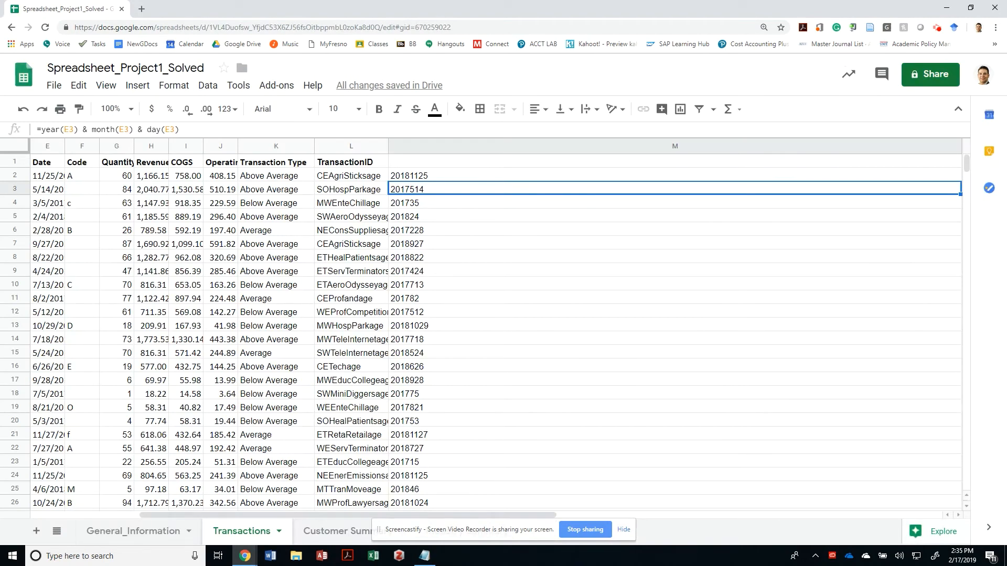
left_click(350, 203)
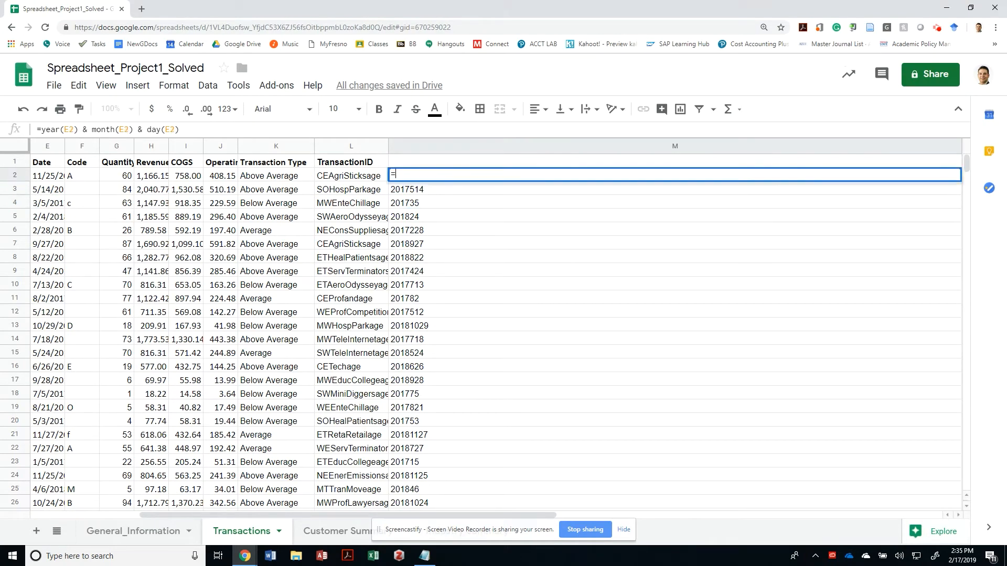
Step: Rewrite M2 as =TEXT(E2,"YYYYMMDD") to get zero-padded date codes like 20170514
type("=text(")
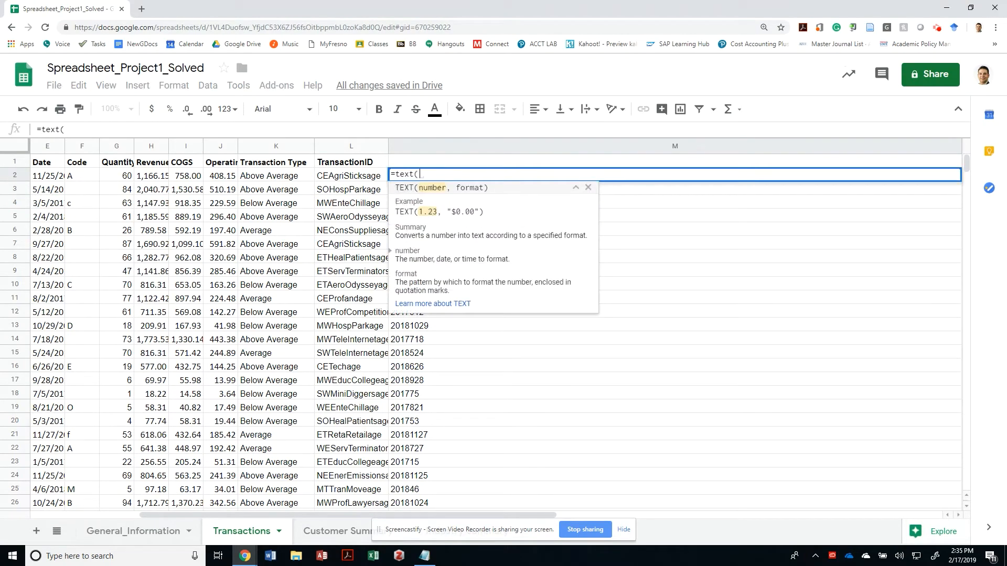
left_click(46, 175)
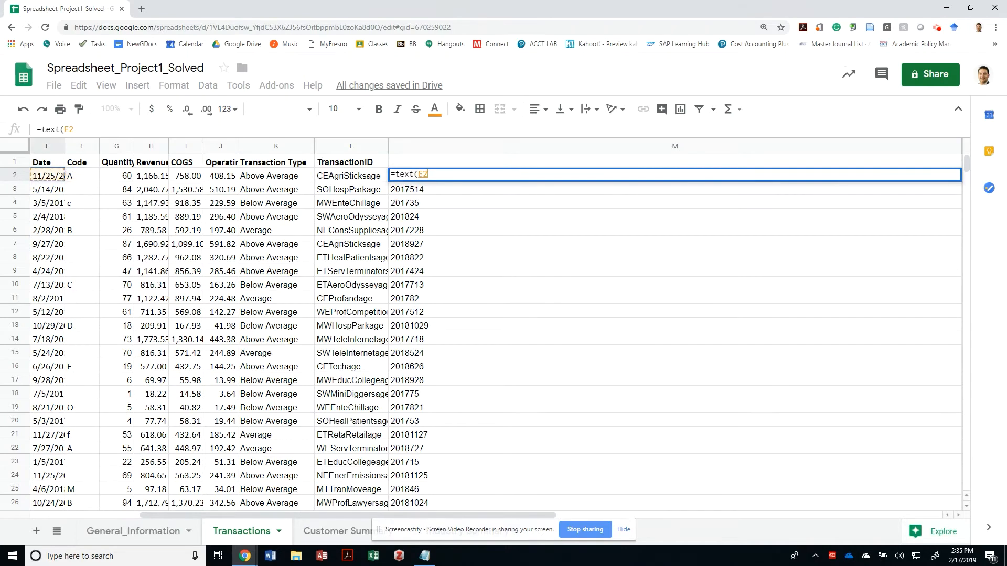
type(",\"")
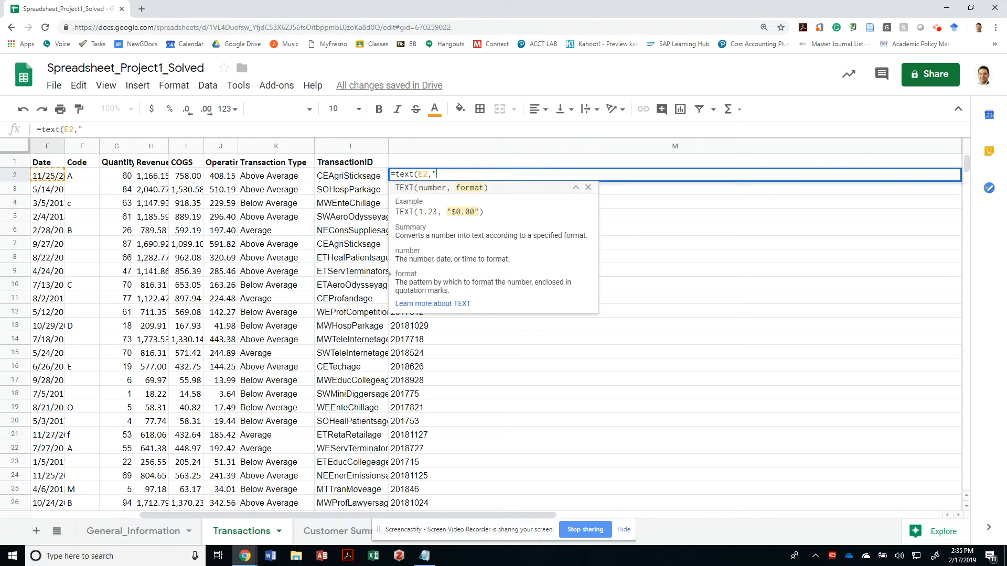
type("YYYYMM")
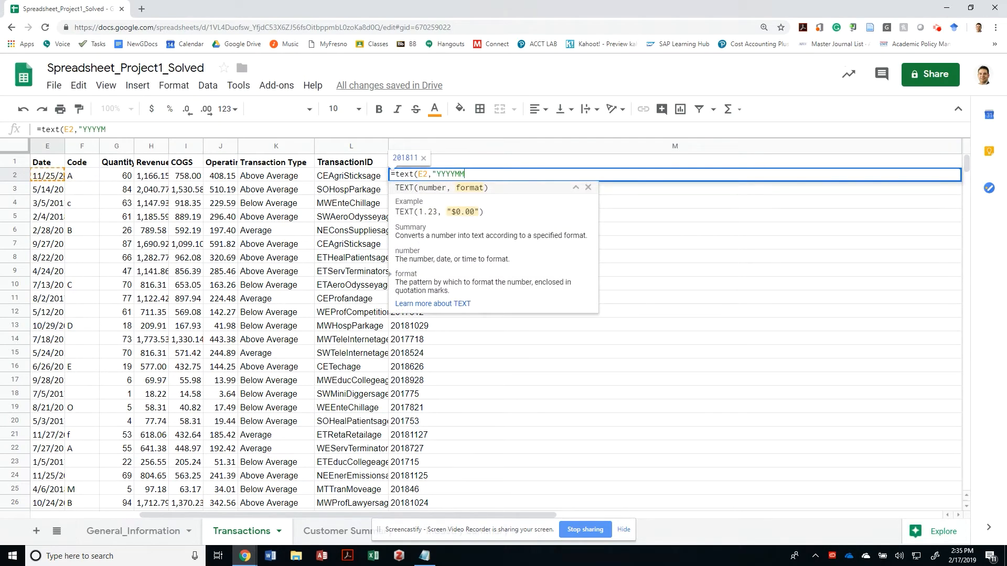
type("DD\")")
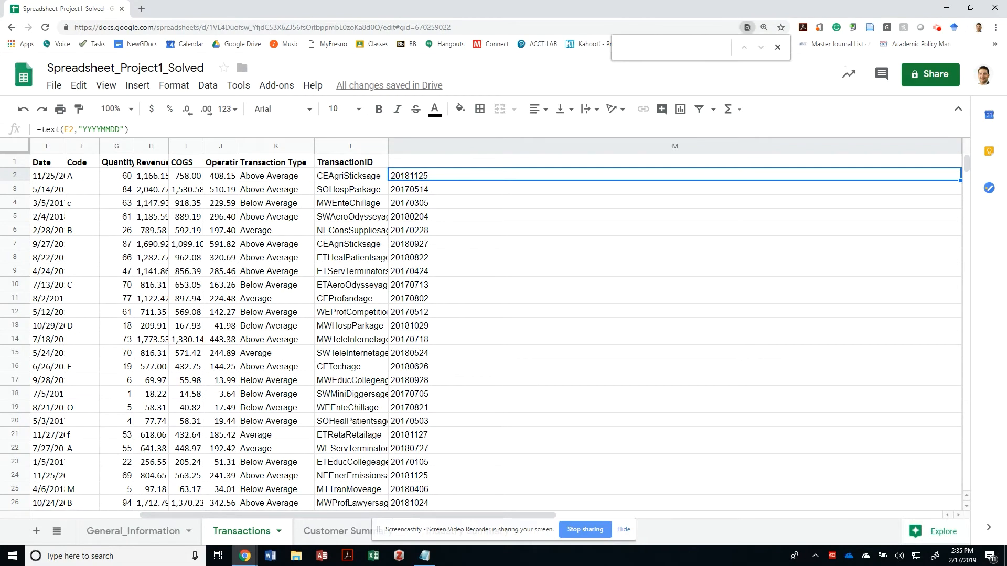
Step: Switch to the assignment doc and scroll to item 9, Create a Transaction ID
left_click(409, 216)
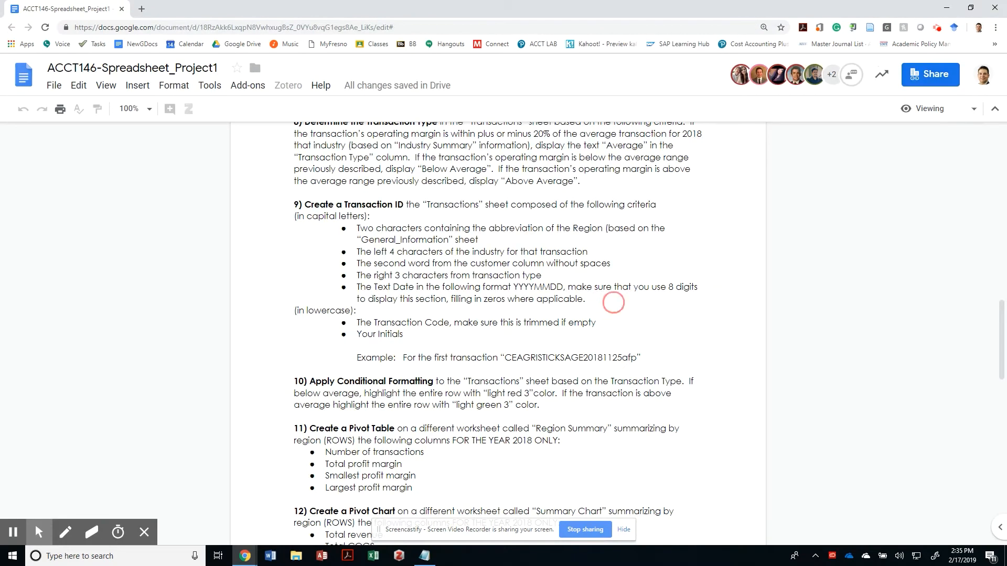
mouse_move(816, 437)
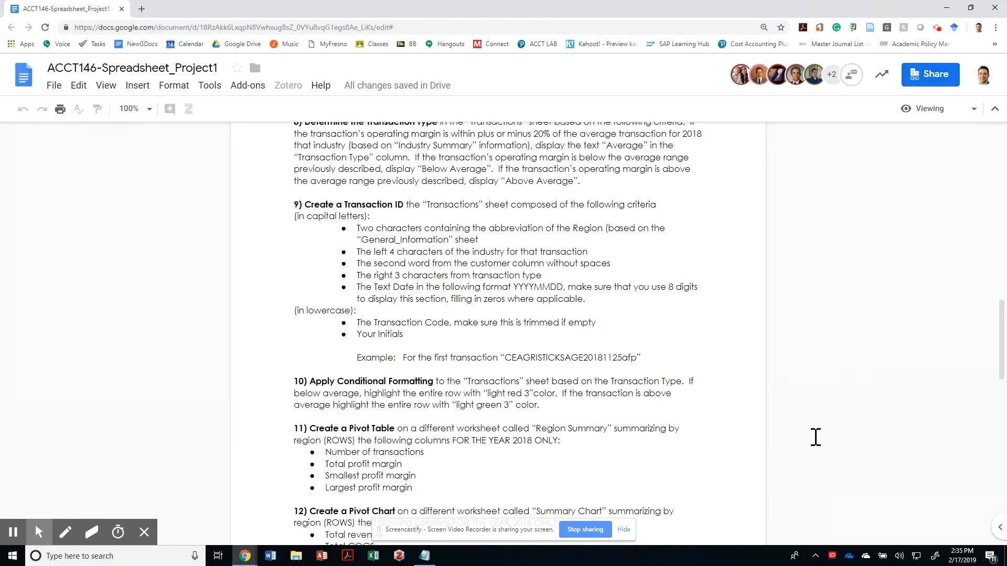
left_click_drag(357, 228, 355, 310)
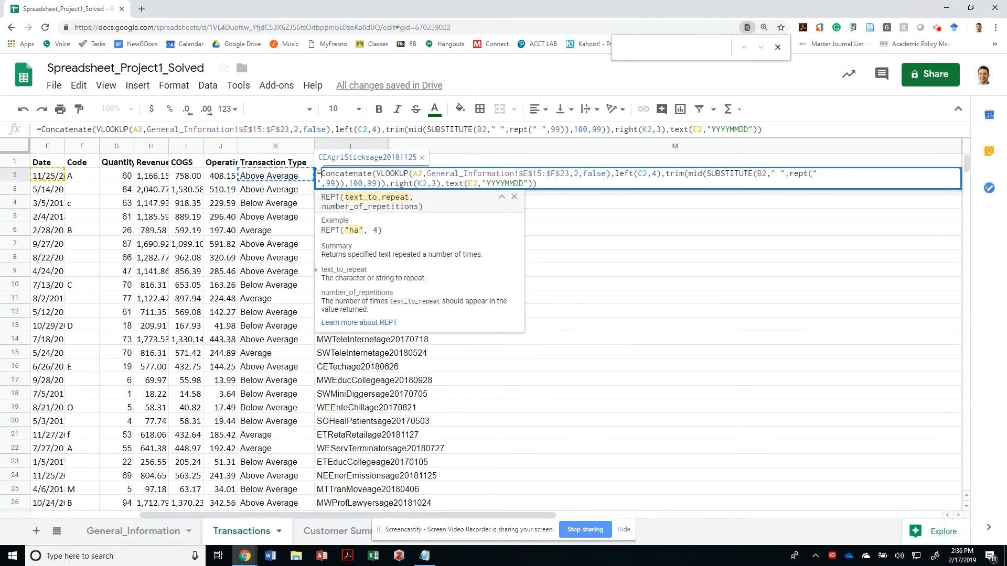
Step: Wrap the L2 Concatenate formula in UPPER and begin appending with an ampersand
type("Upper(")
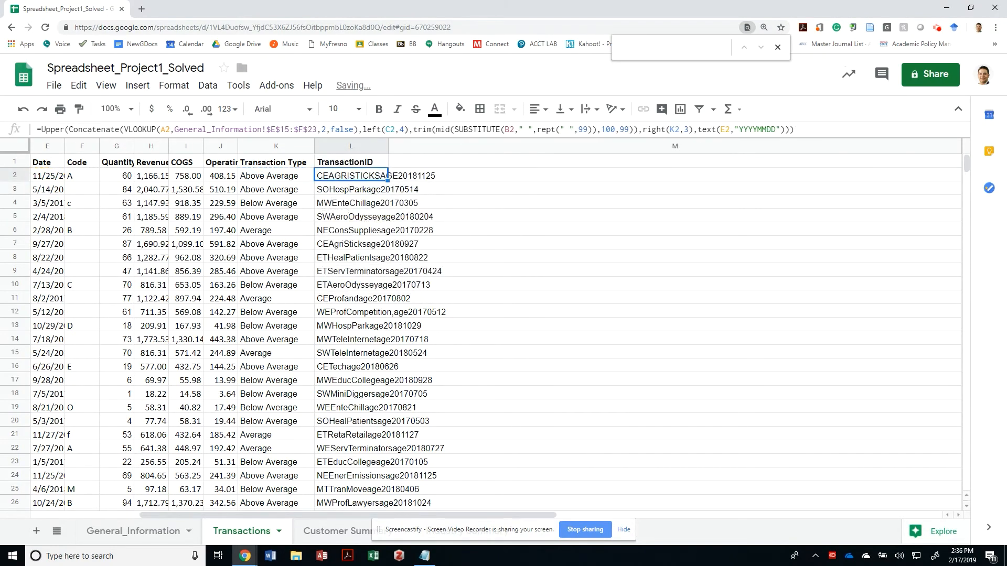
double_click(351, 175)
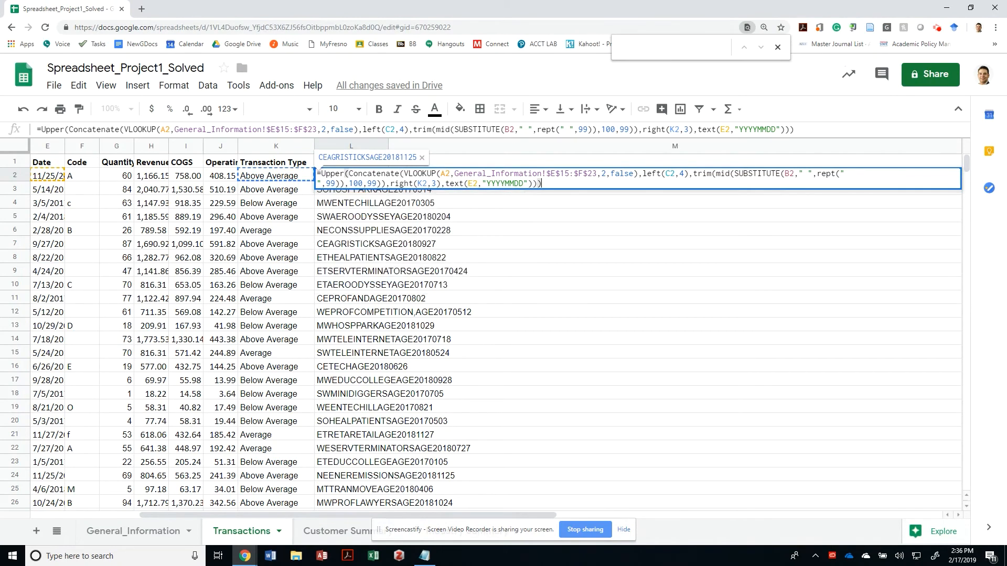
type("&")
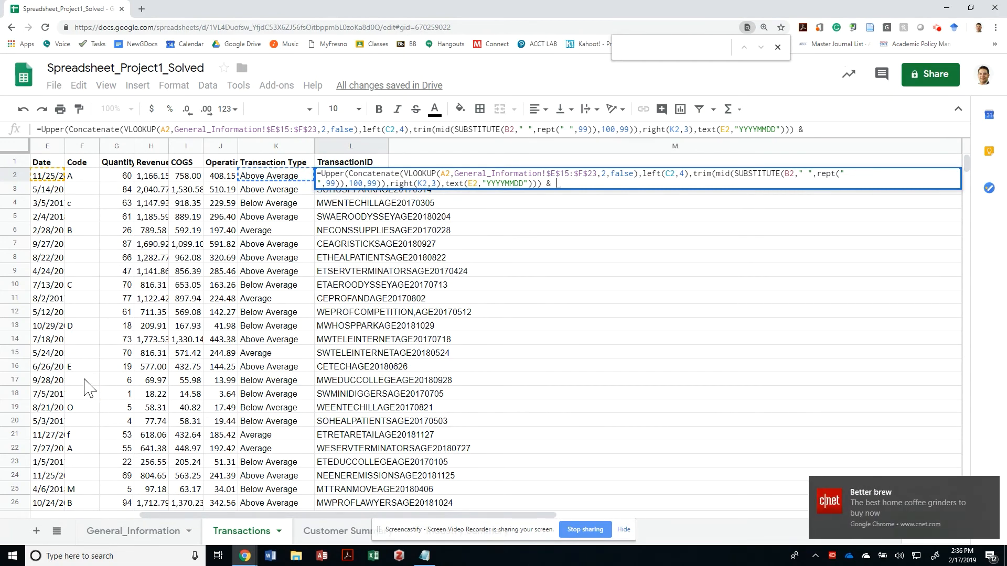
Step: Append & LOWER(F2 & "fp") to the L2 TransactionID formula, then reopen it
type("f2")
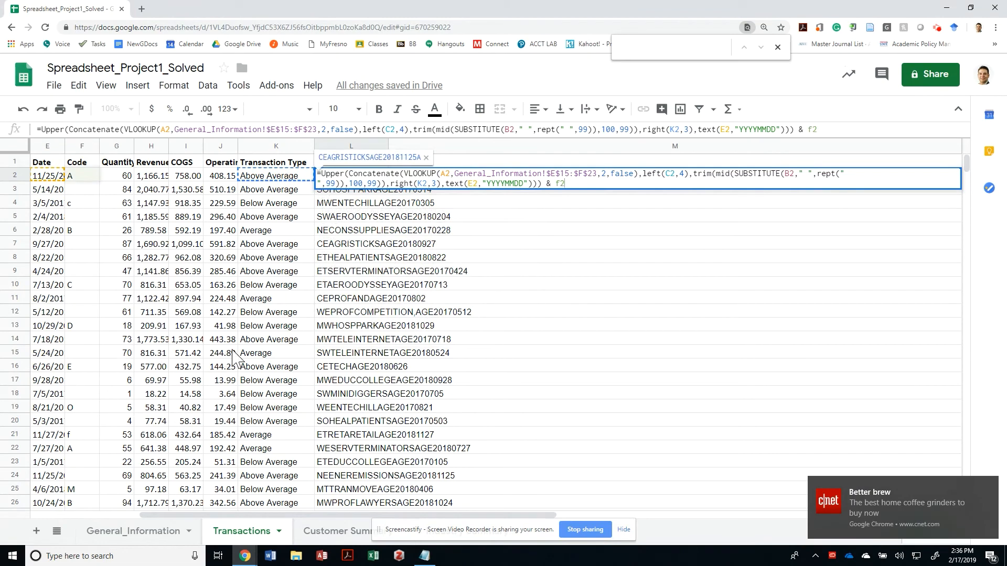
mouse_move(238, 358)
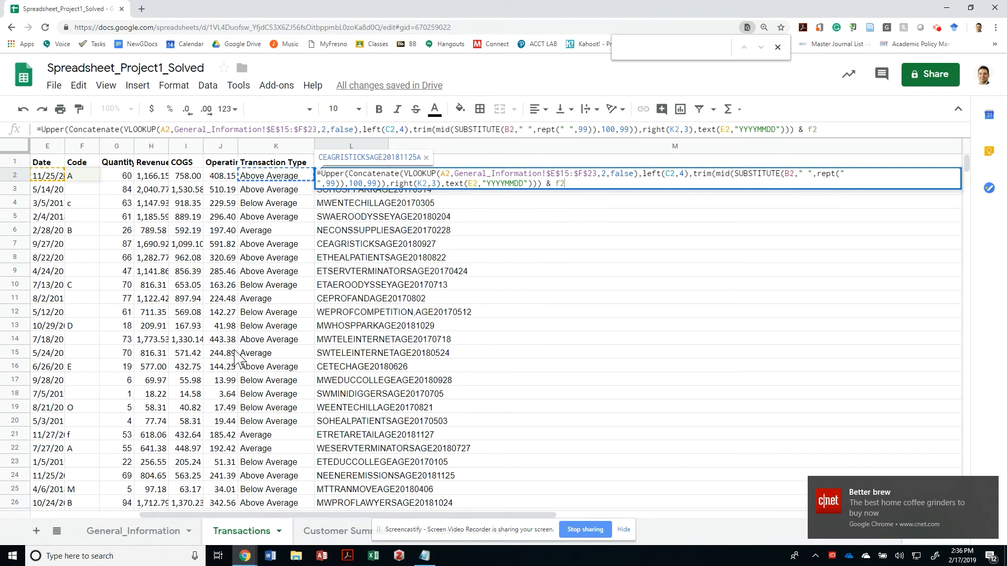
type("&")
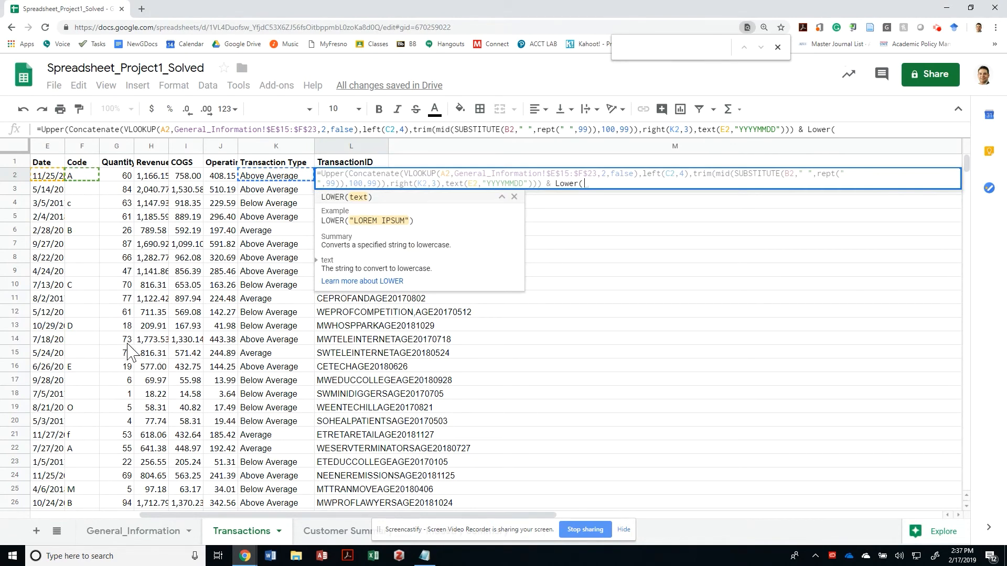
type("f")
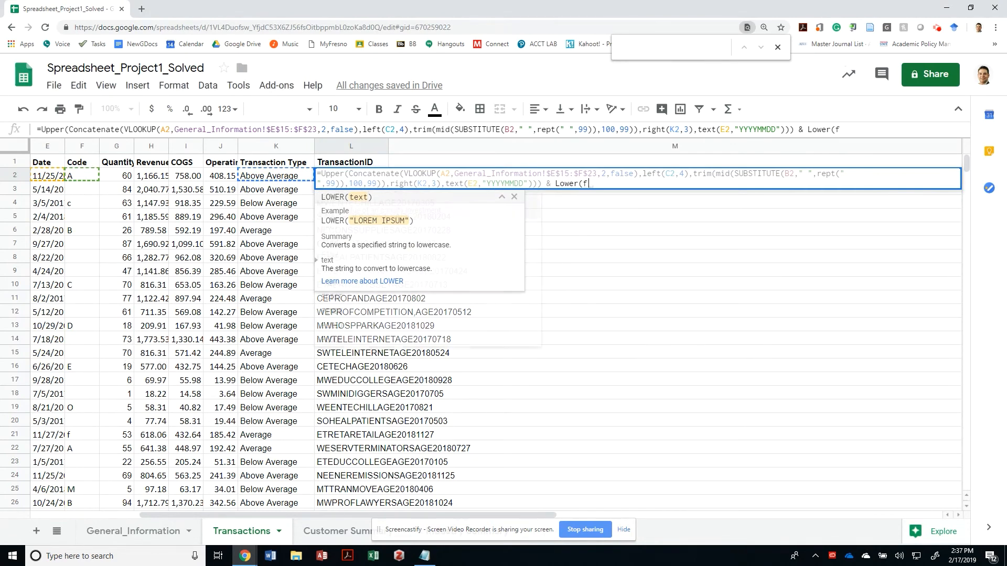
type("2 &")
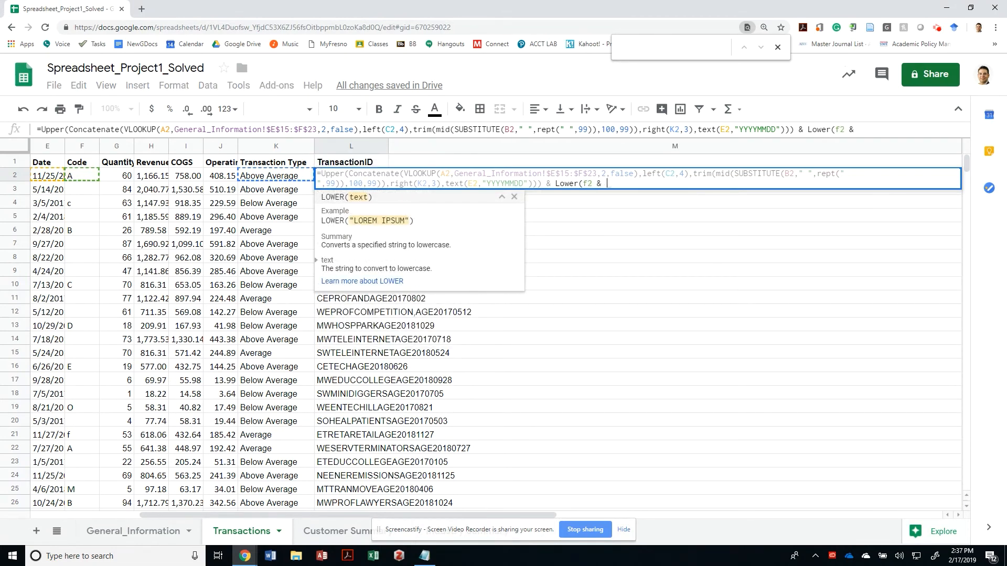
type("\"")
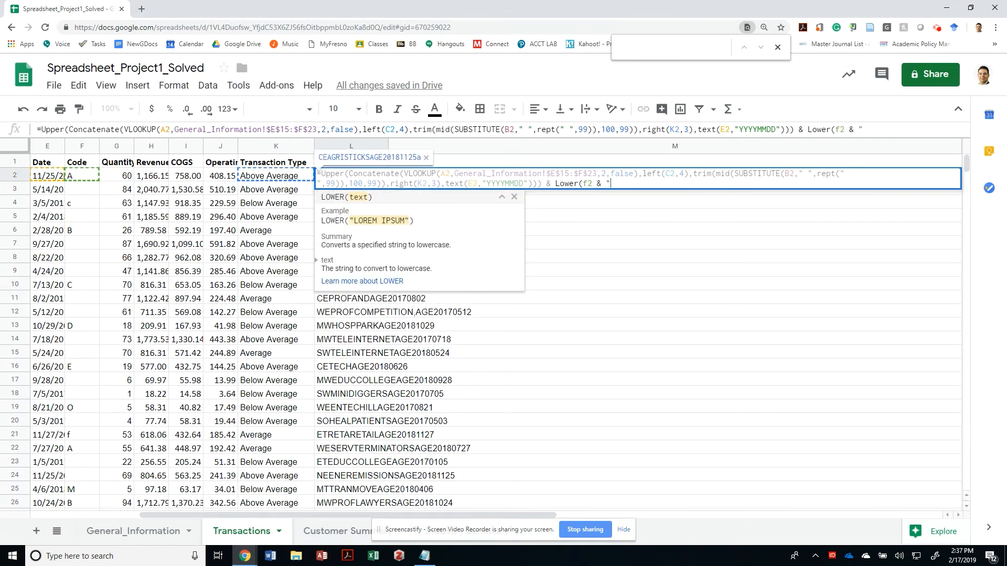
type("fp\")")
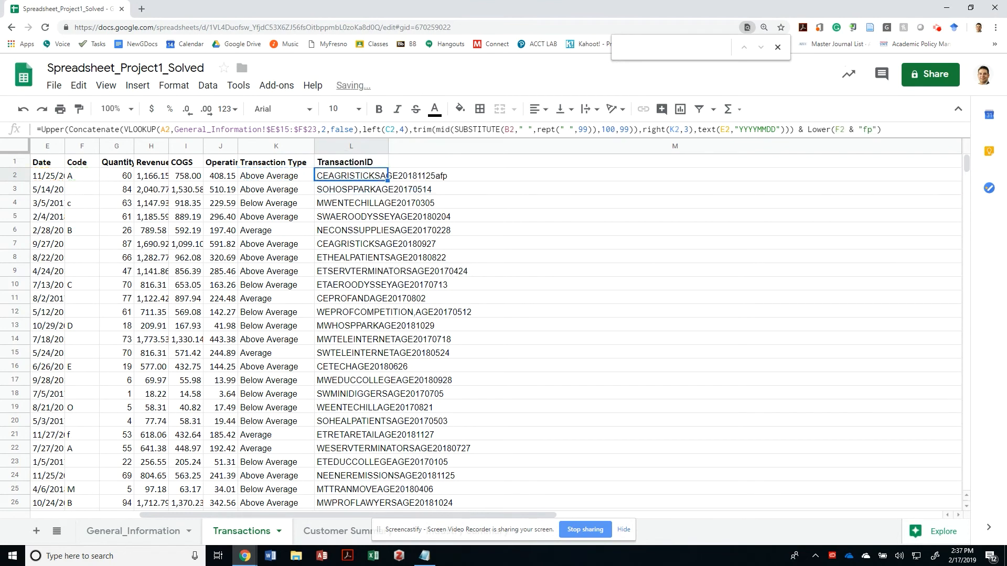
double_click(351, 175)
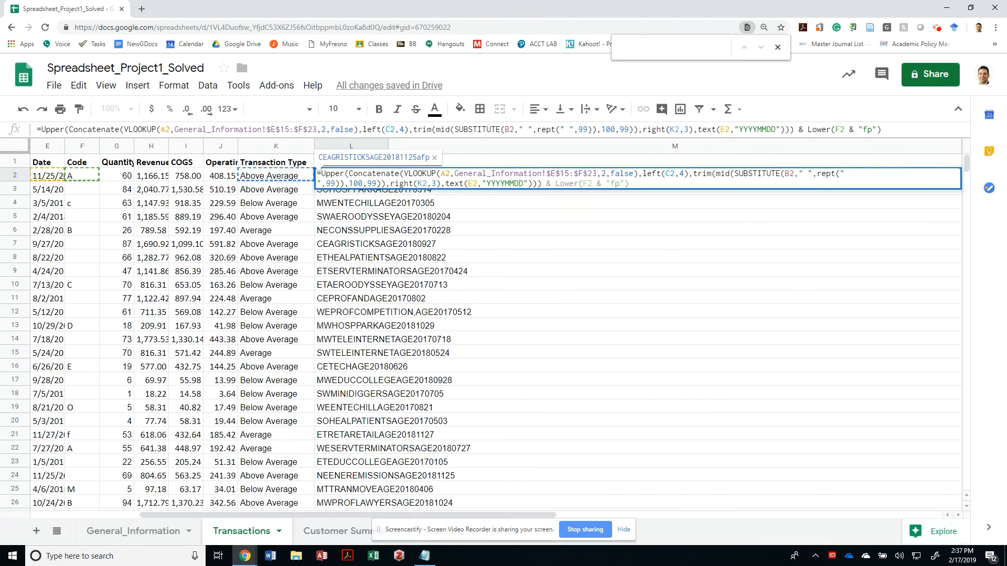
Step: Wrap the entire TransactionID formula in TRIM( )
type("Trim(")
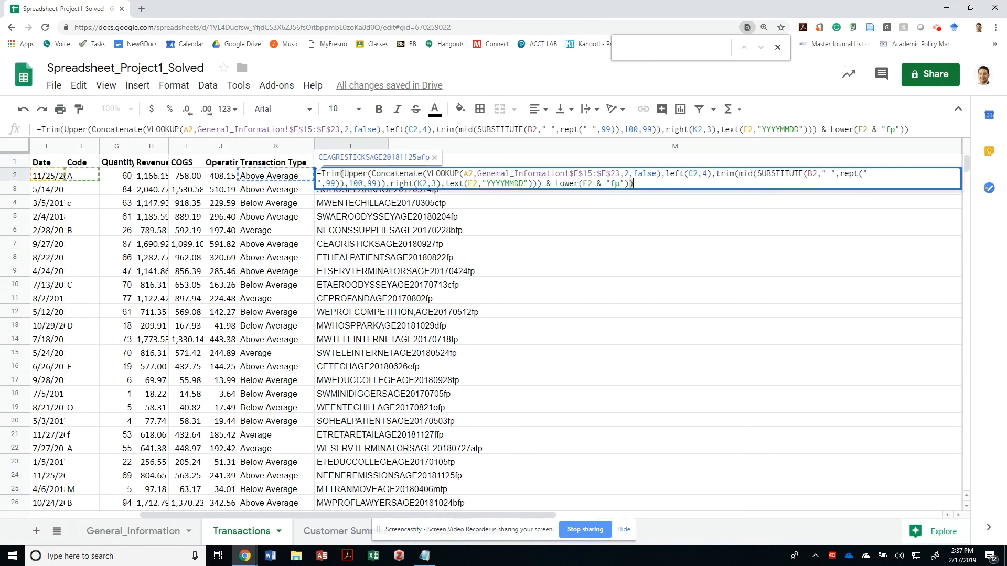
mouse_move(648, 354)
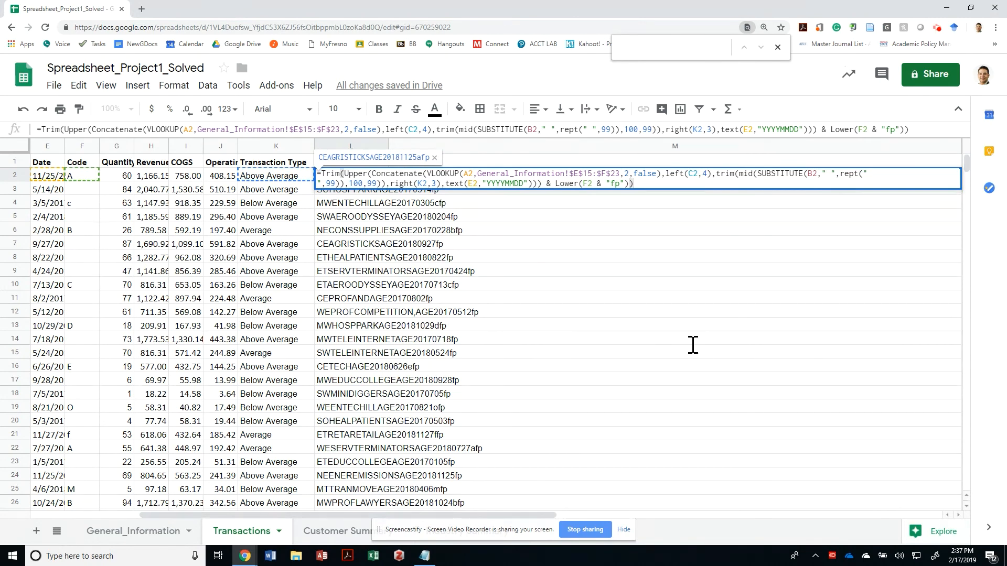
mouse_move(786, 357)
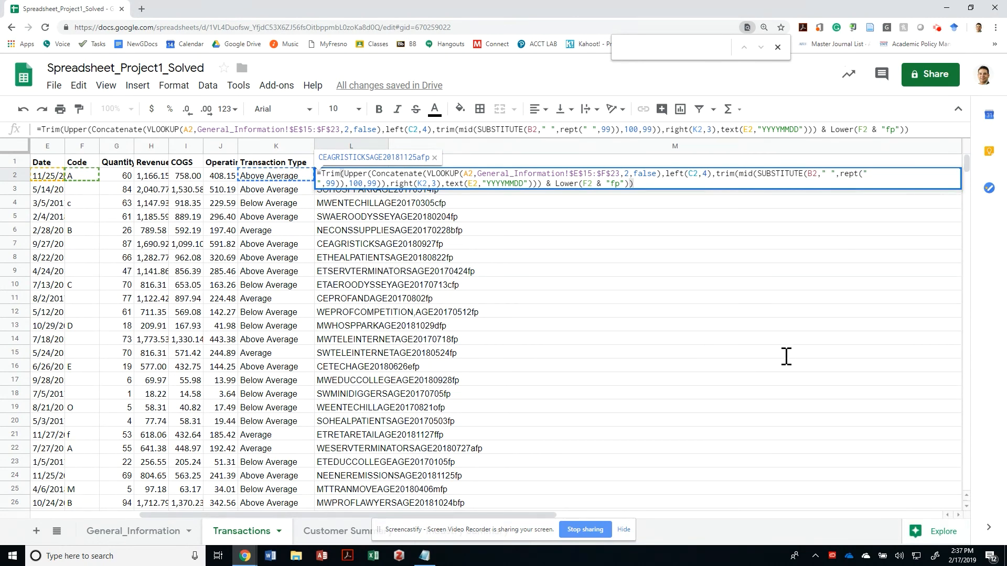
mouse_move(708, 346)
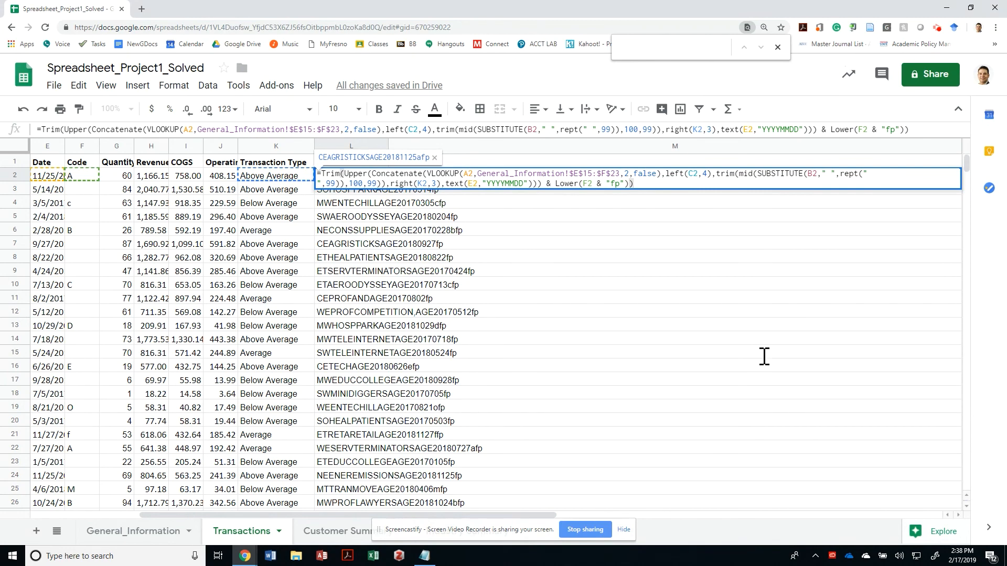
mouse_move(855, 371)
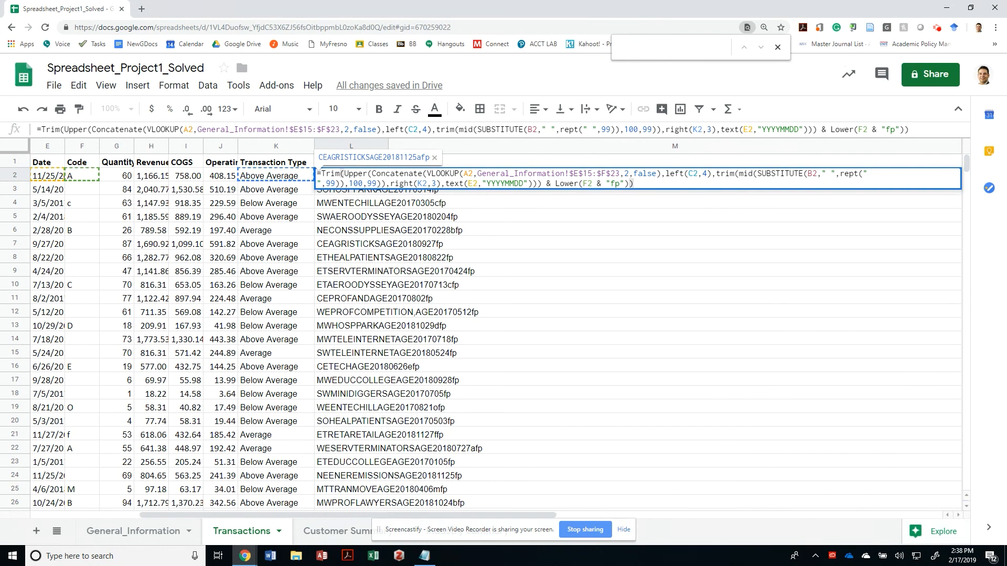
Step: Commit the trimmed TransactionID formula in L2 and select header cell L1
key("enter")
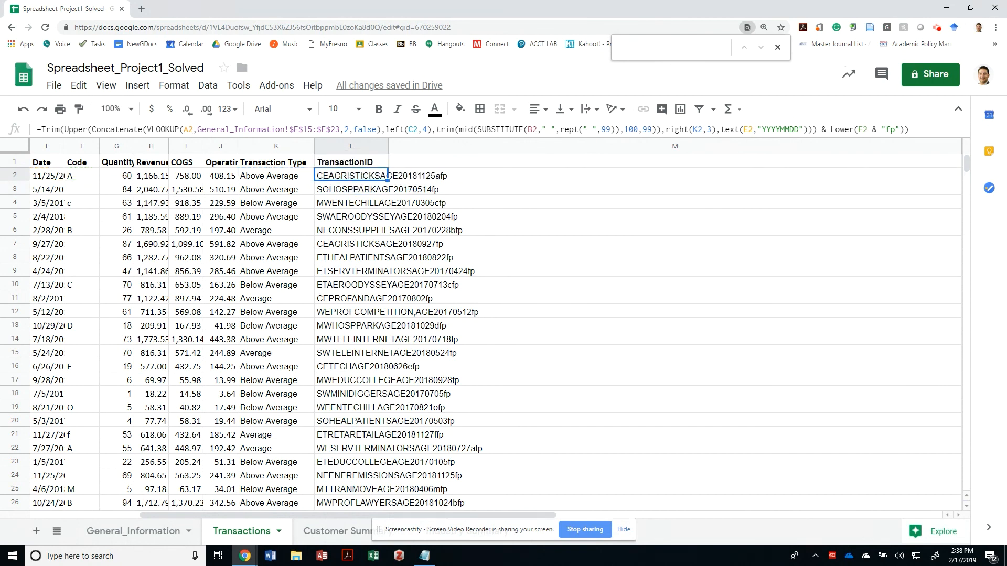
left_click(351, 161)
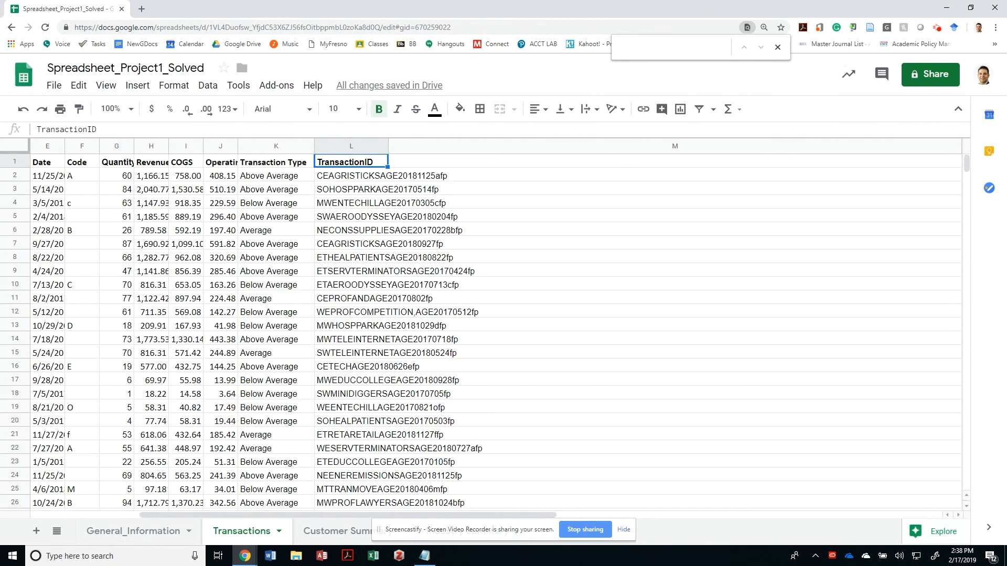
mouse_move(777, 369)
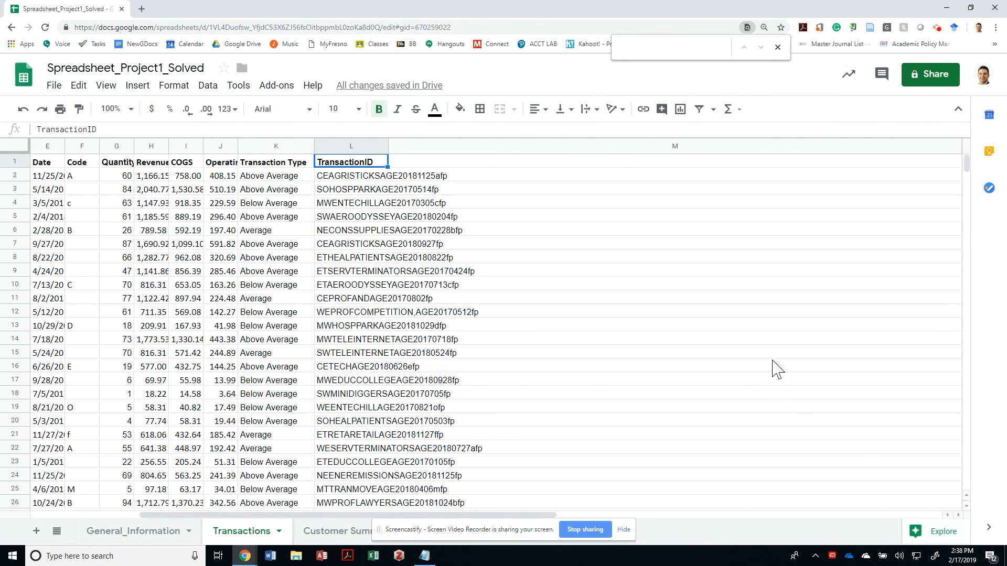